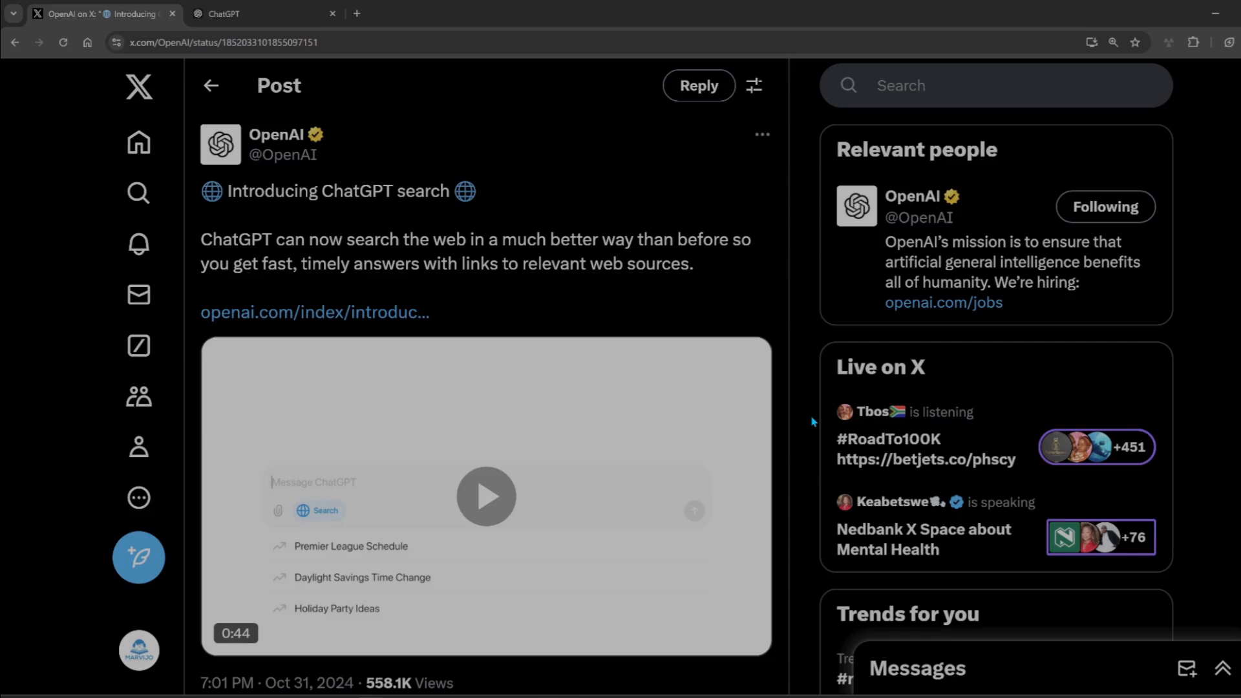
pyautogui.moveTo(557, 282)
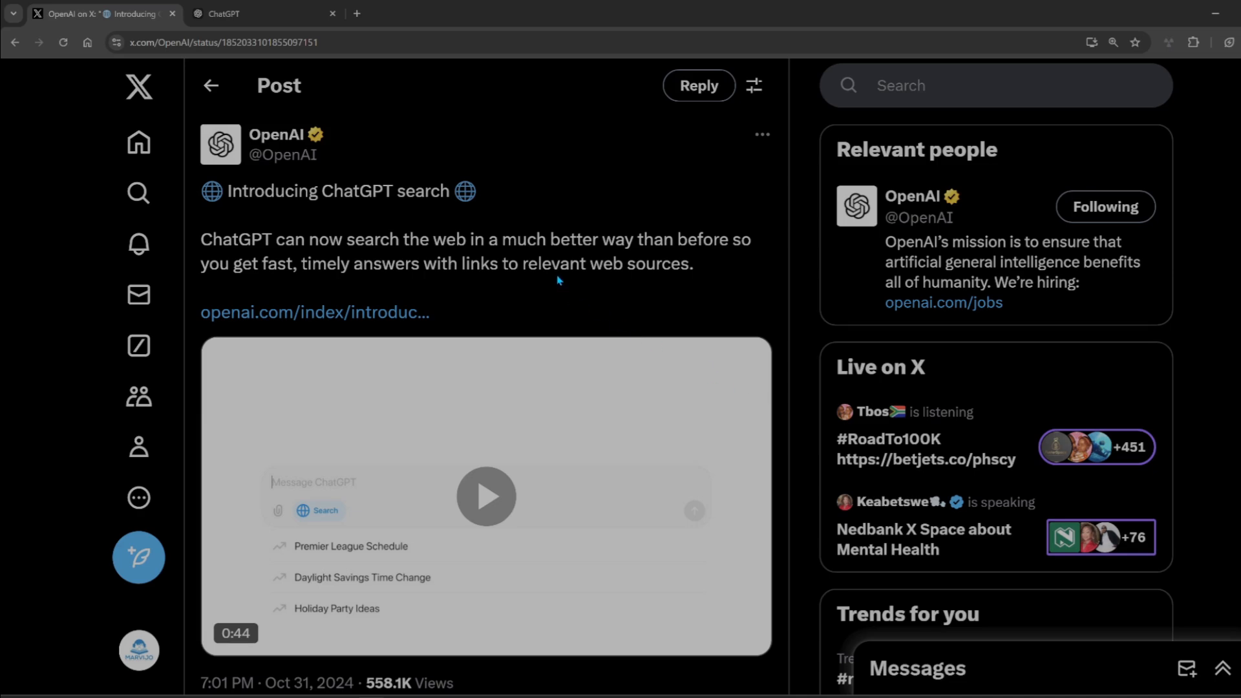
pyautogui.moveTo(557, 285)
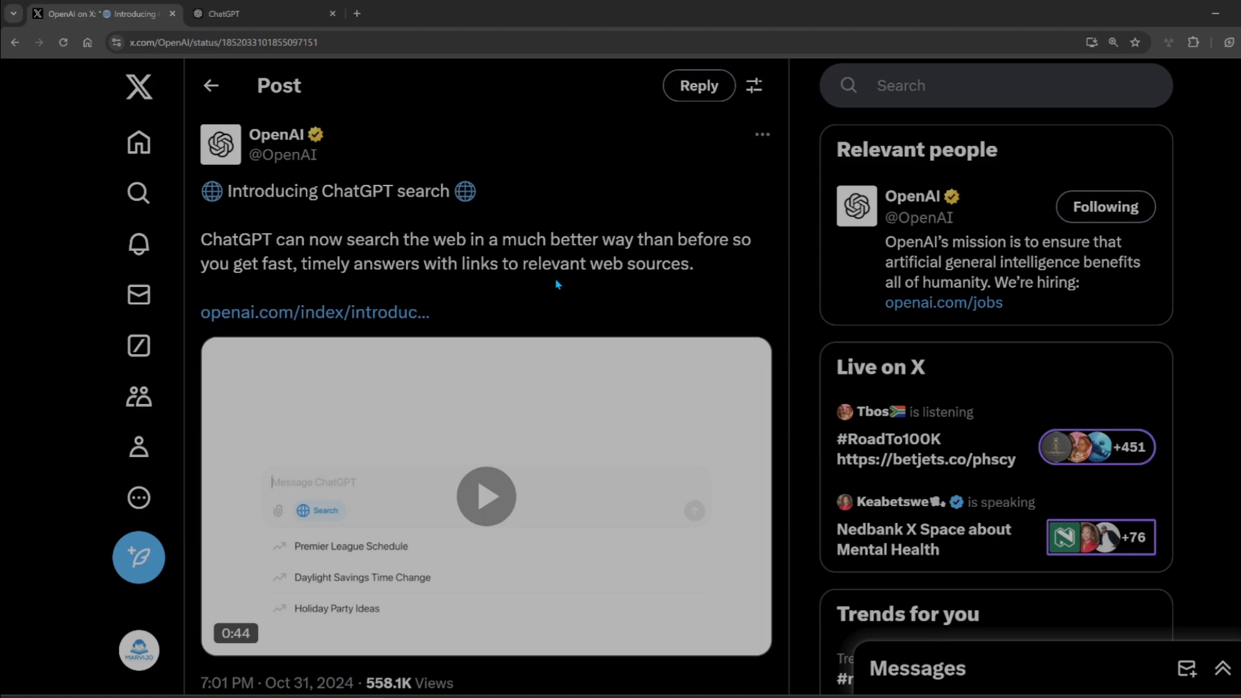
pyautogui.moveTo(443, 472)
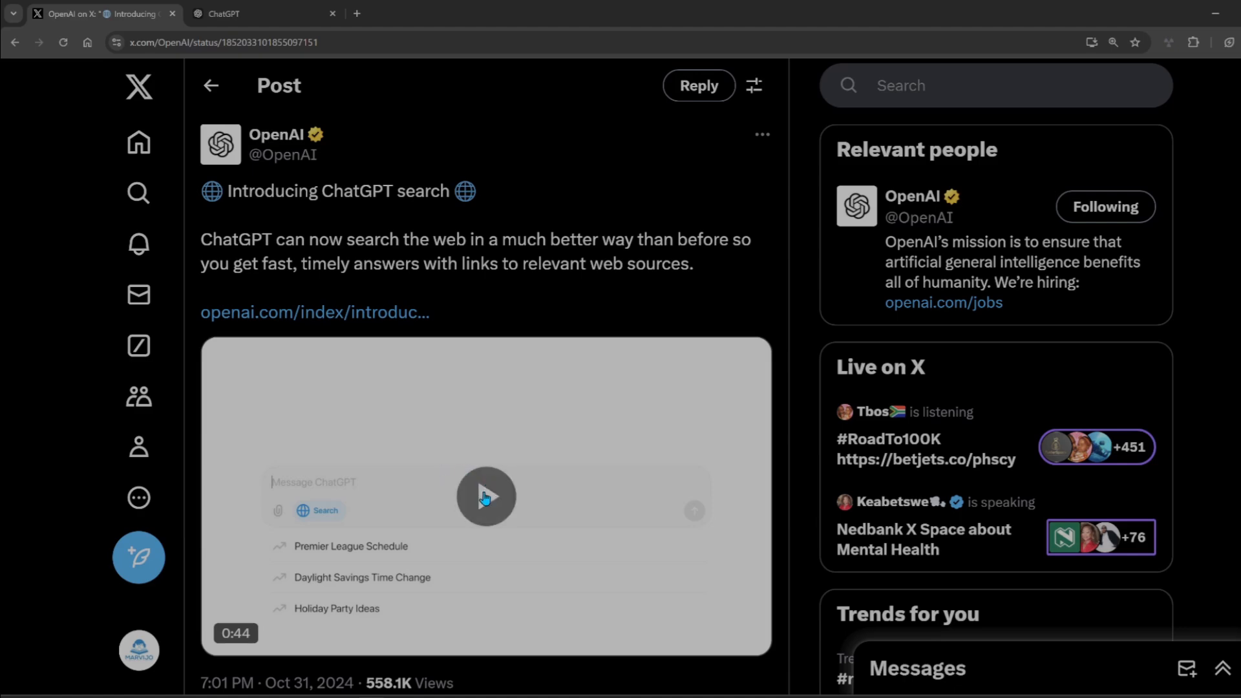
# Step: Play the ChatGPT search demo video and watch its road-trip and Positano dinner queries
pyautogui.click(486, 497)
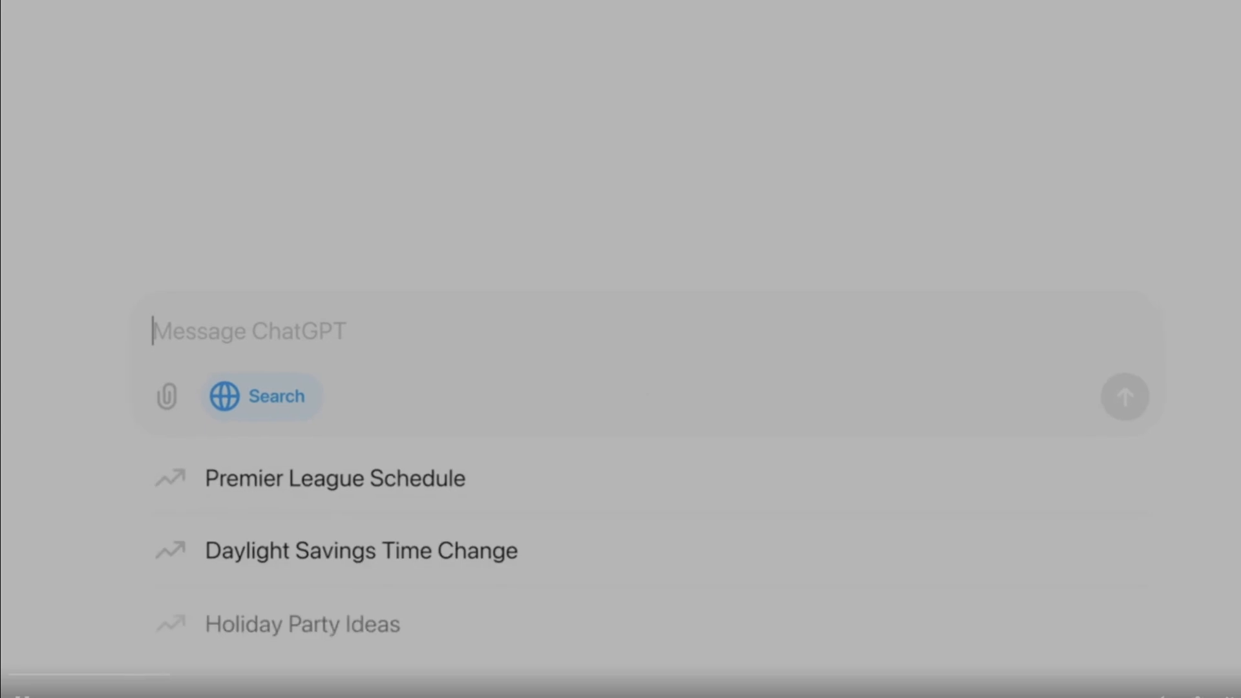
pyautogui.write('help me plan a road trip along the')
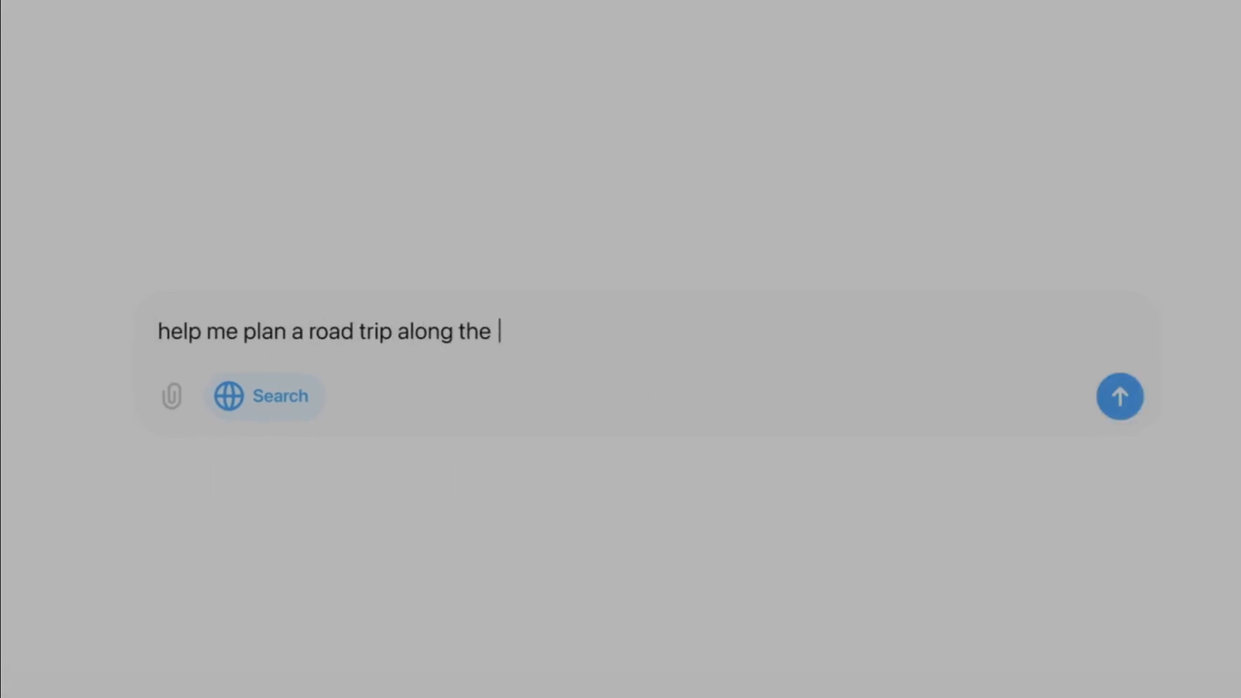
pyautogui.click(1120, 396)
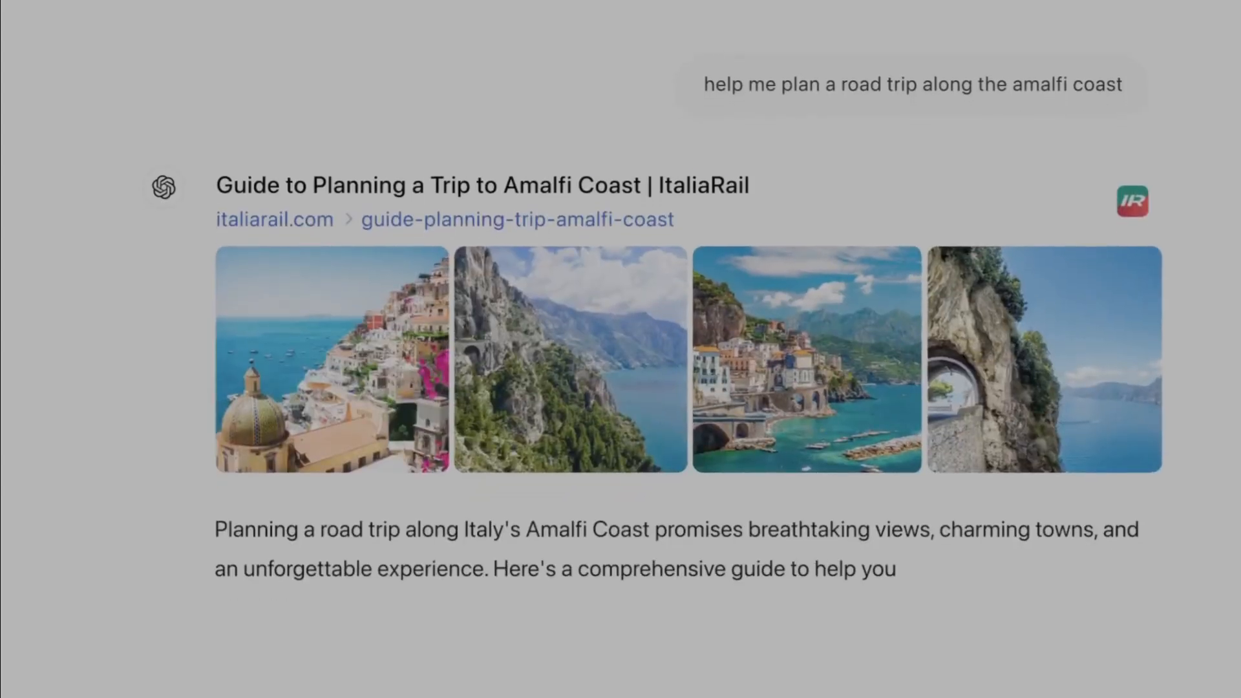
pyautogui.scroll(-3)
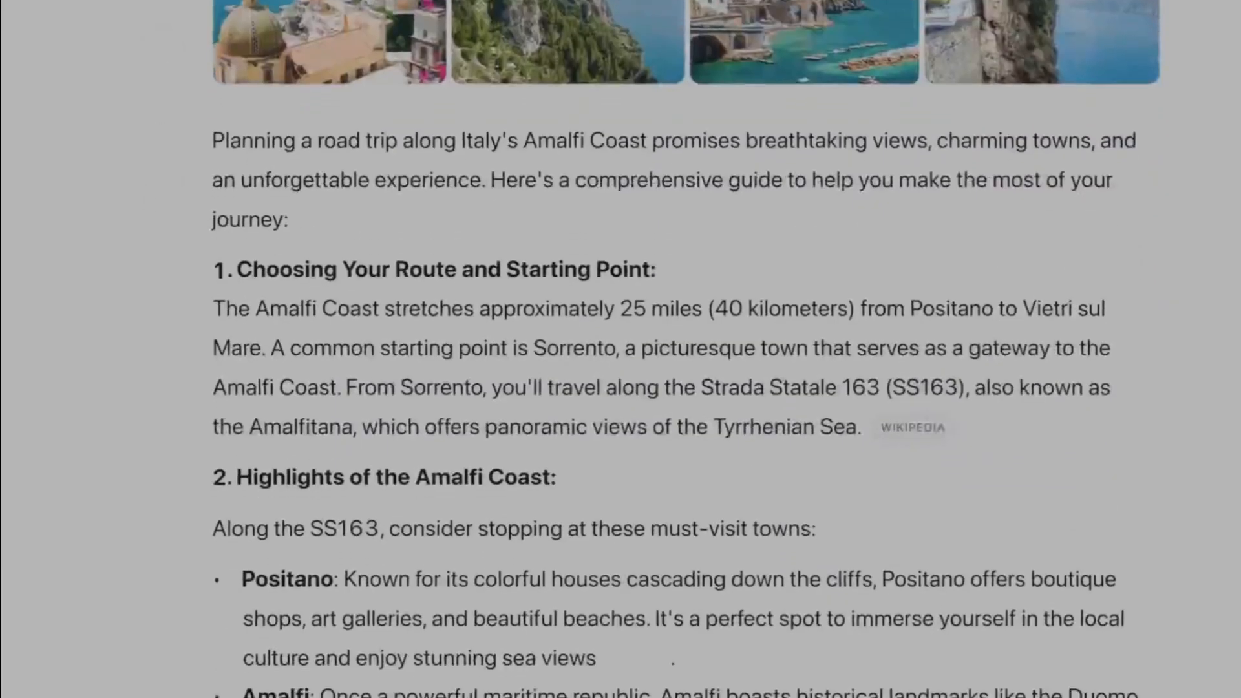
pyautogui.scroll(-3)
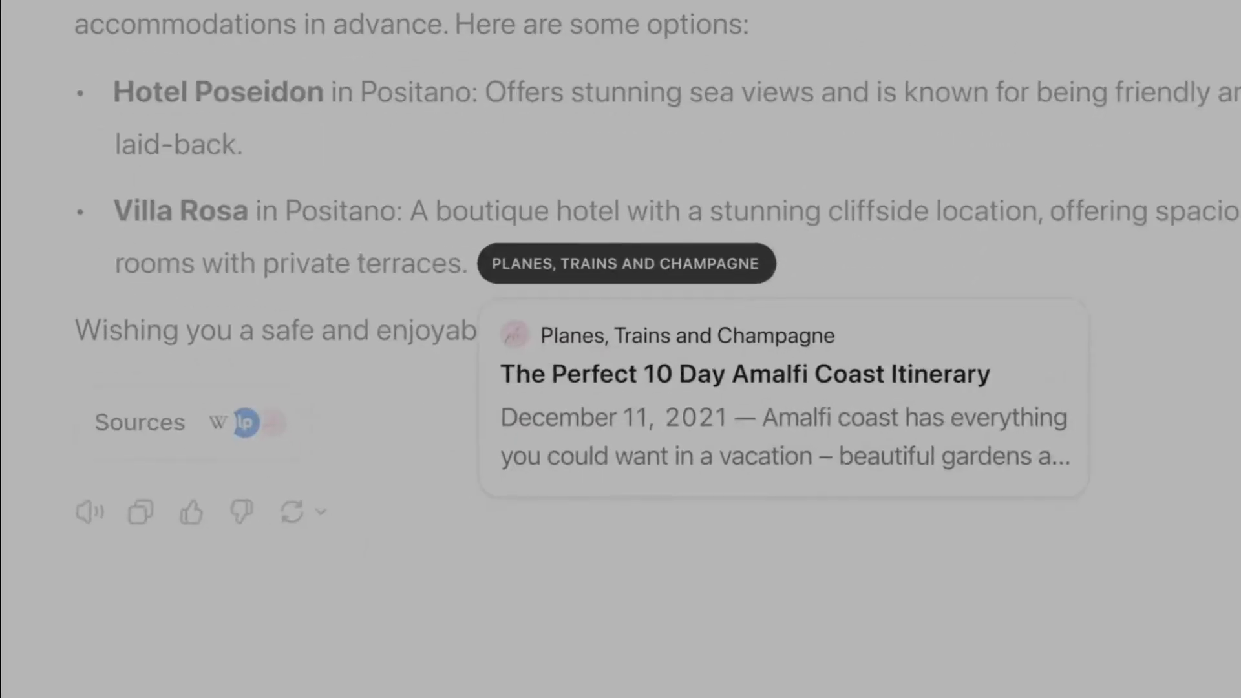
pyautogui.write('where can i gr')
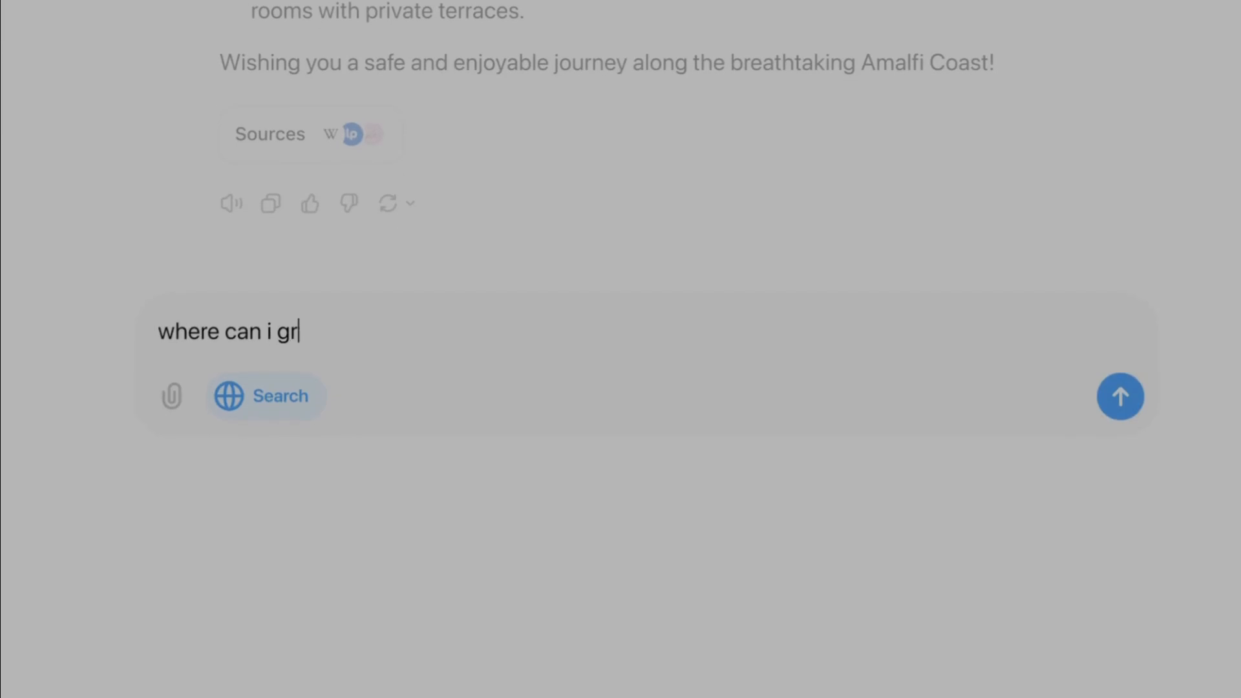
pyautogui.write('ab dinner in positano on friday night?')
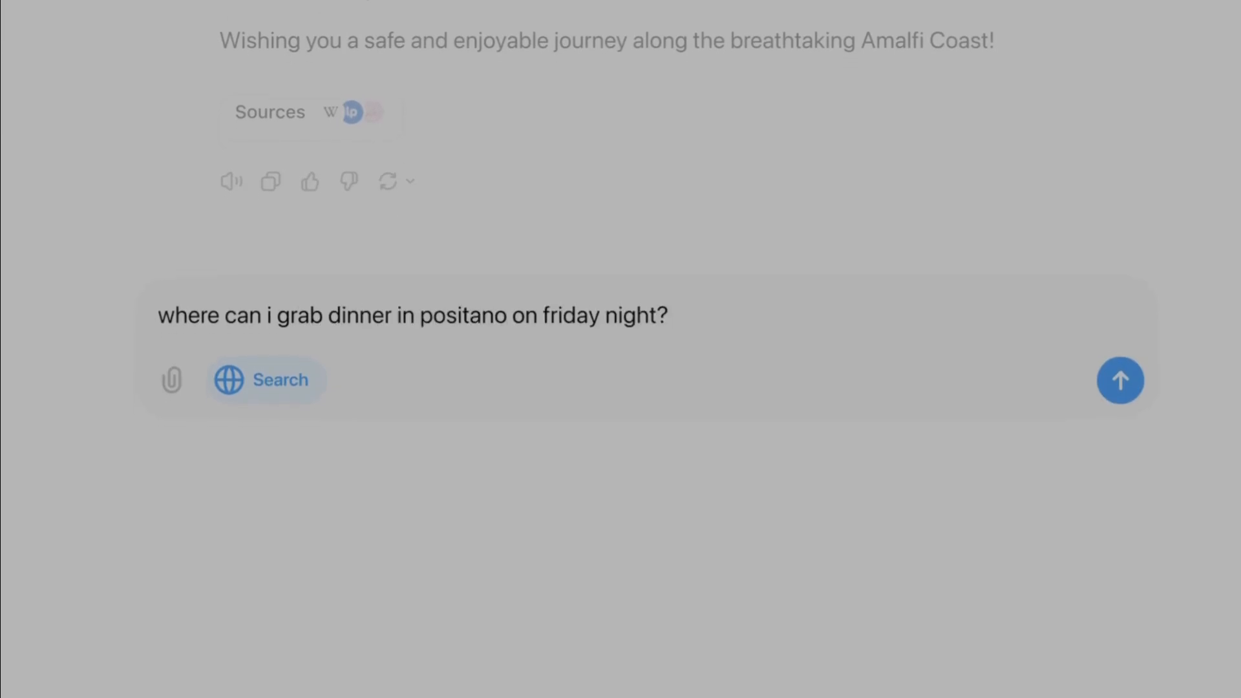
# Step: Watch the demo's weather and Amalfi Drive answers through to the 0:44 end
pyautogui.click(1119, 380)
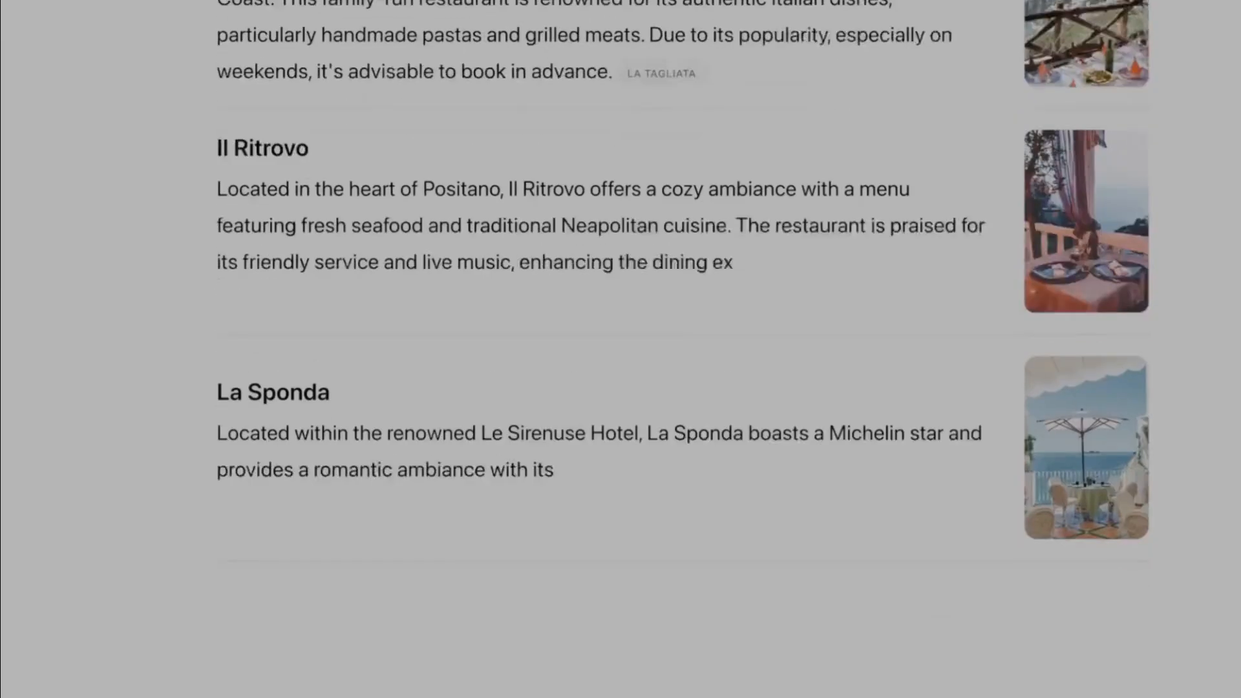
pyautogui.scroll(-3)
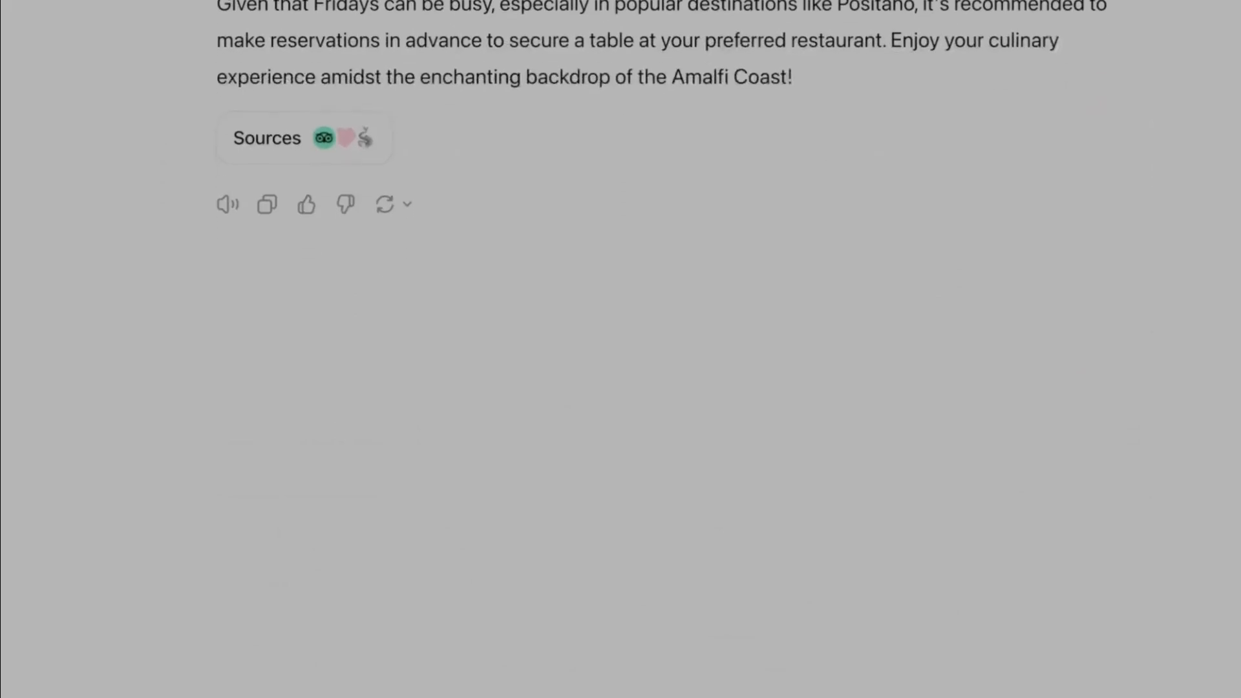
pyautogui.write("what's the weather going to be like next weeke")
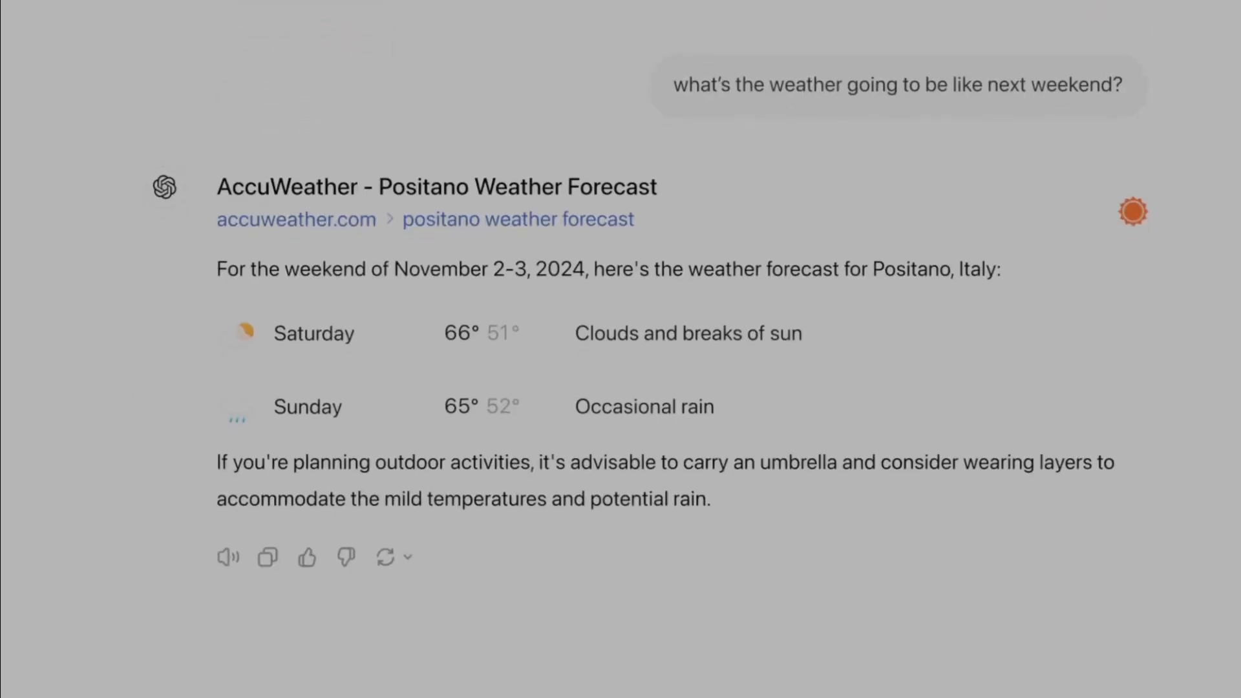
pyautogui.write("what's the one th")
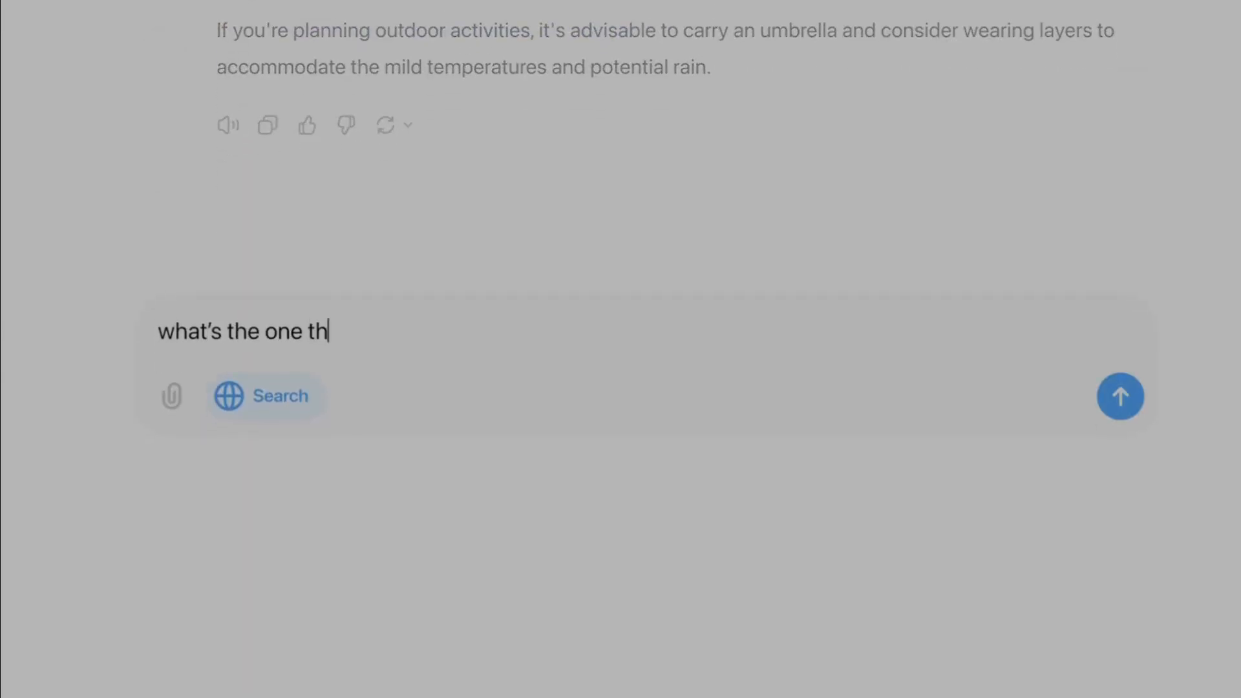
pyautogui.click(1120, 396)
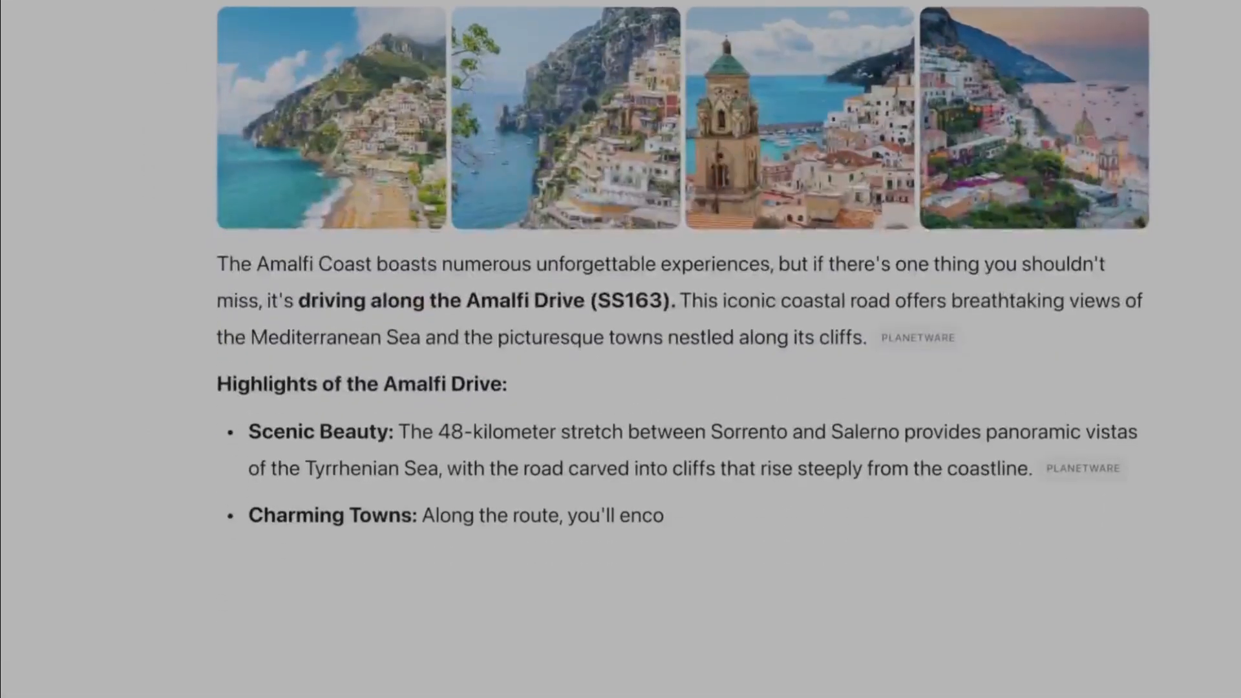
pyautogui.scroll(-3)
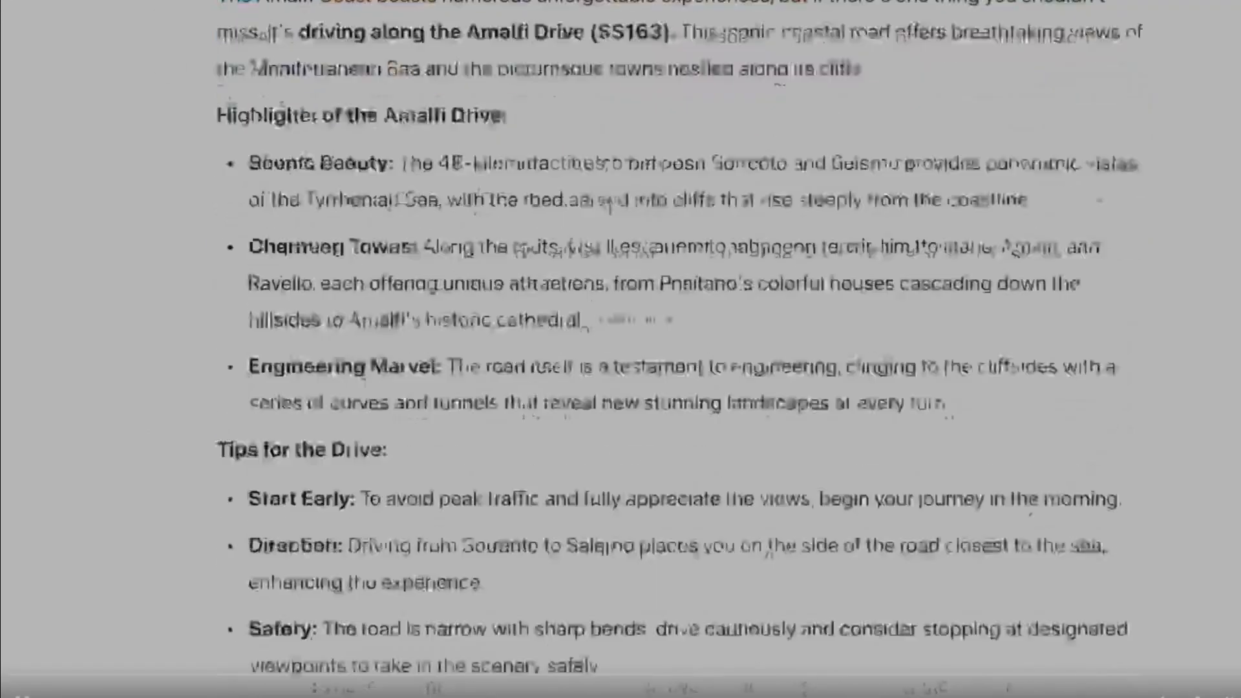
pyautogui.scroll(-3)
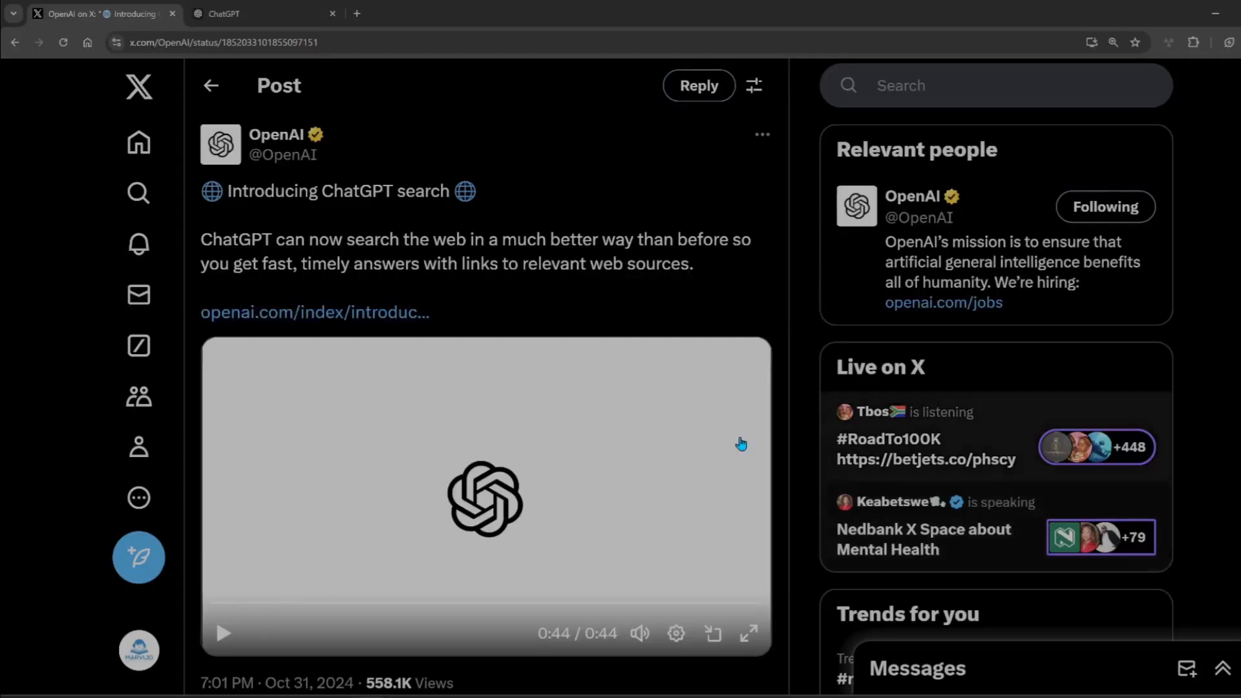
# Step: Scroll through the replies to OpenAI's follow-up on rollout to Plus, Team and waitlist users
pyautogui.scroll(-3)
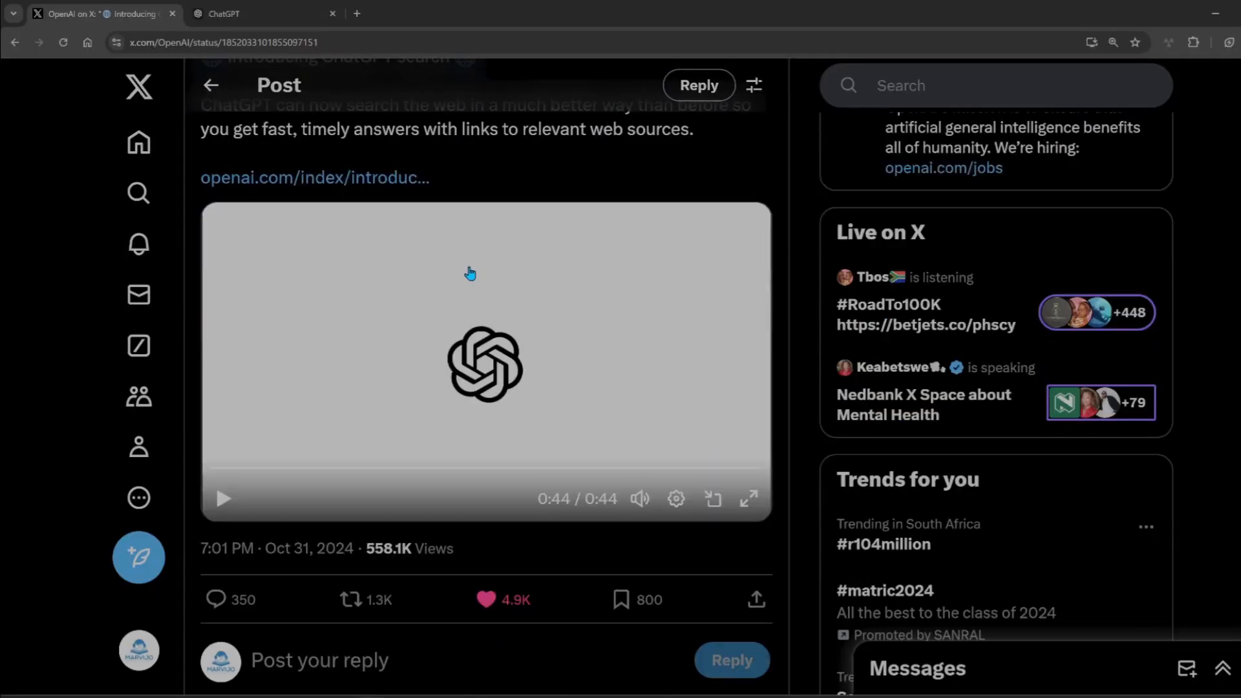
pyautogui.scroll(-3)
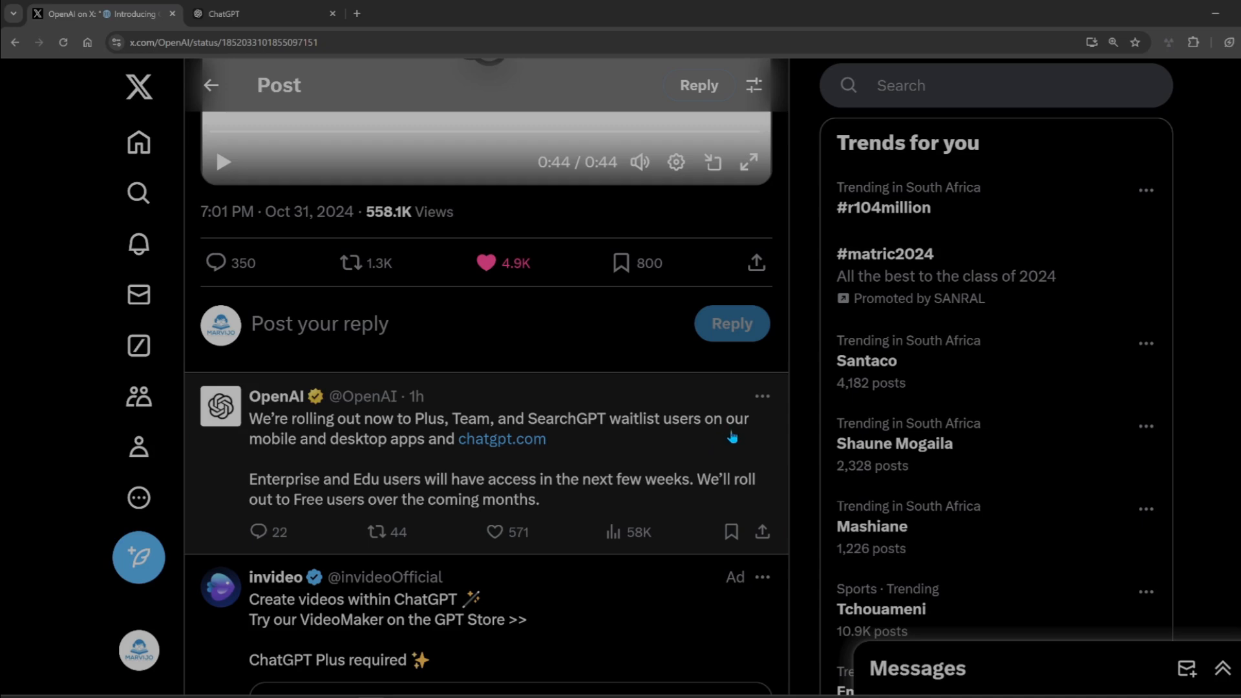
pyautogui.moveTo(349, 461)
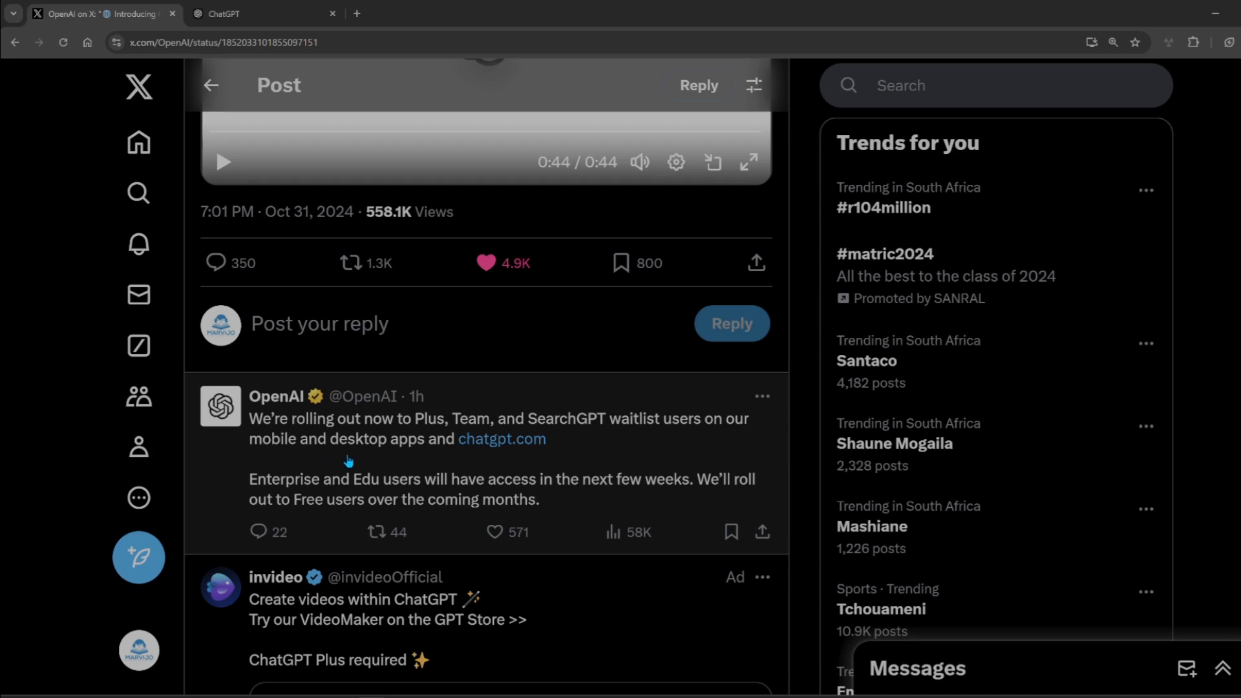
pyautogui.moveTo(324, 491)
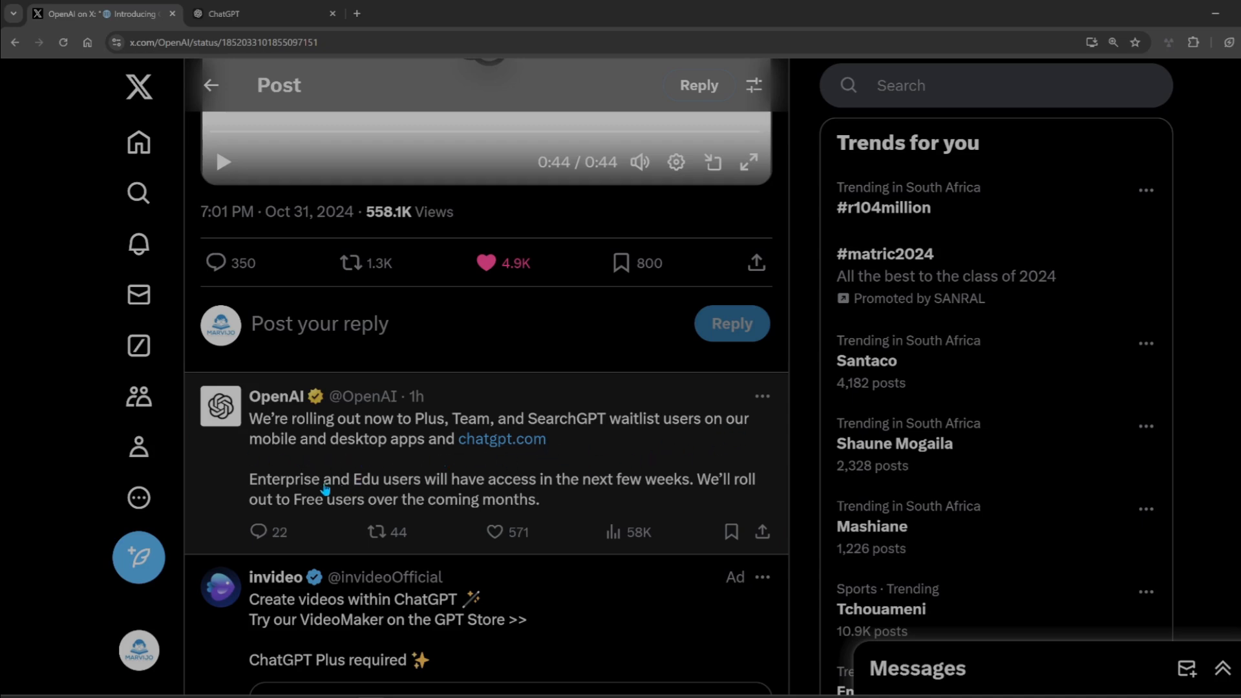
pyautogui.scroll(-3)
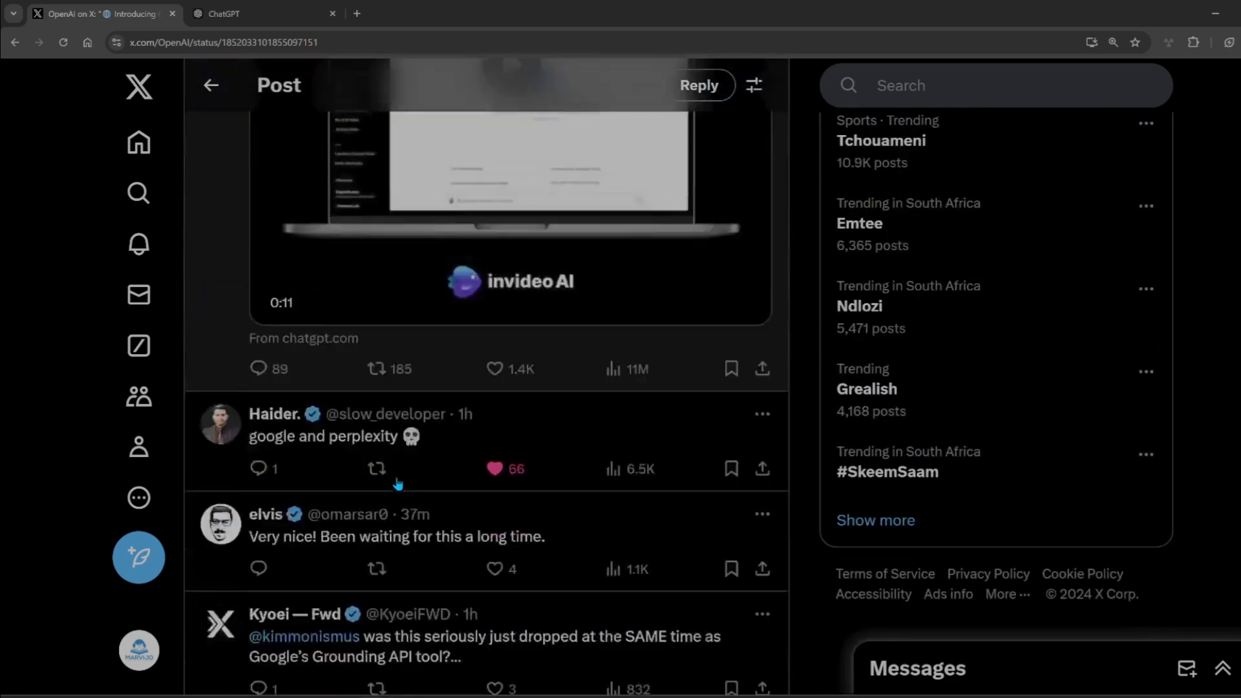
pyautogui.scroll(-3)
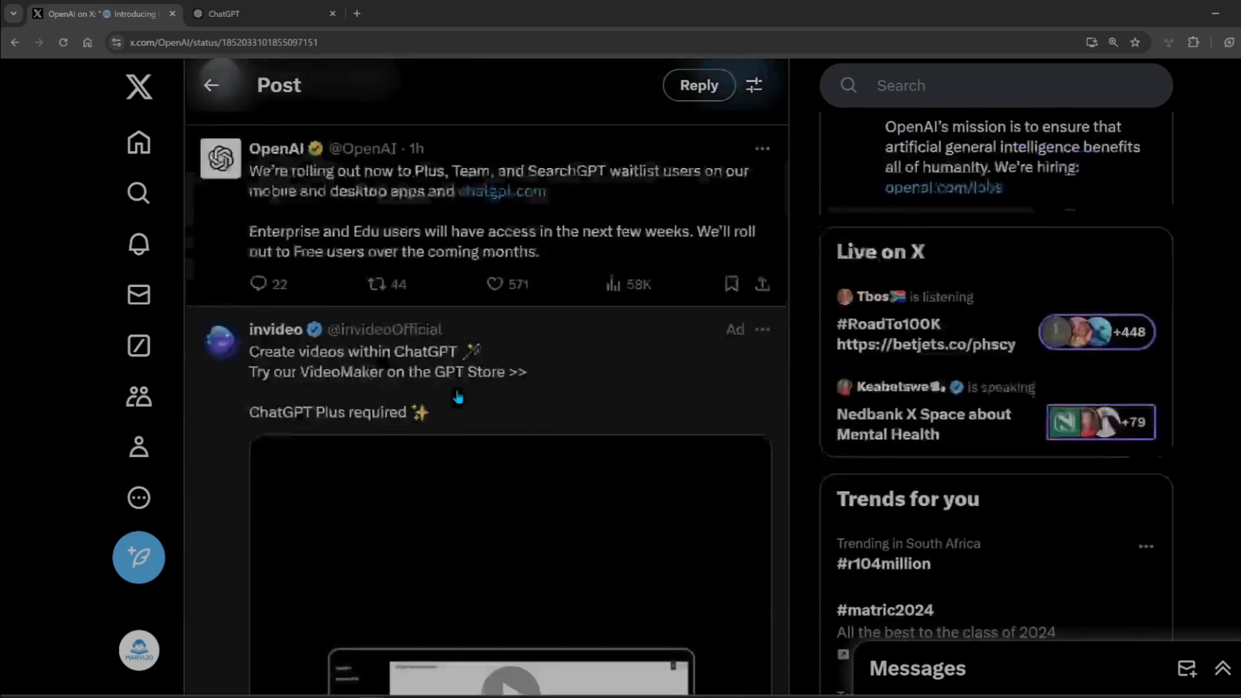
# Step: Send 'What are the latest AI news for this week?' in ChatGPT with Search enabled
pyautogui.click(261, 13)
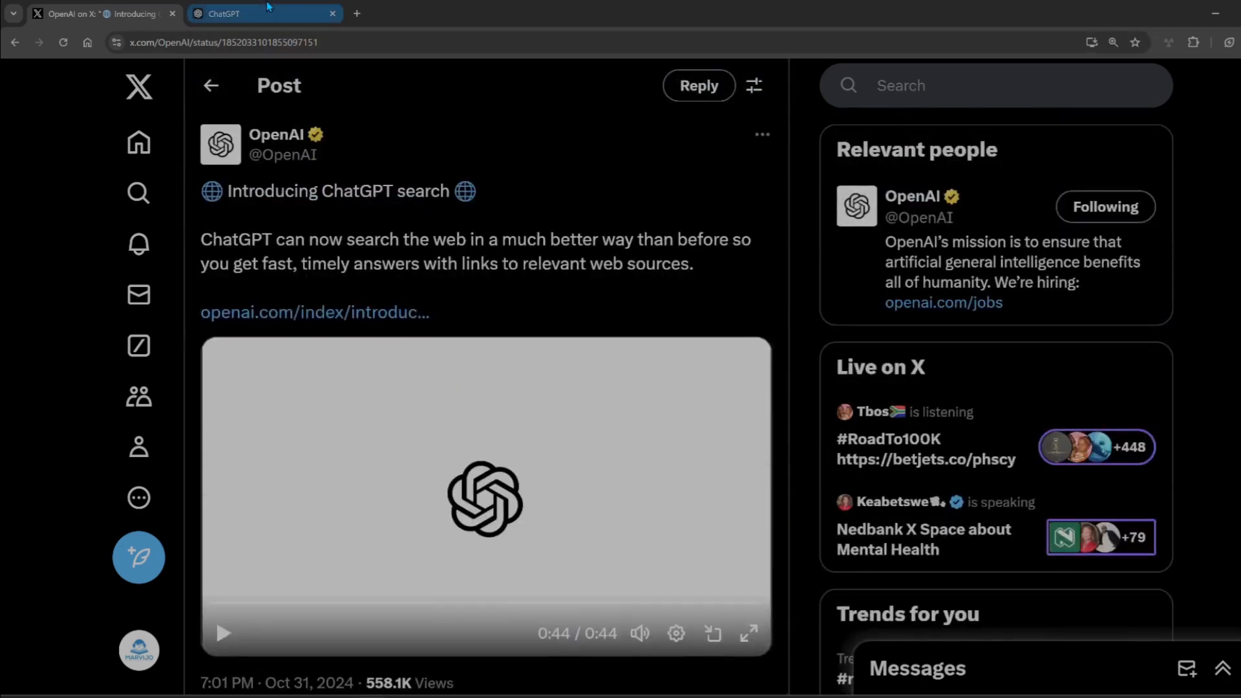
pyautogui.click(264, 14)
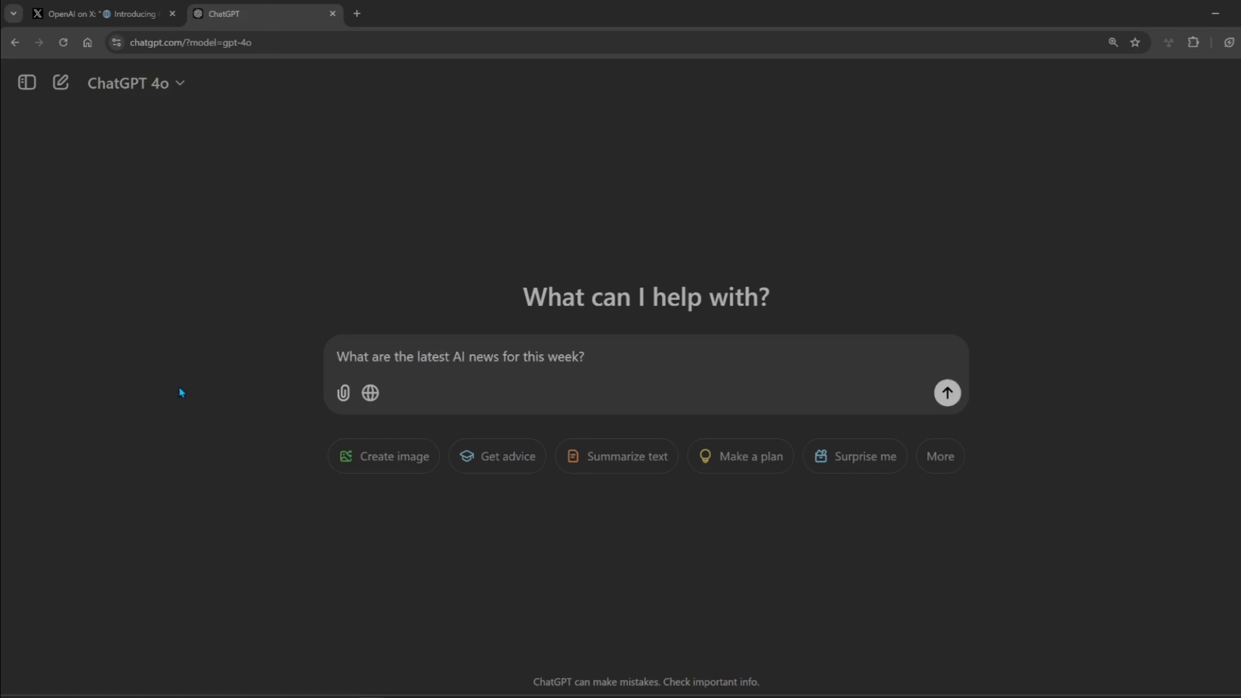
pyautogui.moveTo(338, 427)
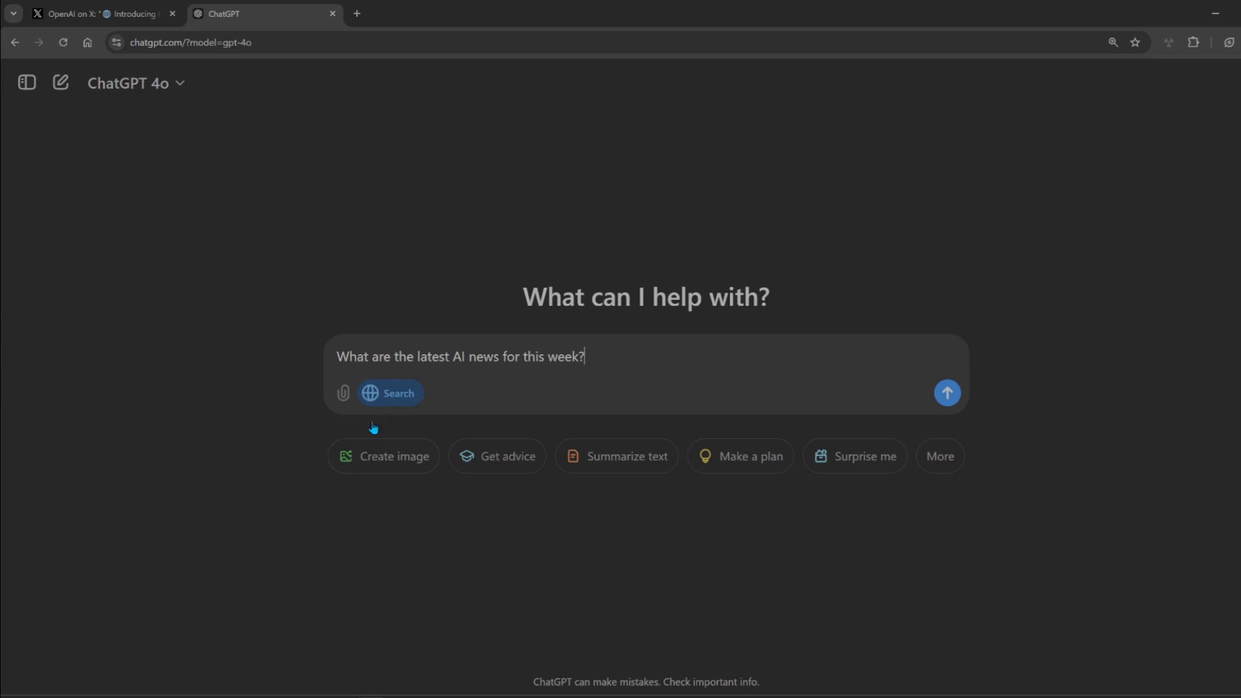
pyautogui.moveTo(947, 393)
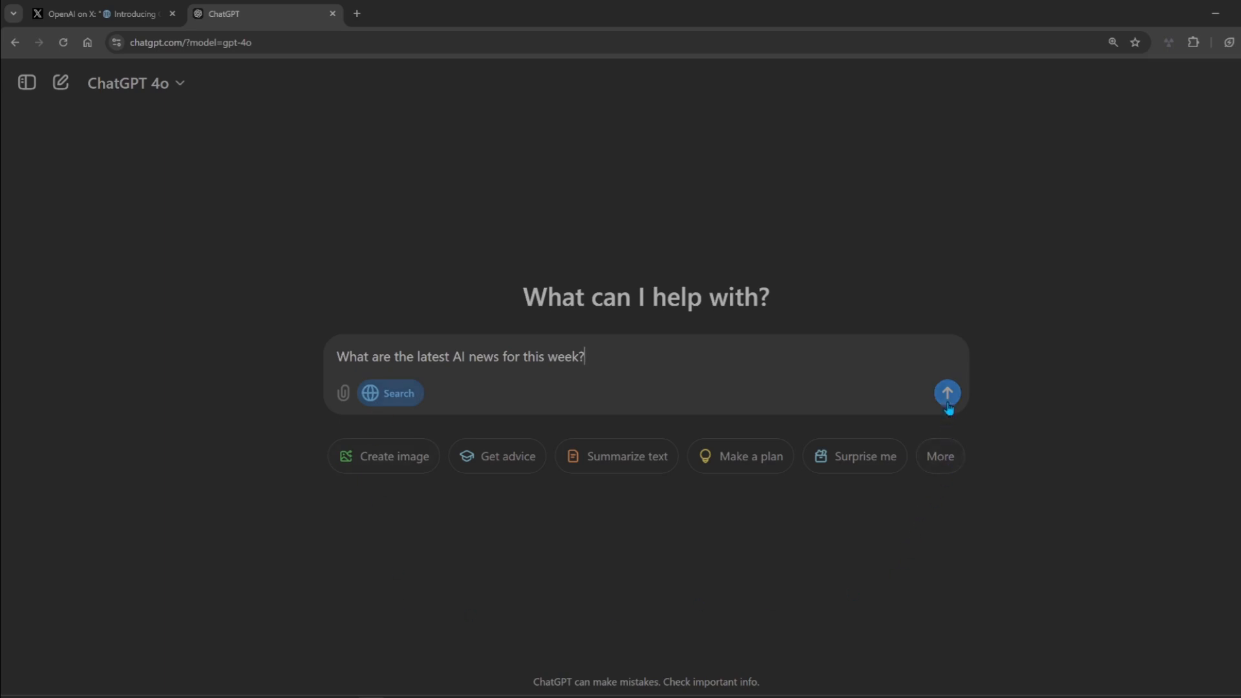
pyautogui.click(946, 392)
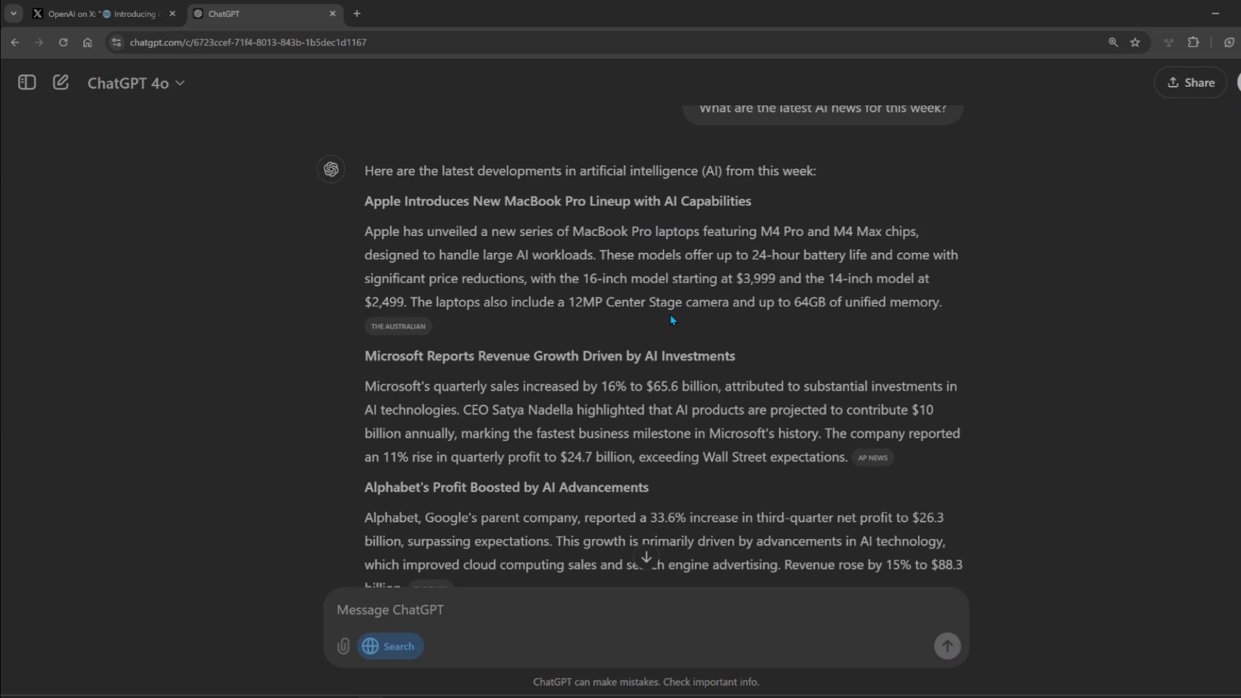
pyautogui.moveTo(394, 355); pyautogui.dragTo(644, 356)
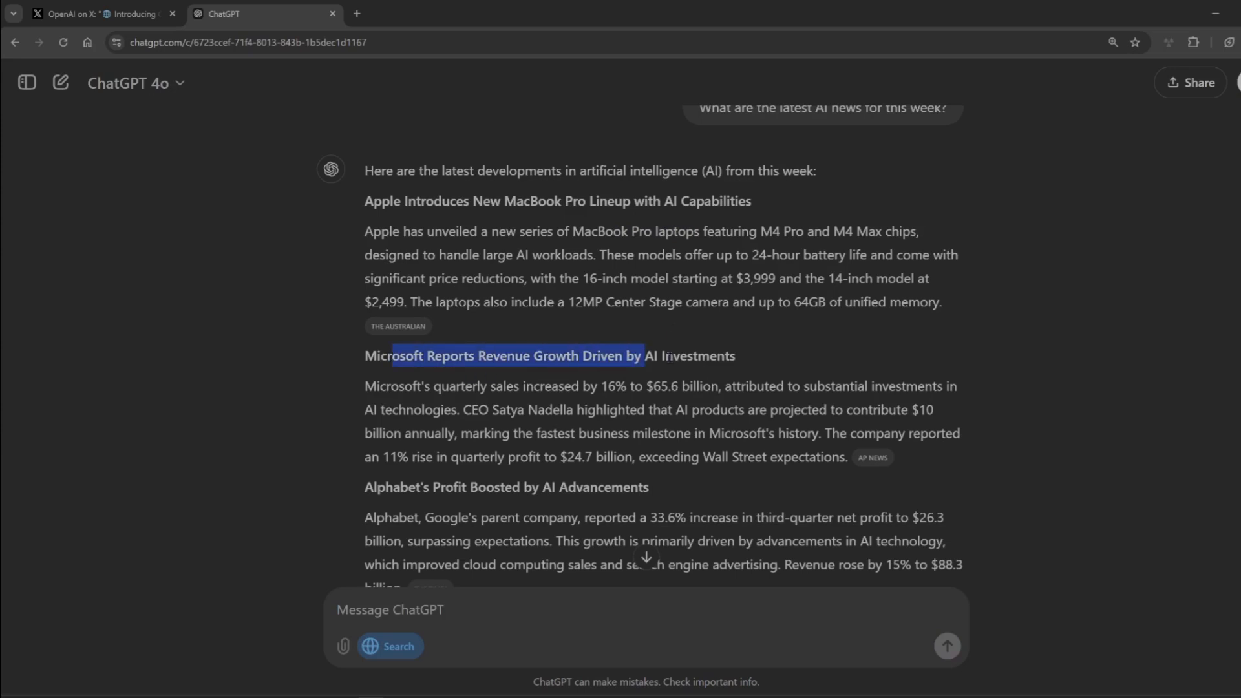
pyautogui.scroll(-3)
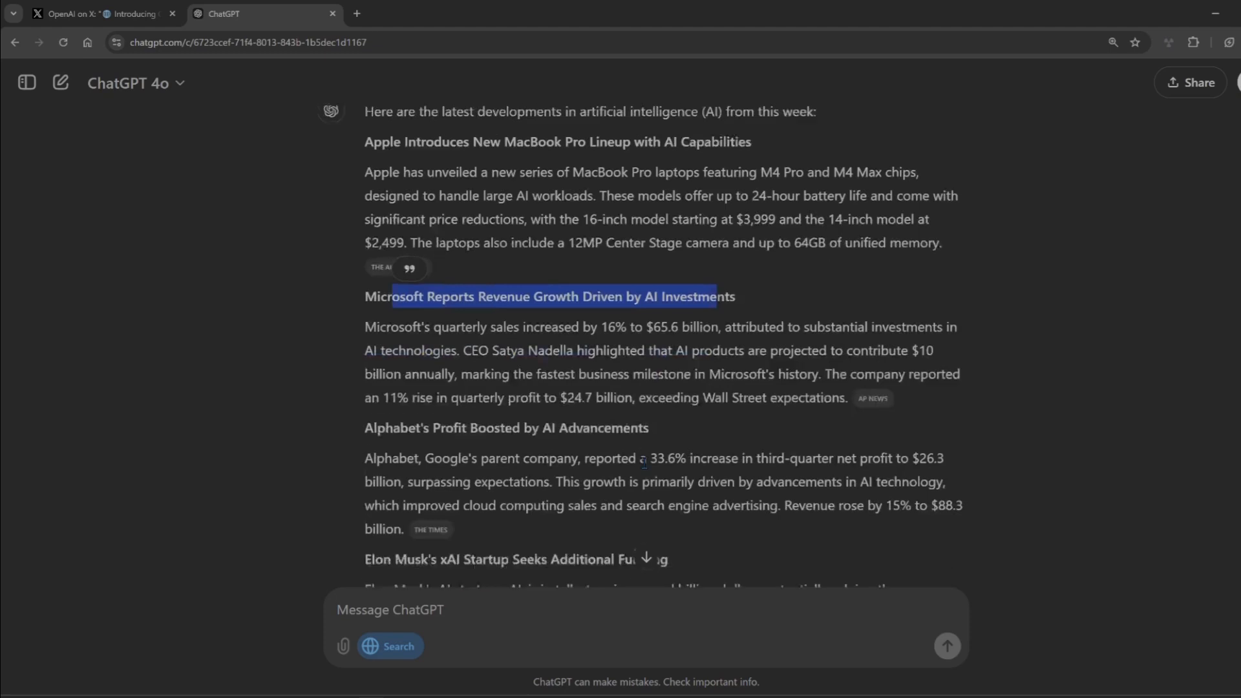
pyautogui.scroll(-3)
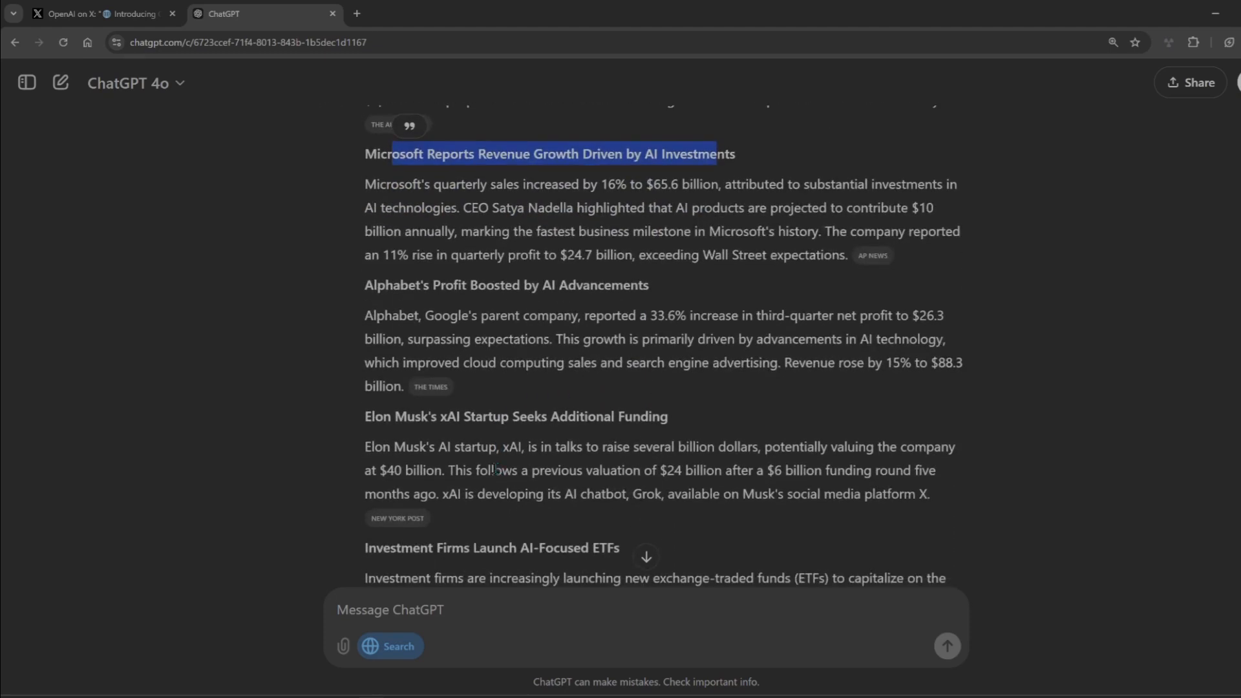
pyautogui.scroll(-3)
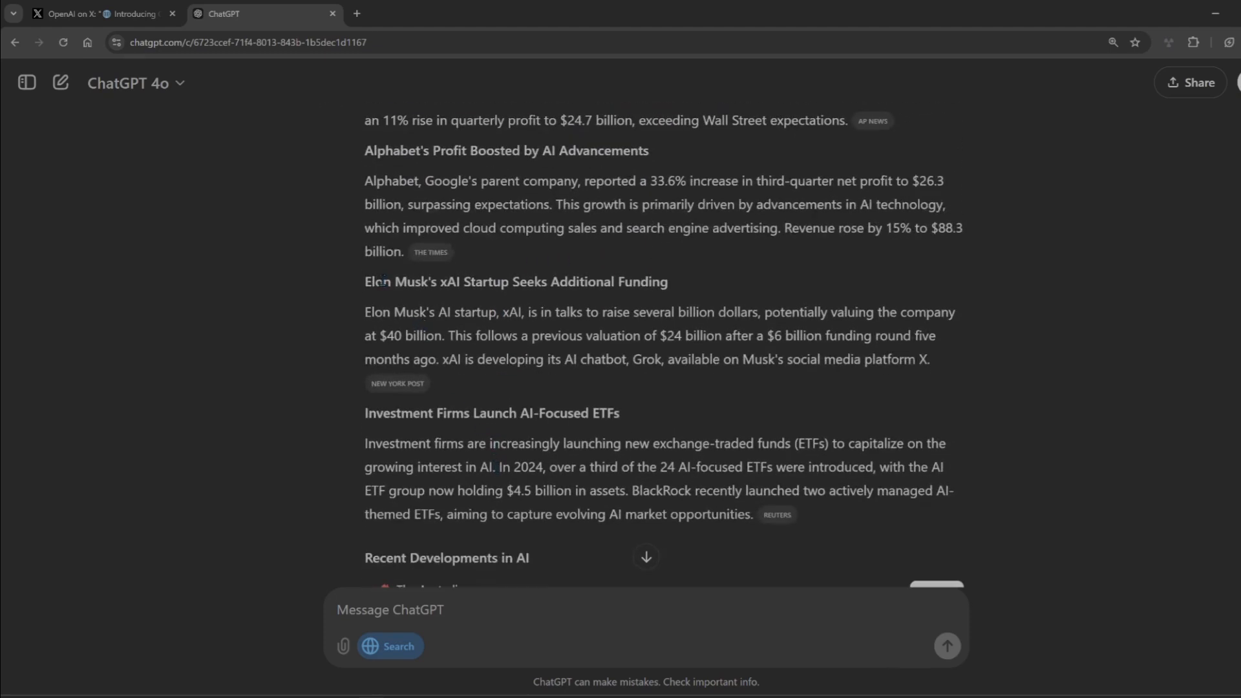
pyautogui.moveTo(384, 282); pyautogui.dragTo(649, 281)
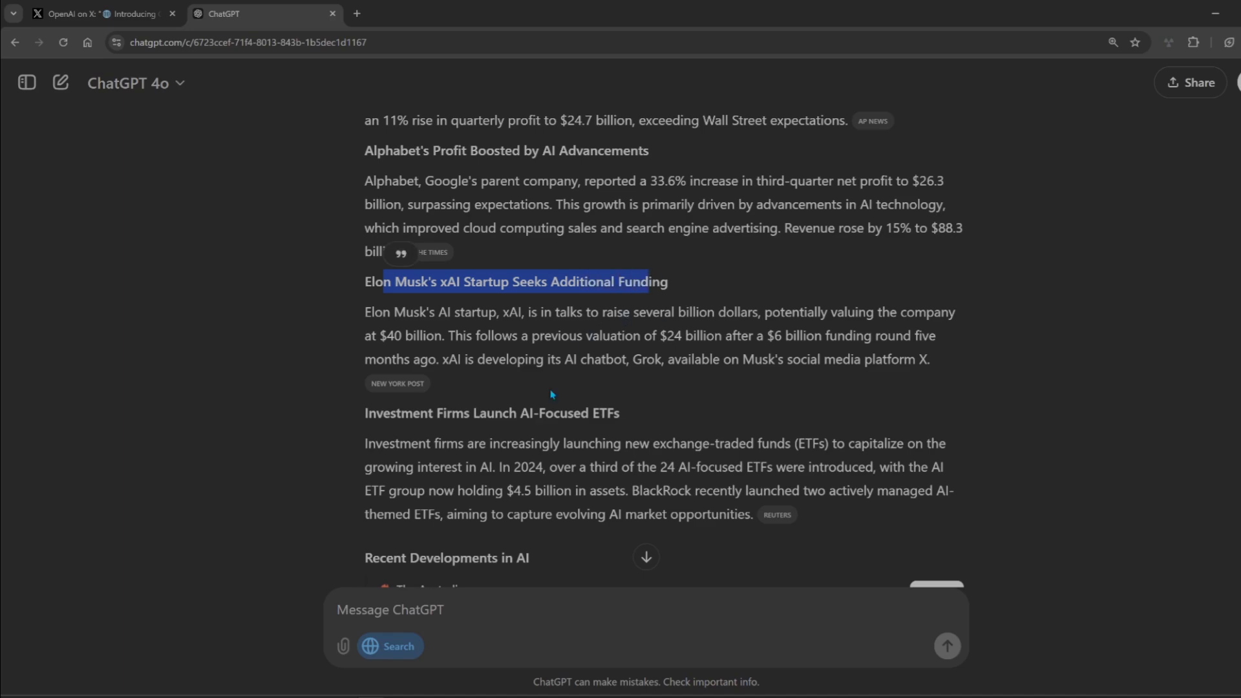
pyautogui.scroll(-3)
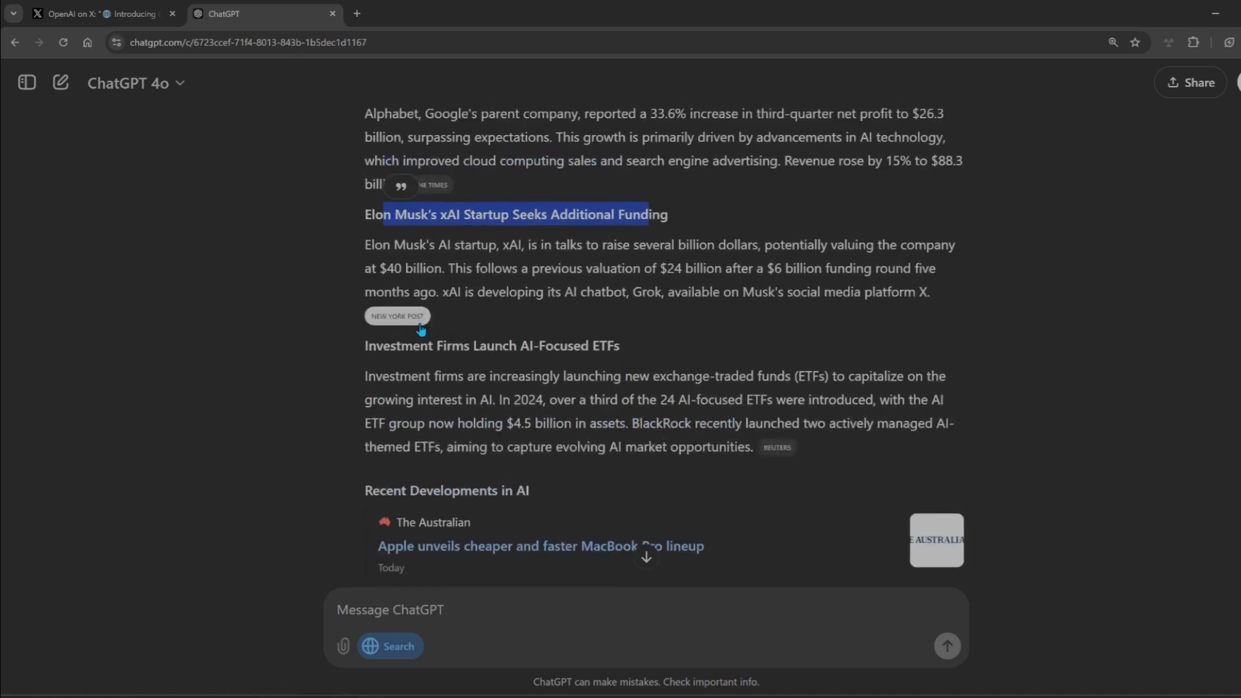
pyautogui.moveTo(396, 315)
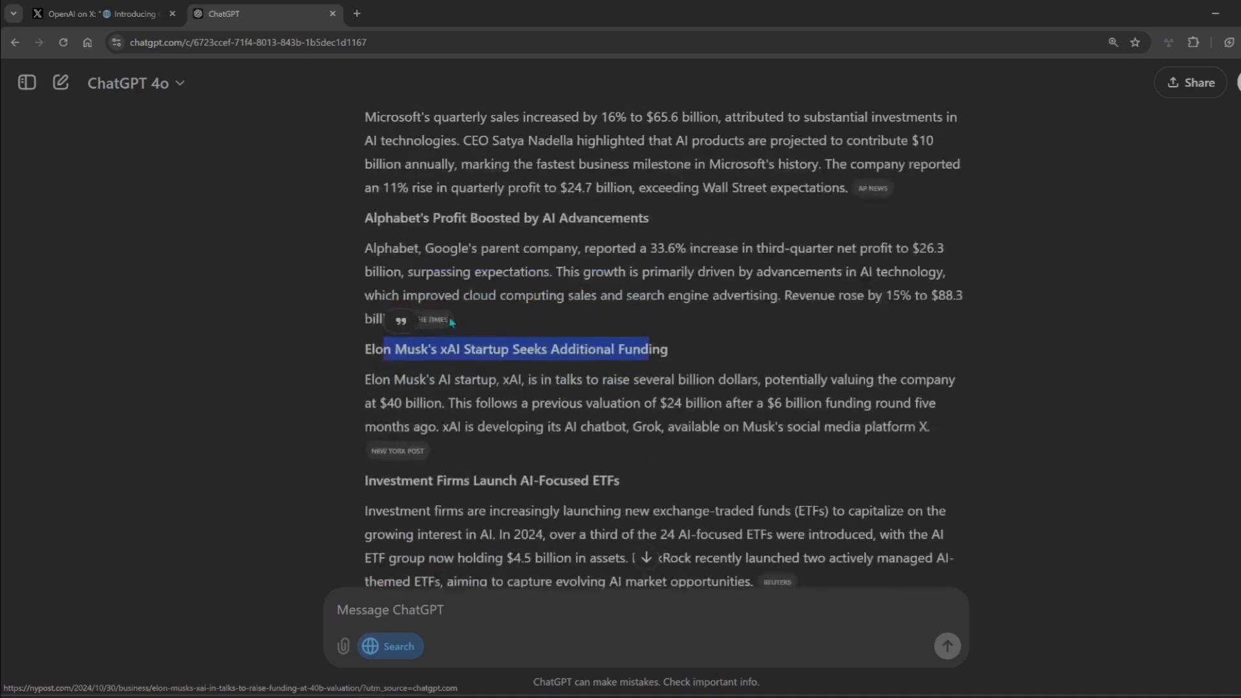
pyautogui.scroll(3)
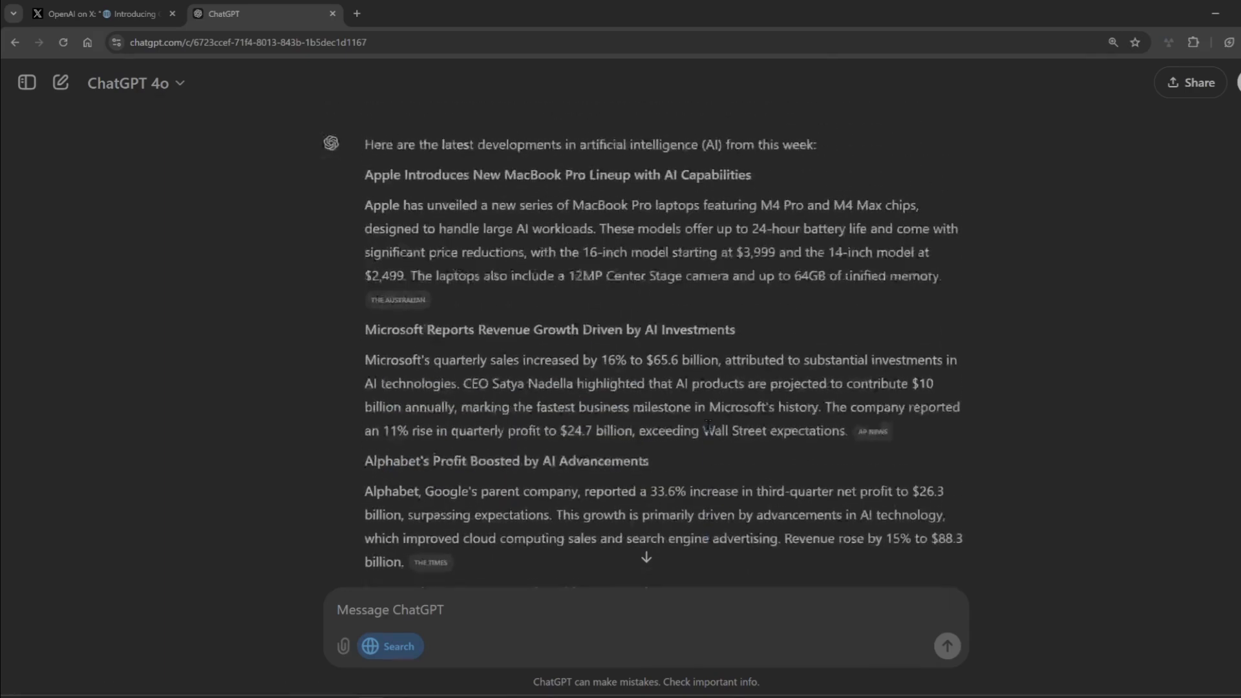
pyautogui.scroll(-3)
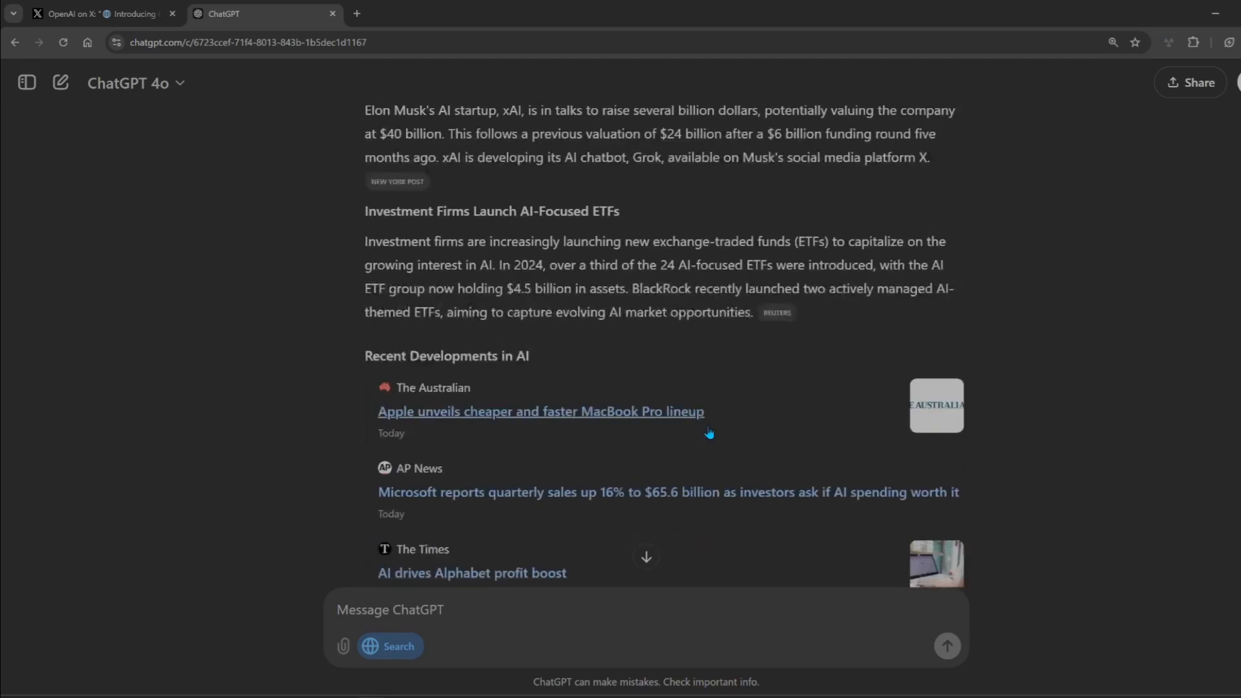
pyautogui.scroll(-3)
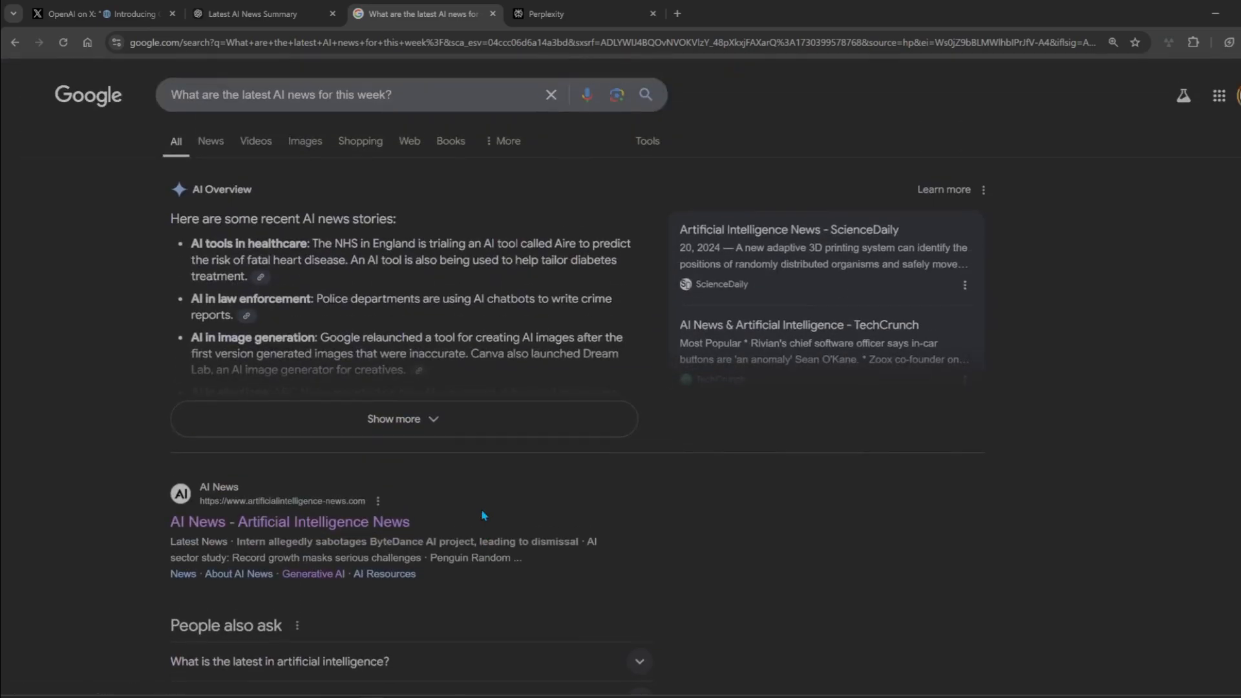
# Step: Expand Google's AI Overview for the weekly AI news query with Show more
pyautogui.click(402, 419)
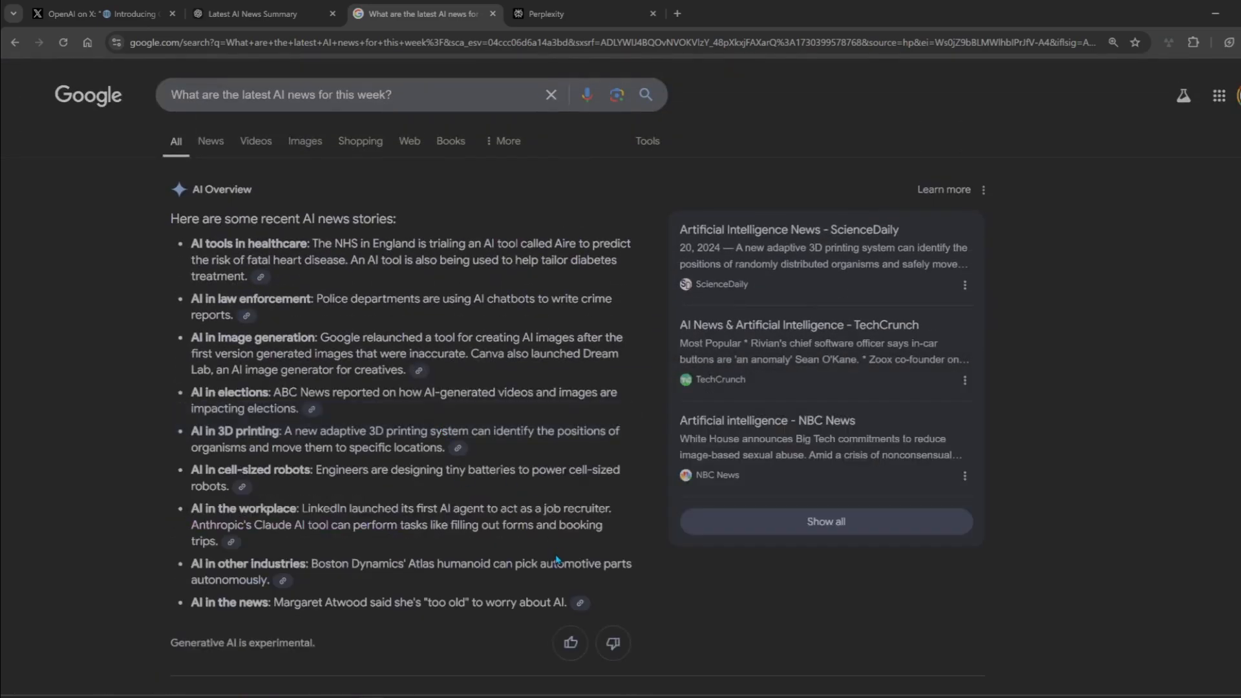
pyautogui.moveTo(354, 425)
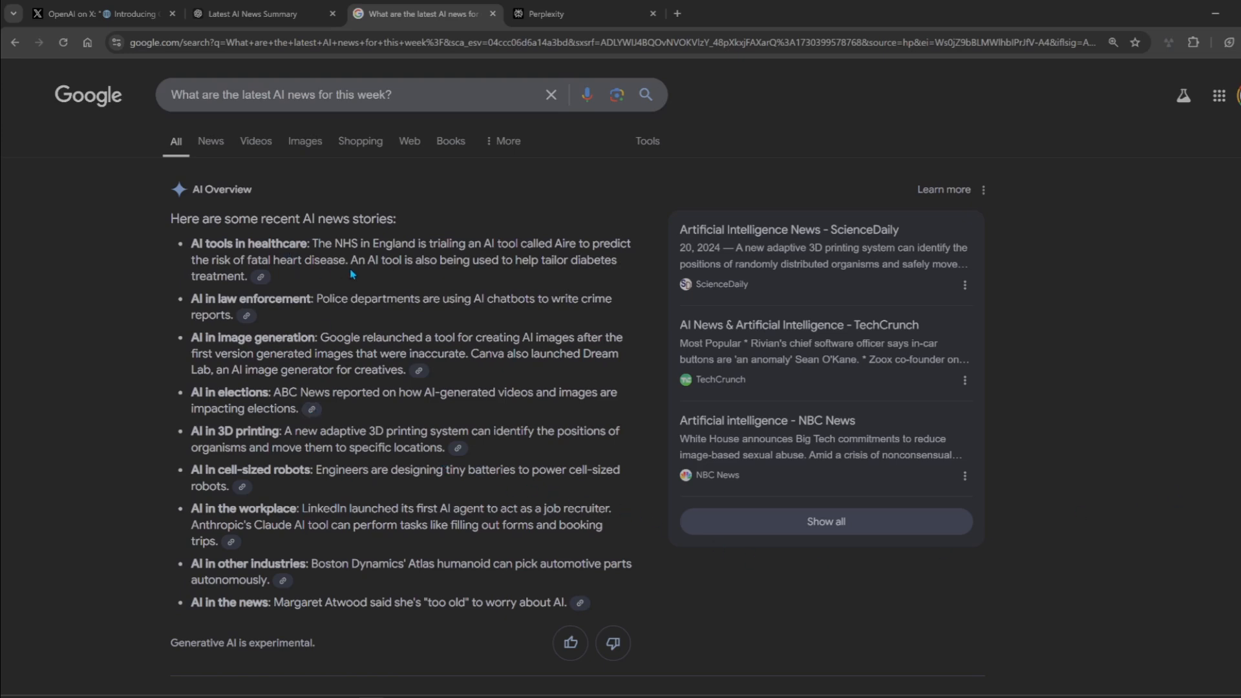
# Step: Submit the AI news question in Perplexity with Pro Search turned on
pyautogui.click(582, 13)
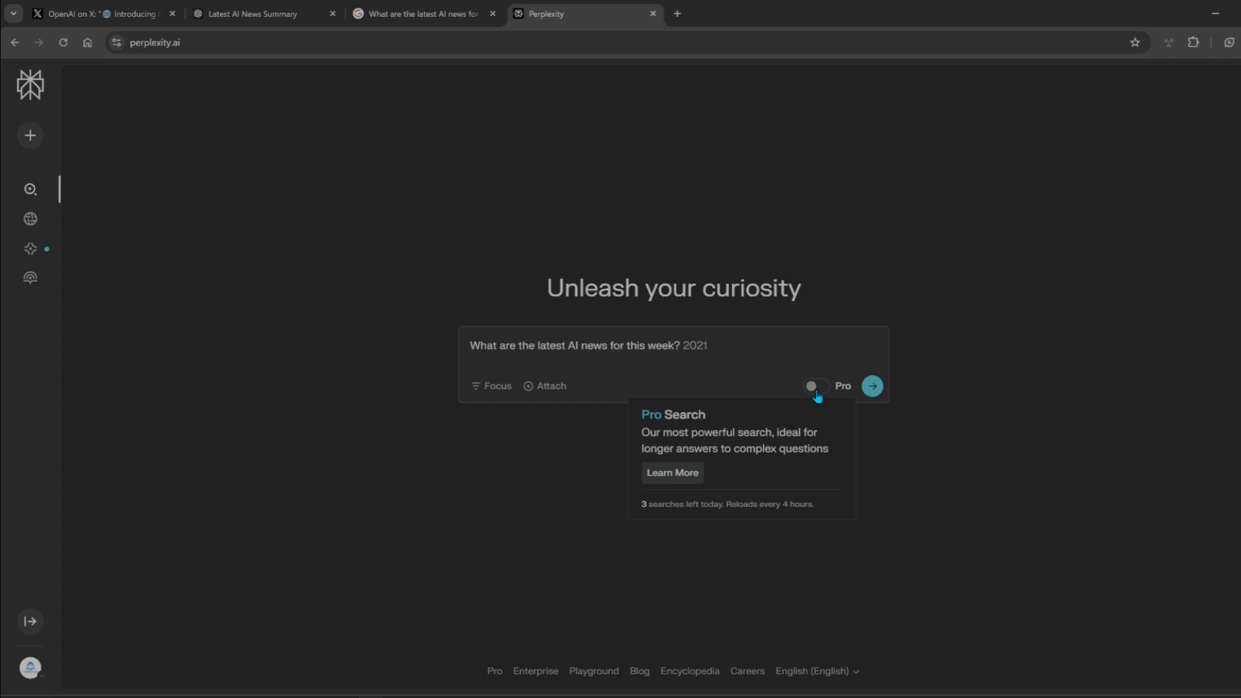
pyautogui.click(814, 387)
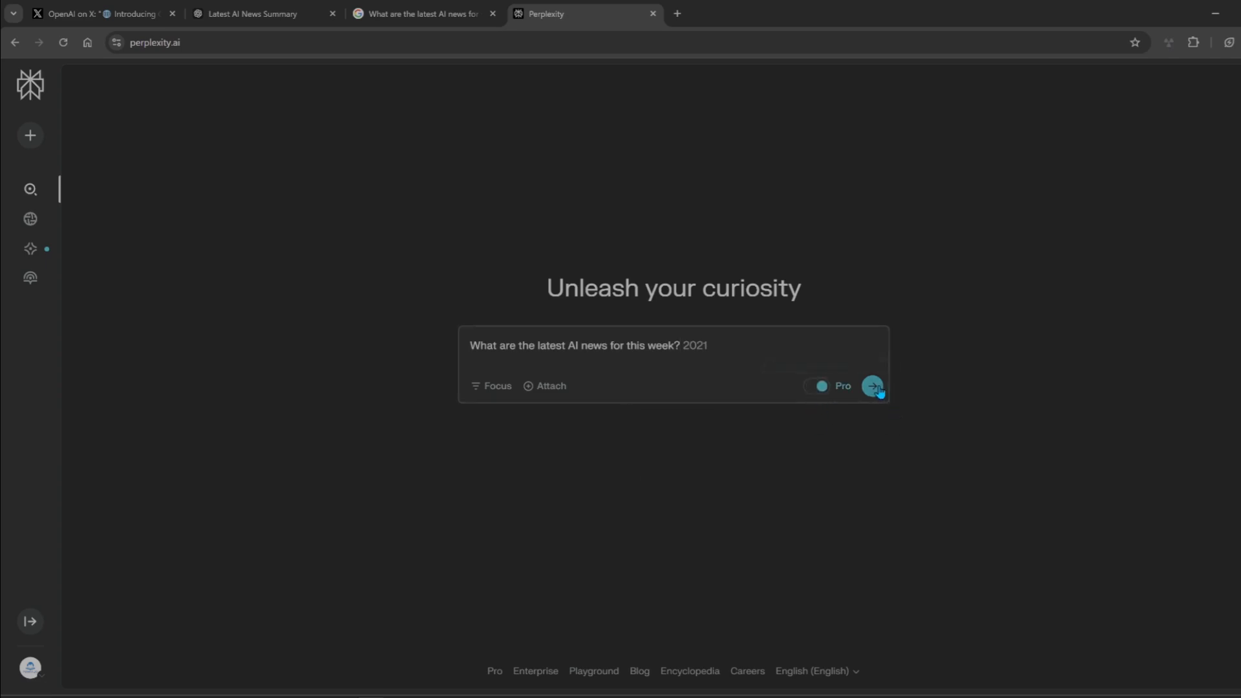
pyautogui.click(871, 385)
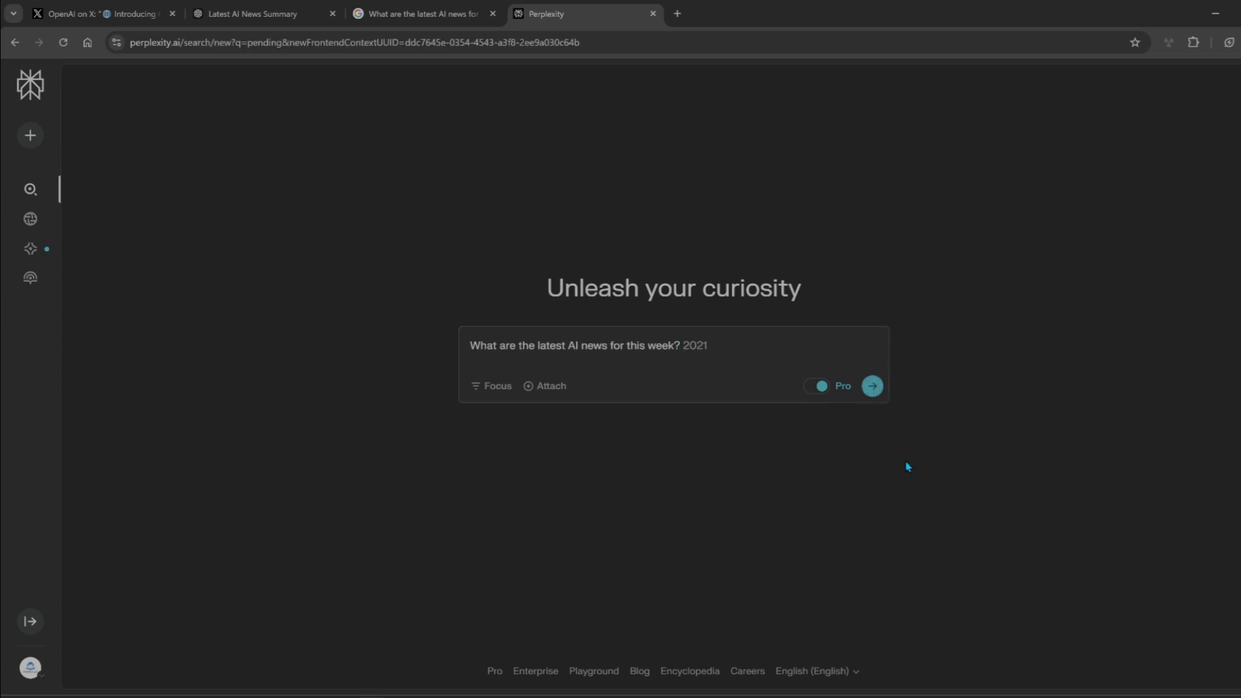
pyautogui.click(871, 386)
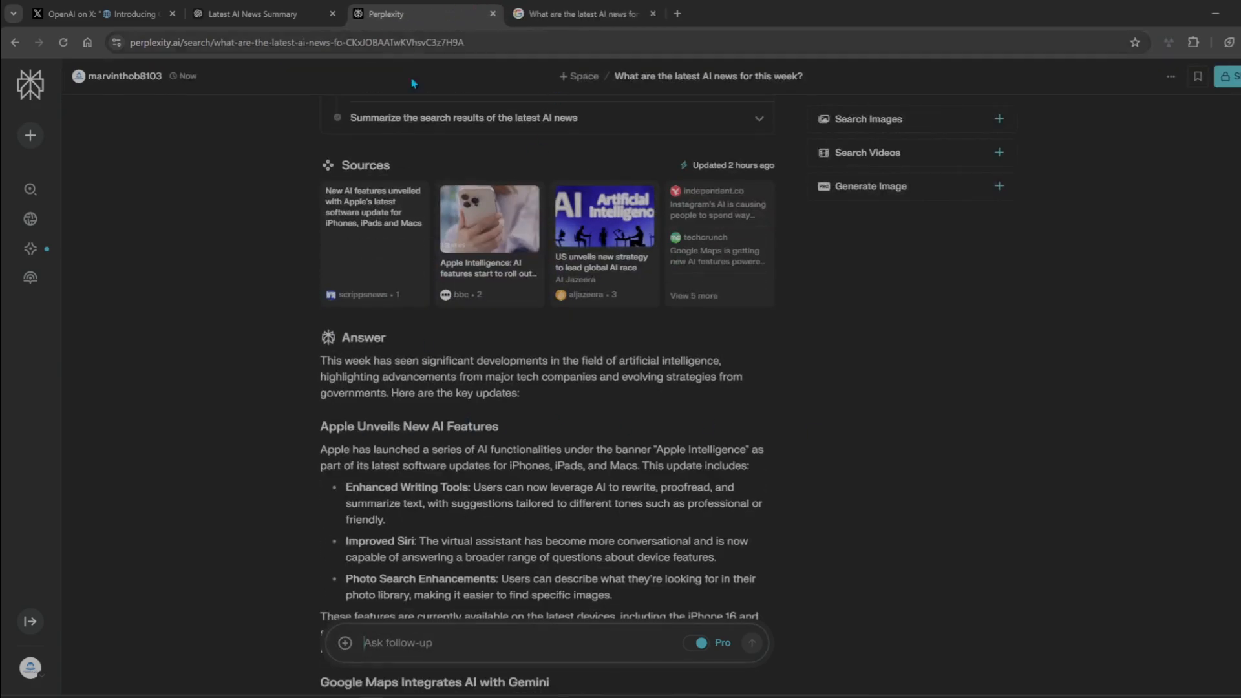
# Step: Return to ChatGPT's AI news answer and scroll through it
pyautogui.click(261, 14)
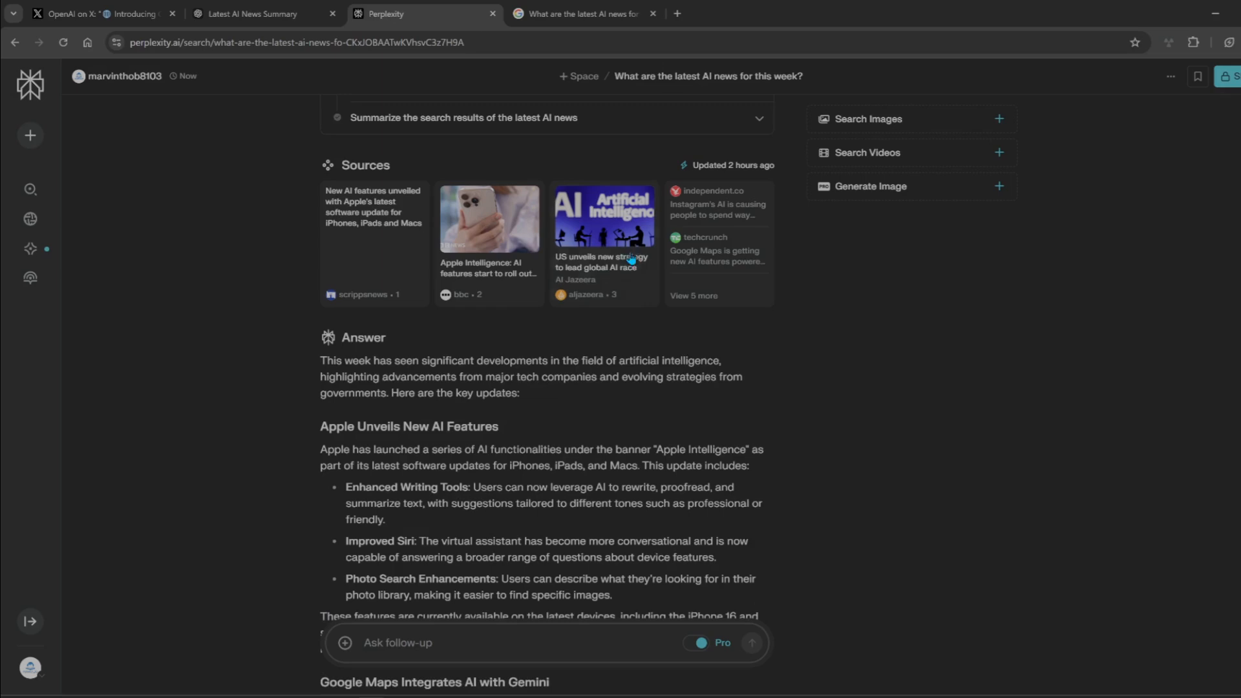
pyautogui.scroll(-3)
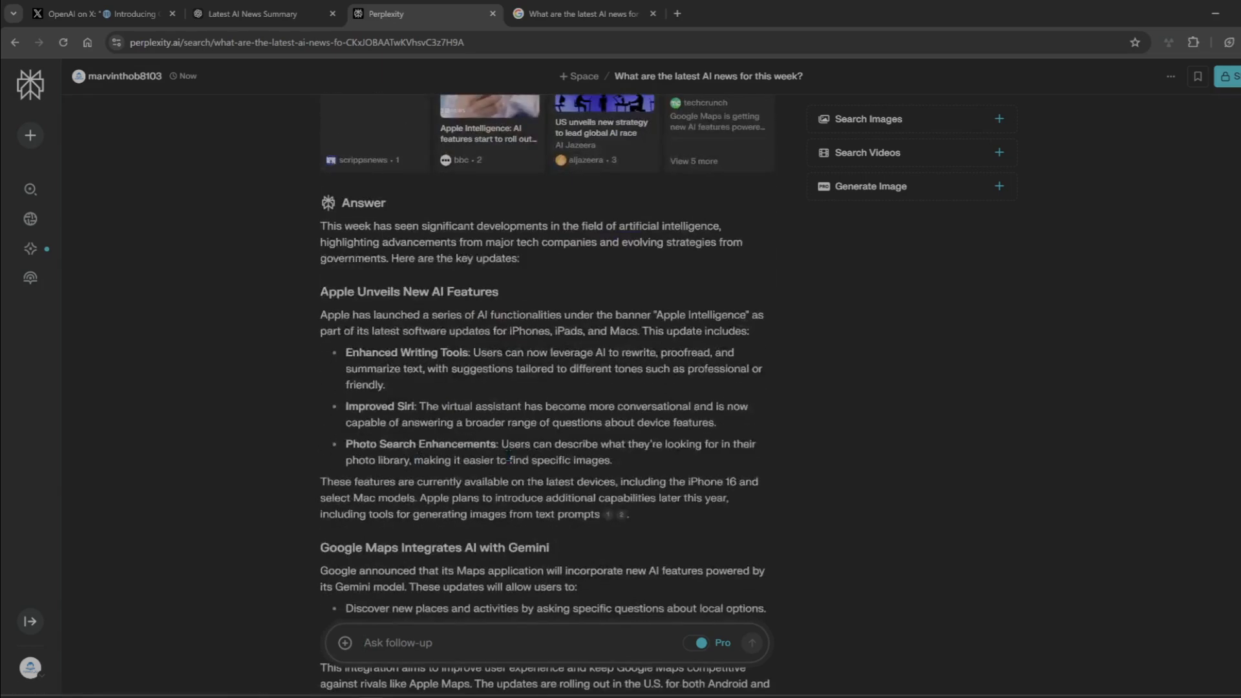
pyautogui.scroll(-3)
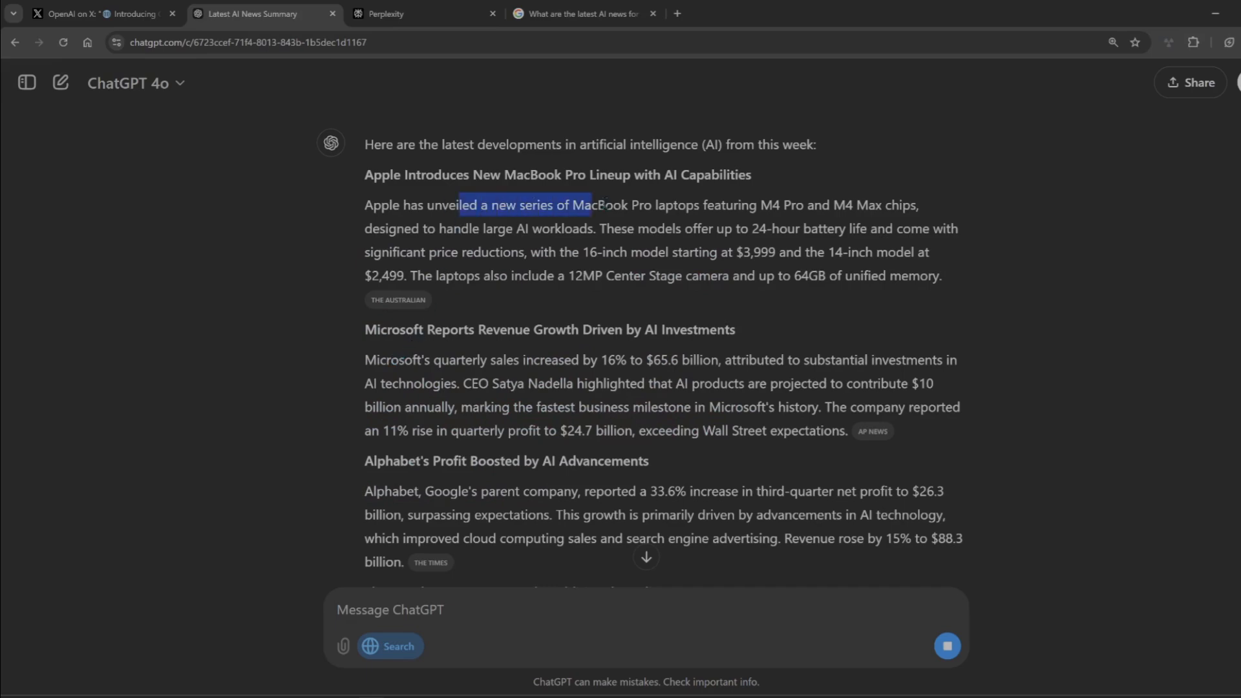
# Step: Scroll to the end of Perplexity's AI news answer, then return to the ChatGPT tab
pyautogui.scroll(-3)
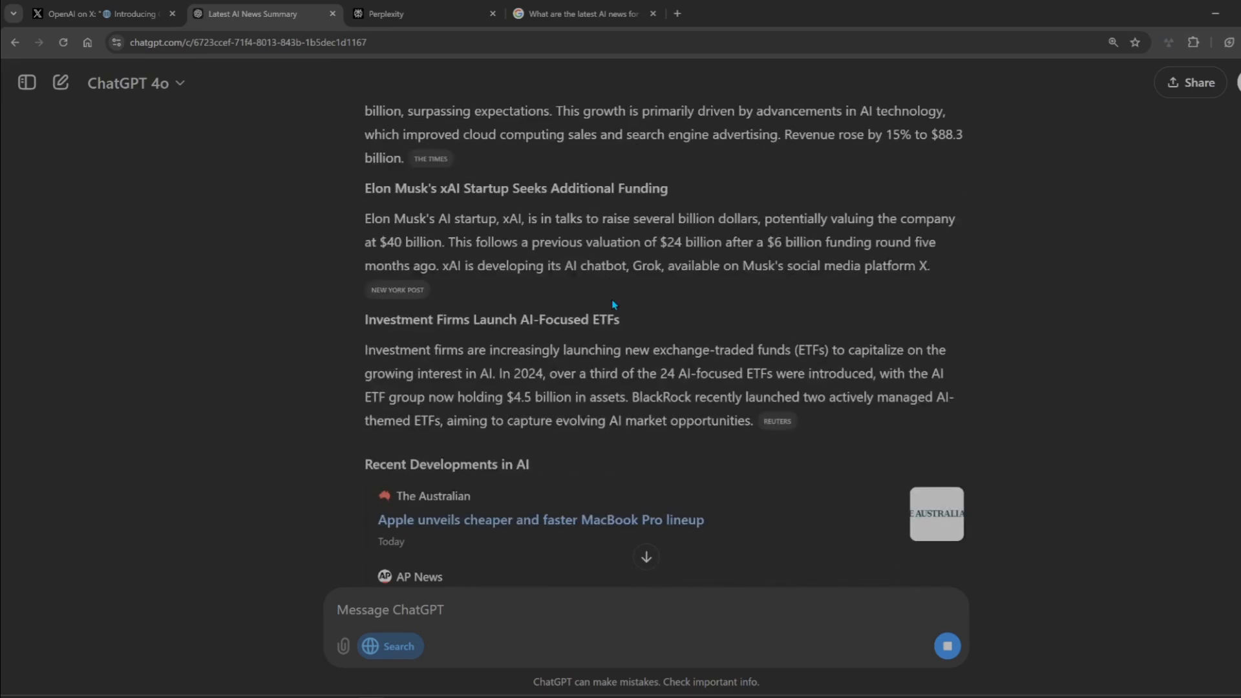
pyautogui.scroll(-3)
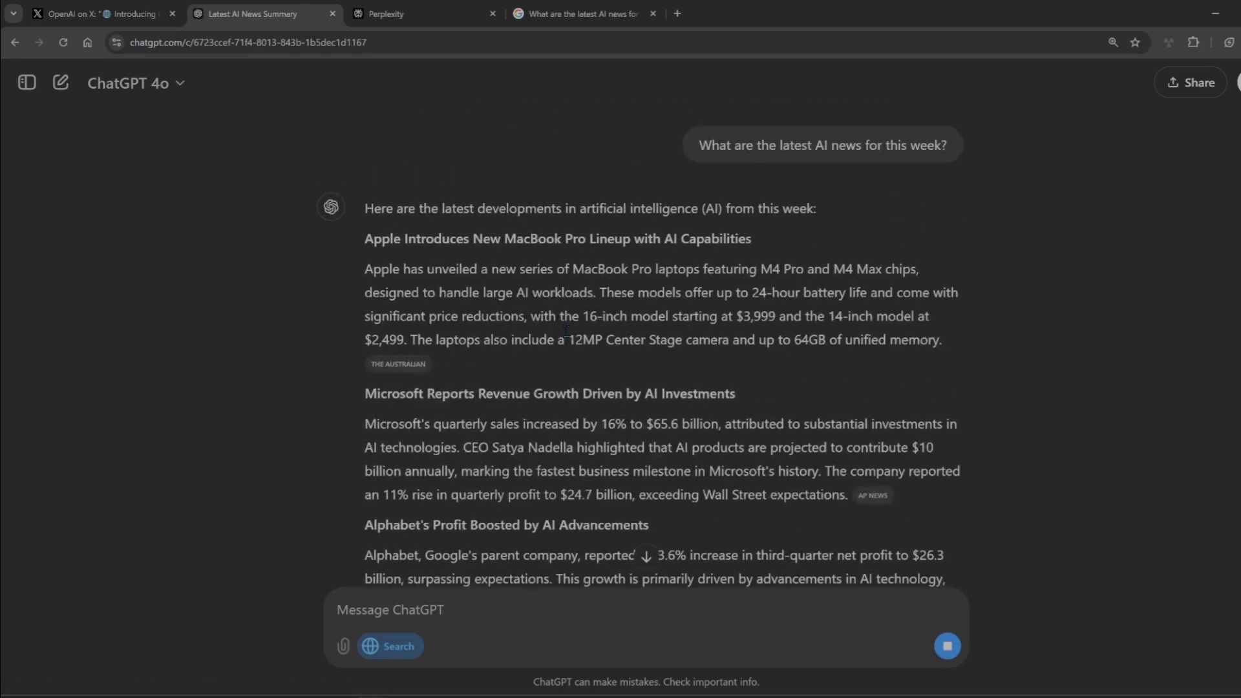
pyautogui.click(388, 14)
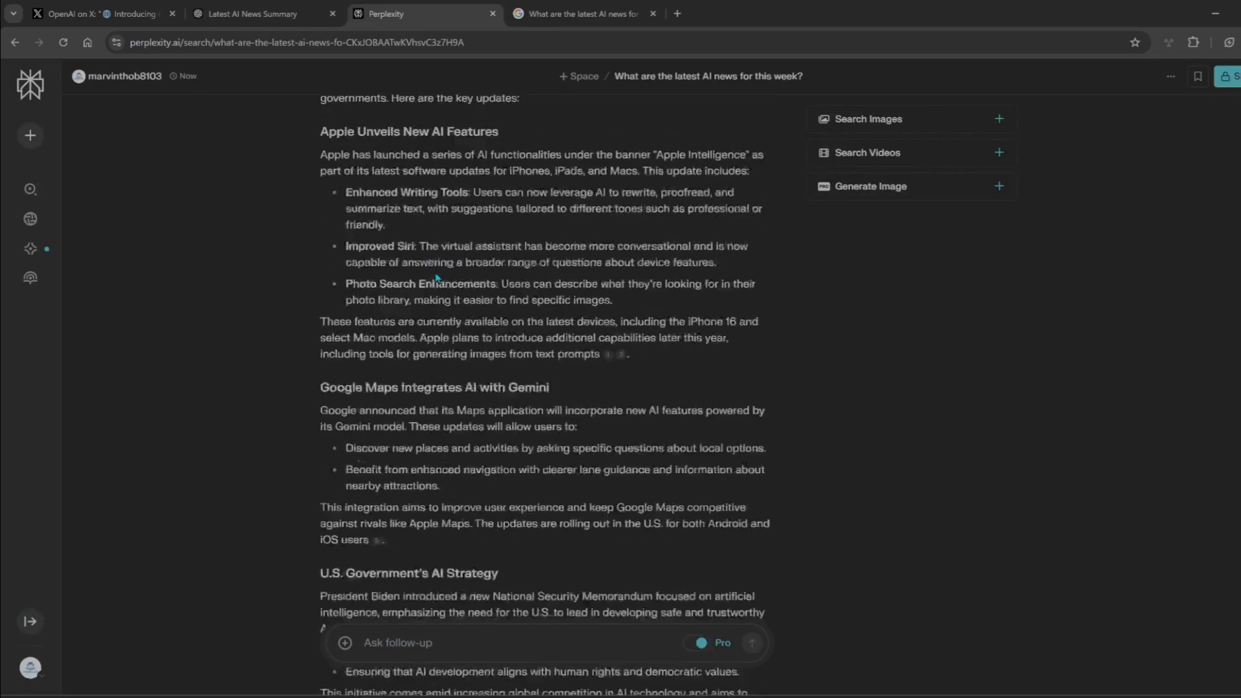
pyautogui.scroll(-3)
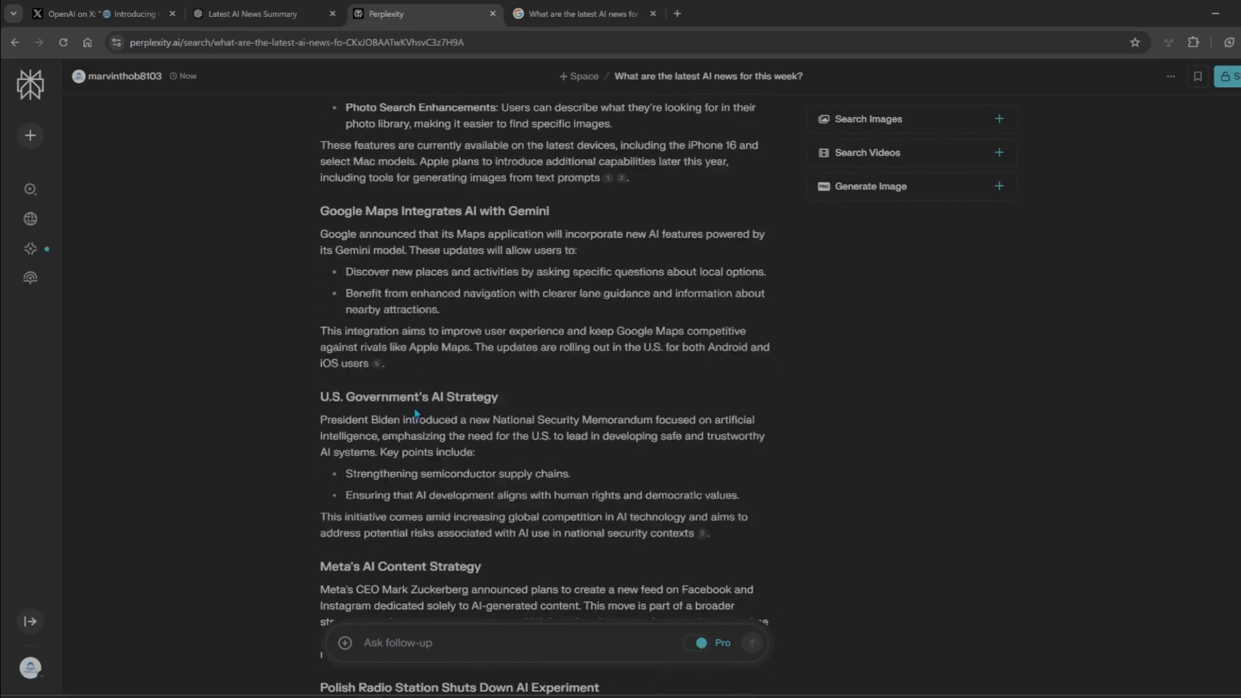
pyautogui.scroll(-3)
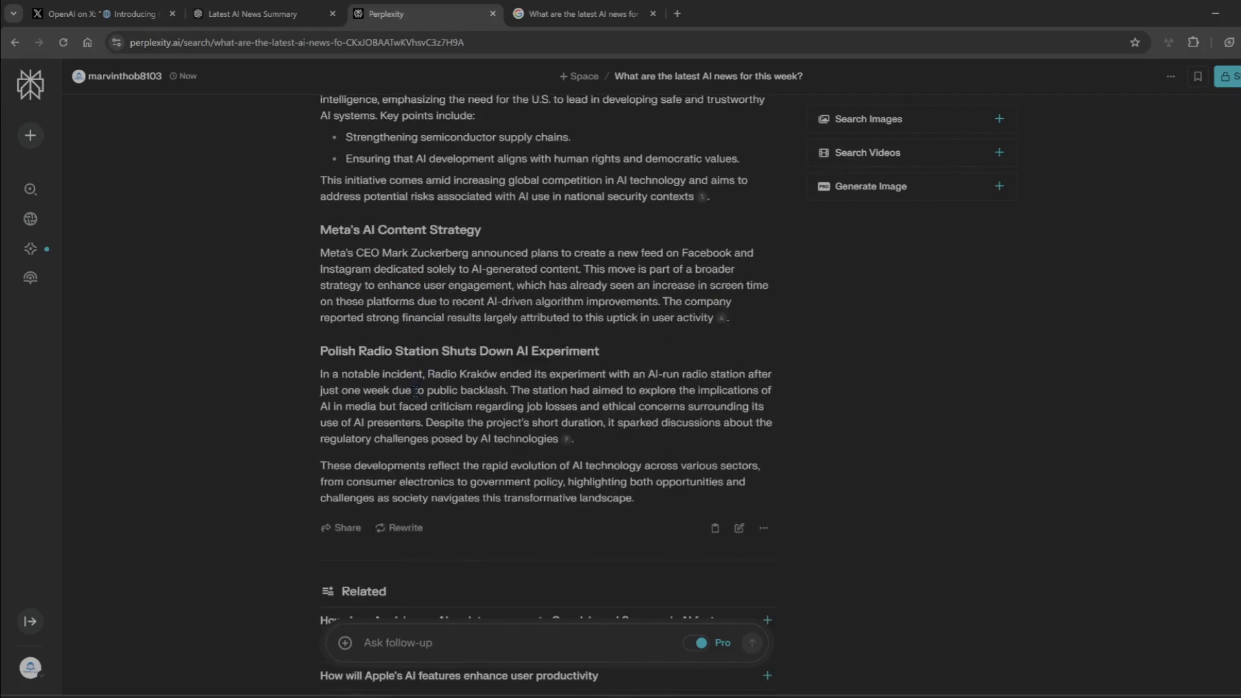
pyautogui.scroll(-3)
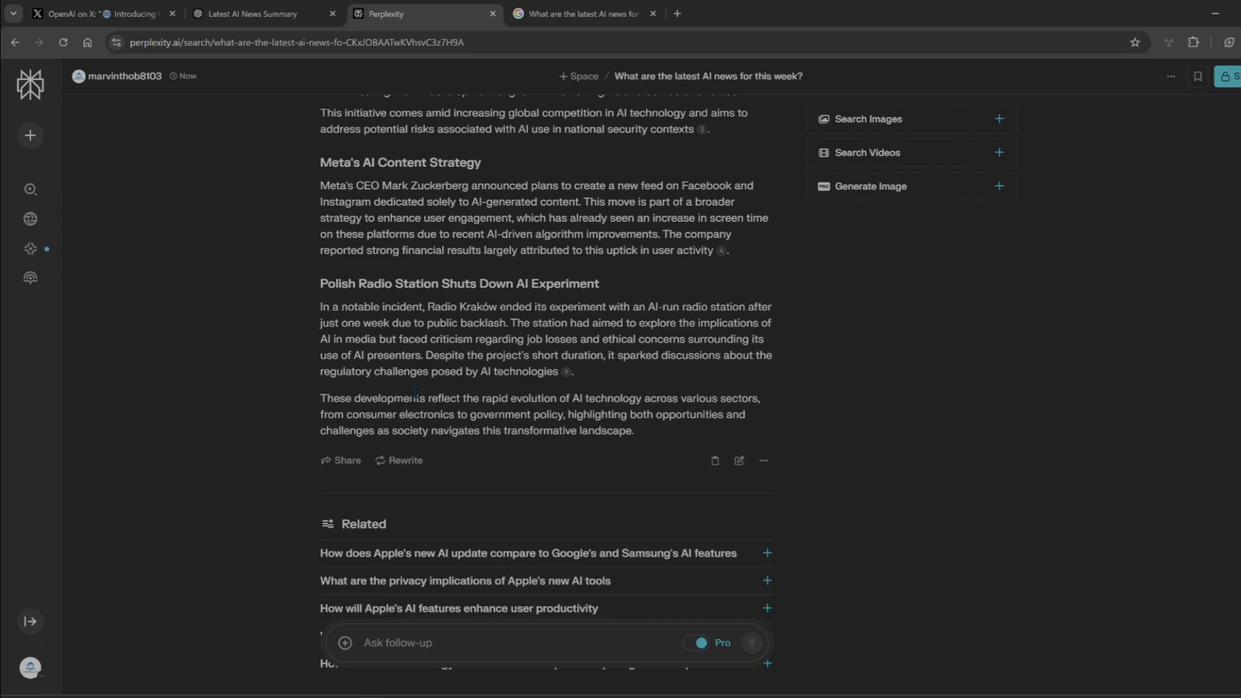
pyautogui.scroll(-3)
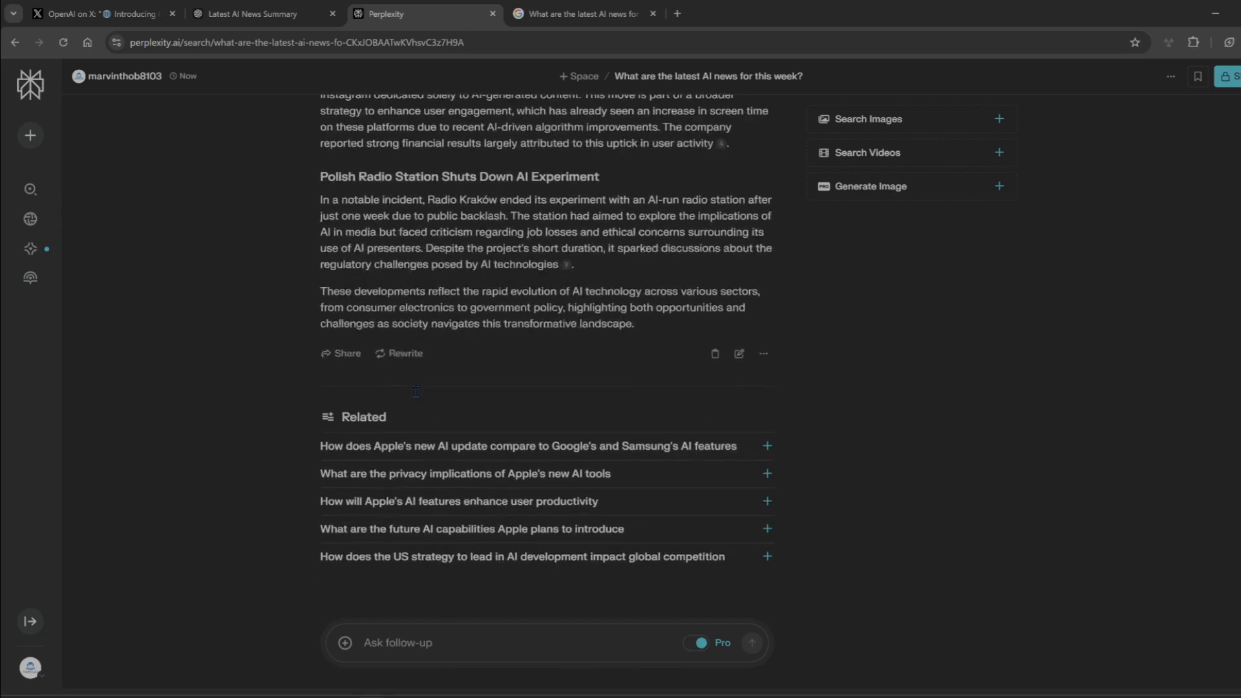
pyautogui.click(261, 14)
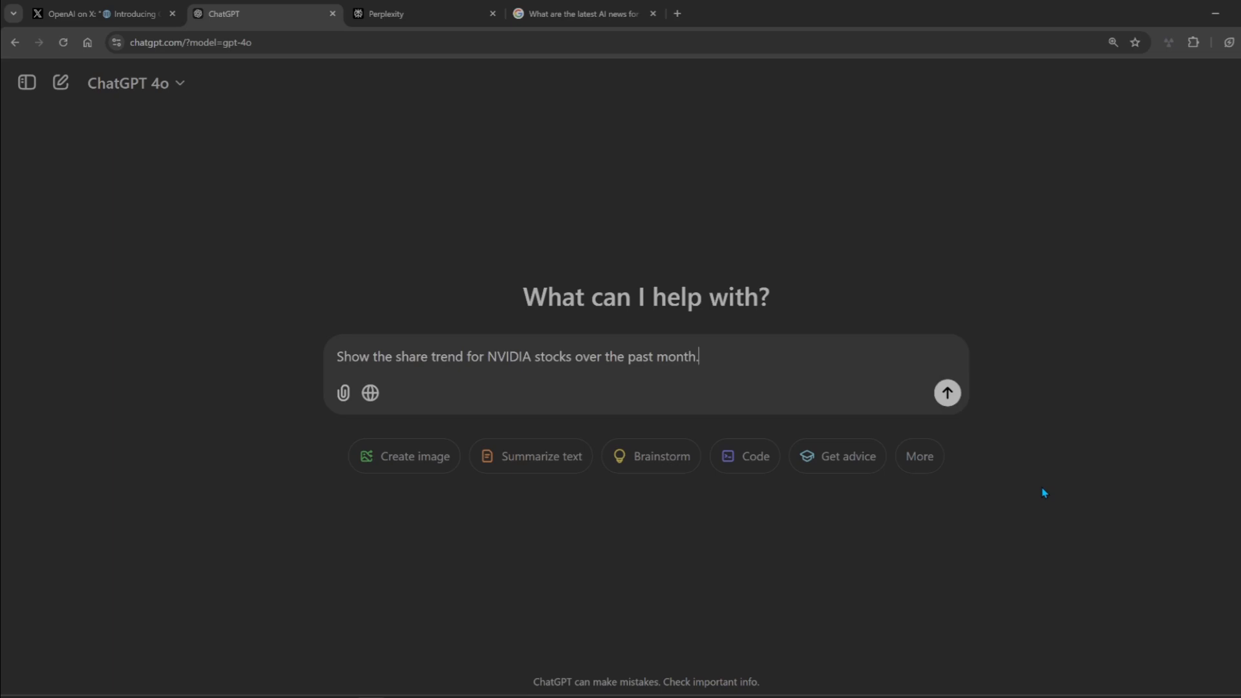
pyautogui.moveTo(1043, 497)
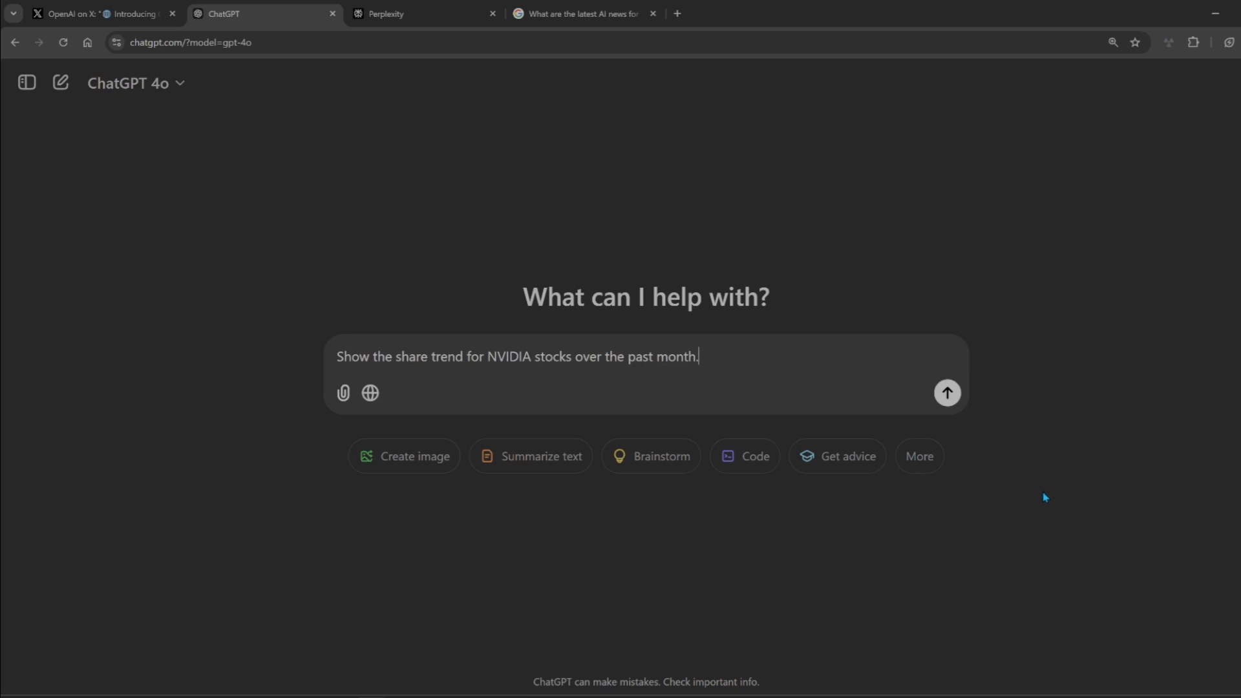
# Step: Send the NVIDIA past-month share trend question with Search on, and open the extension page
pyautogui.click(369, 393)
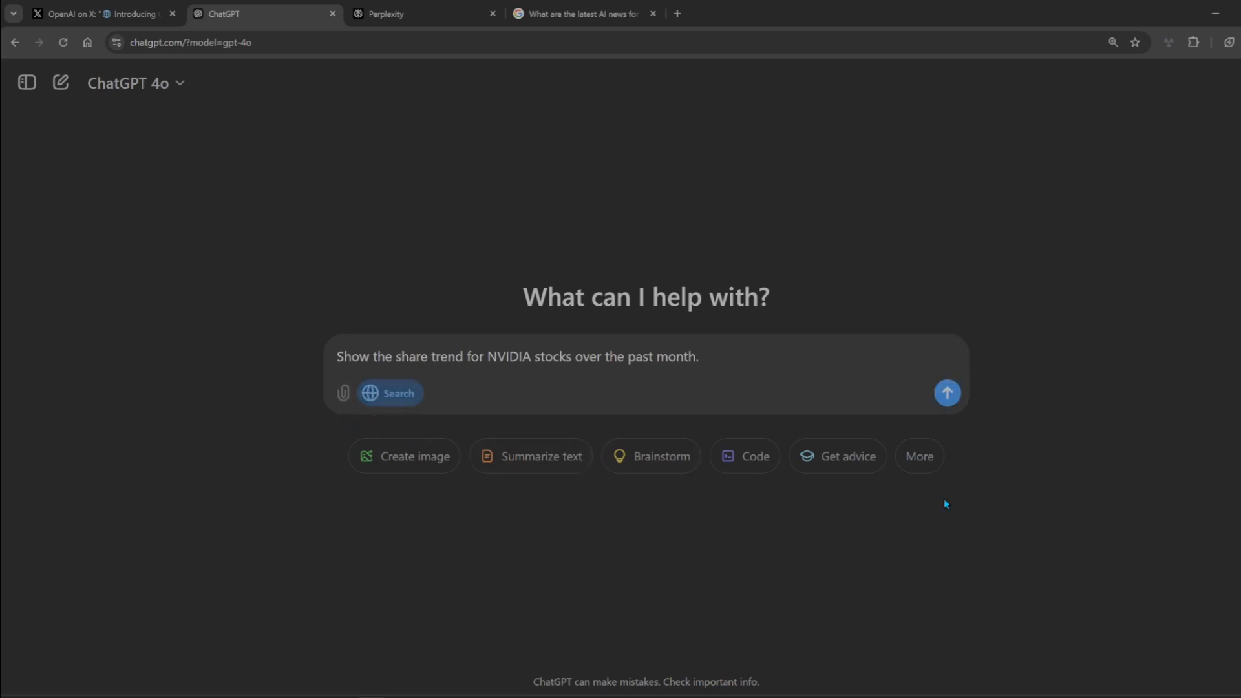
pyautogui.click(946, 393)
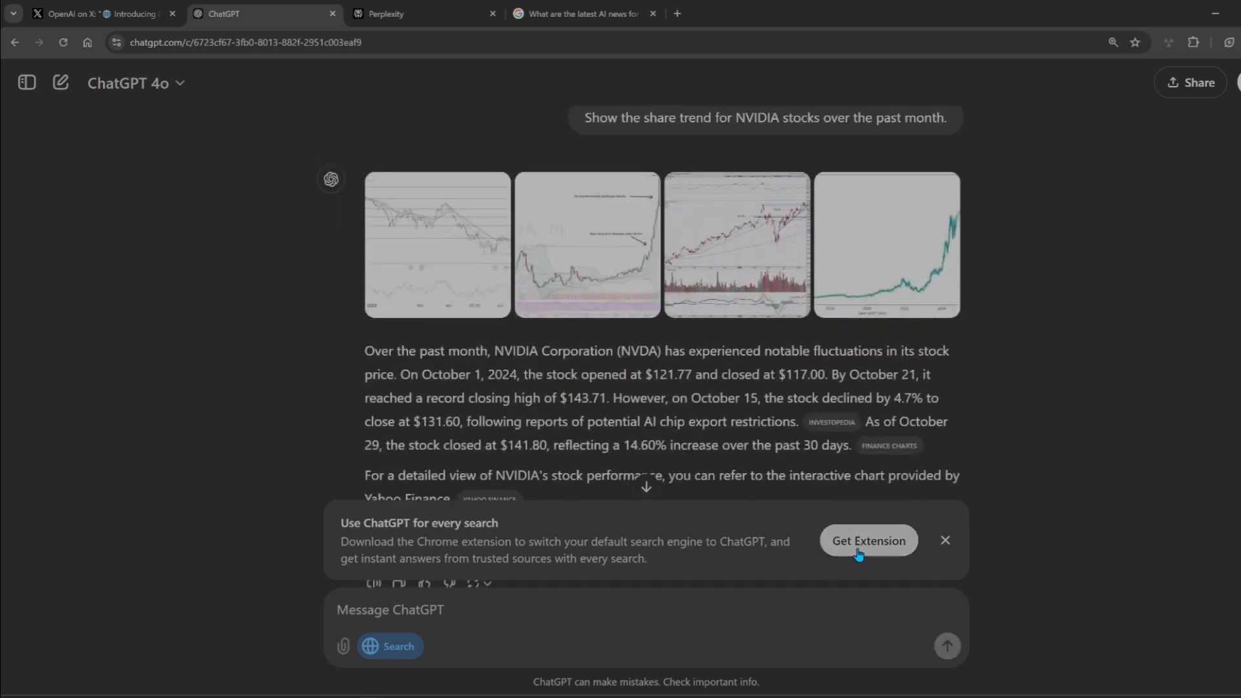
pyautogui.click(867, 541)
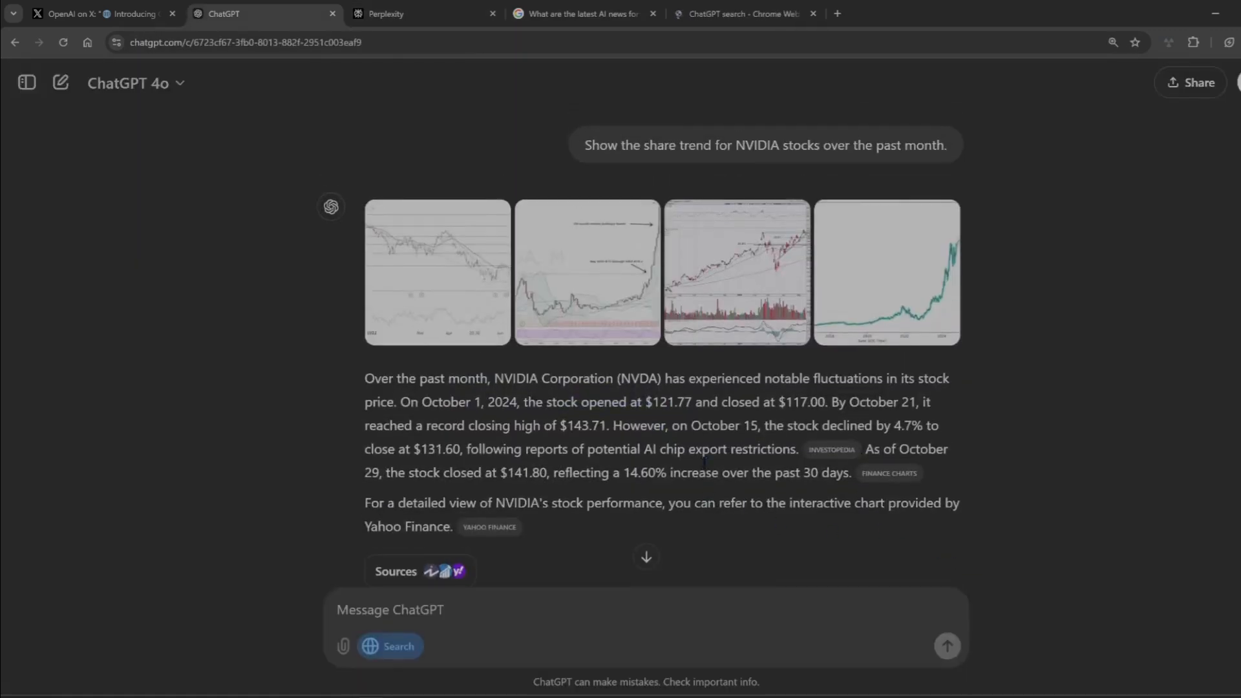
pyautogui.moveTo(438, 284)
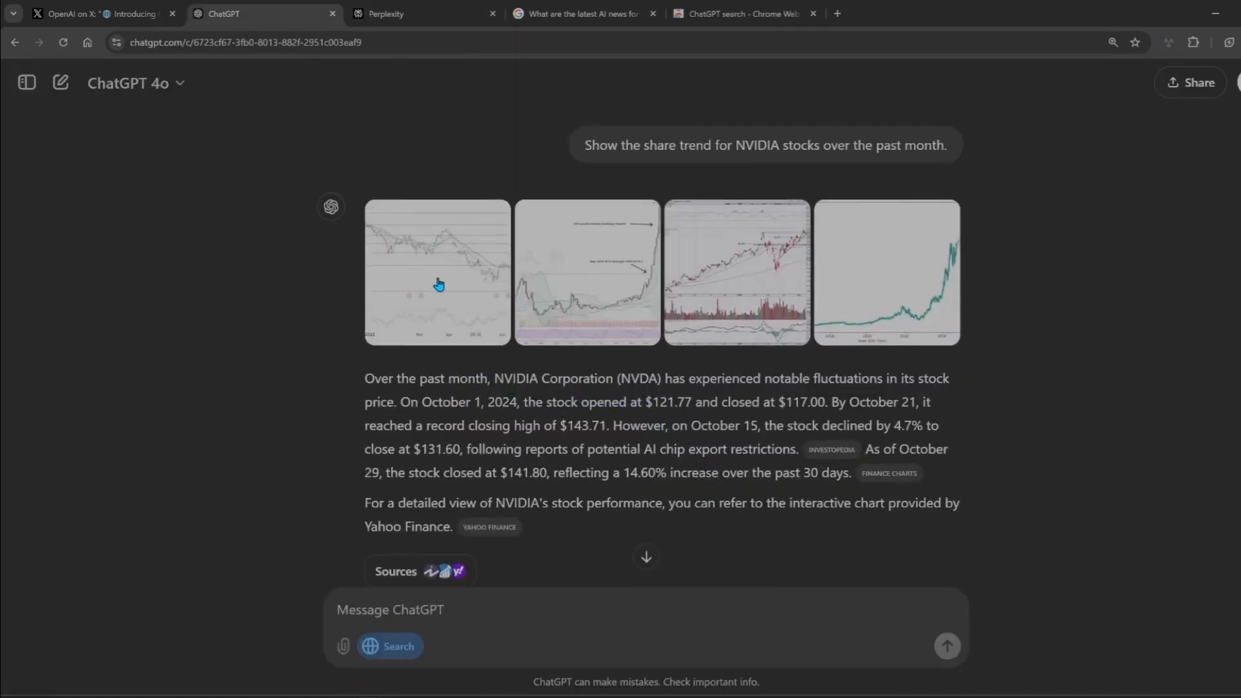
pyautogui.click(436, 271)
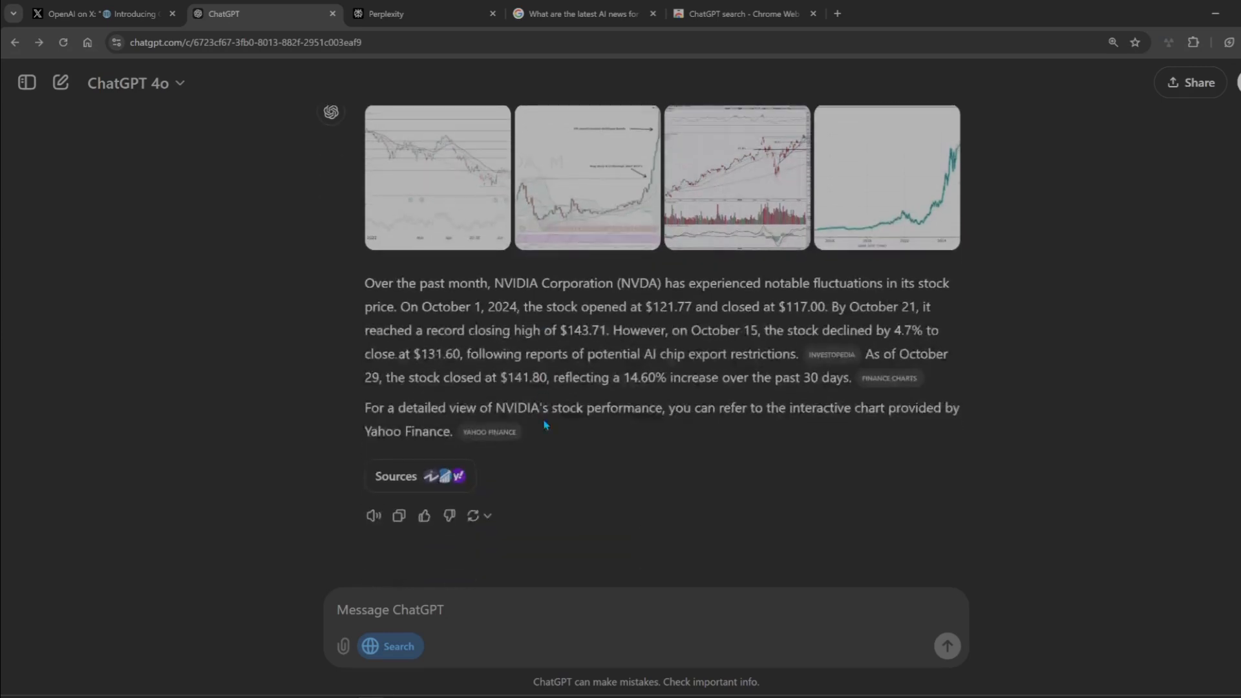
pyautogui.moveTo(655, 300)
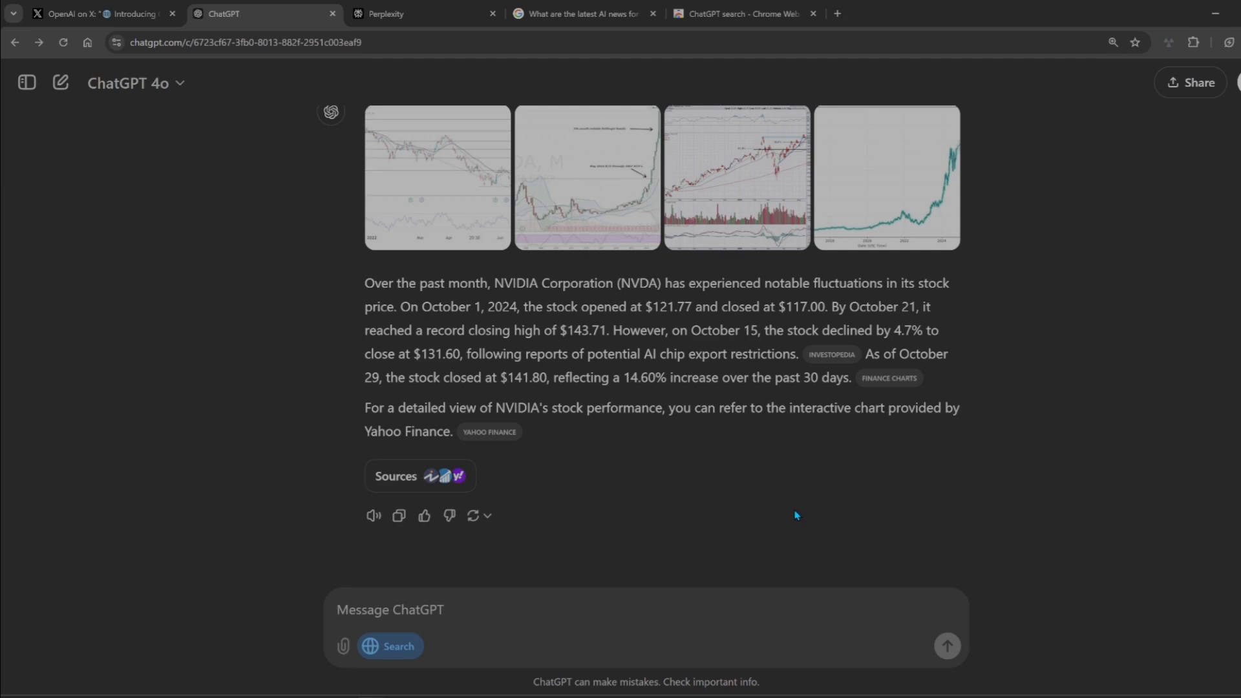
# Step: Ask ChatGPT to 'show that in a graph' and read its Yahoo Finance chart reply
pyautogui.write('show')
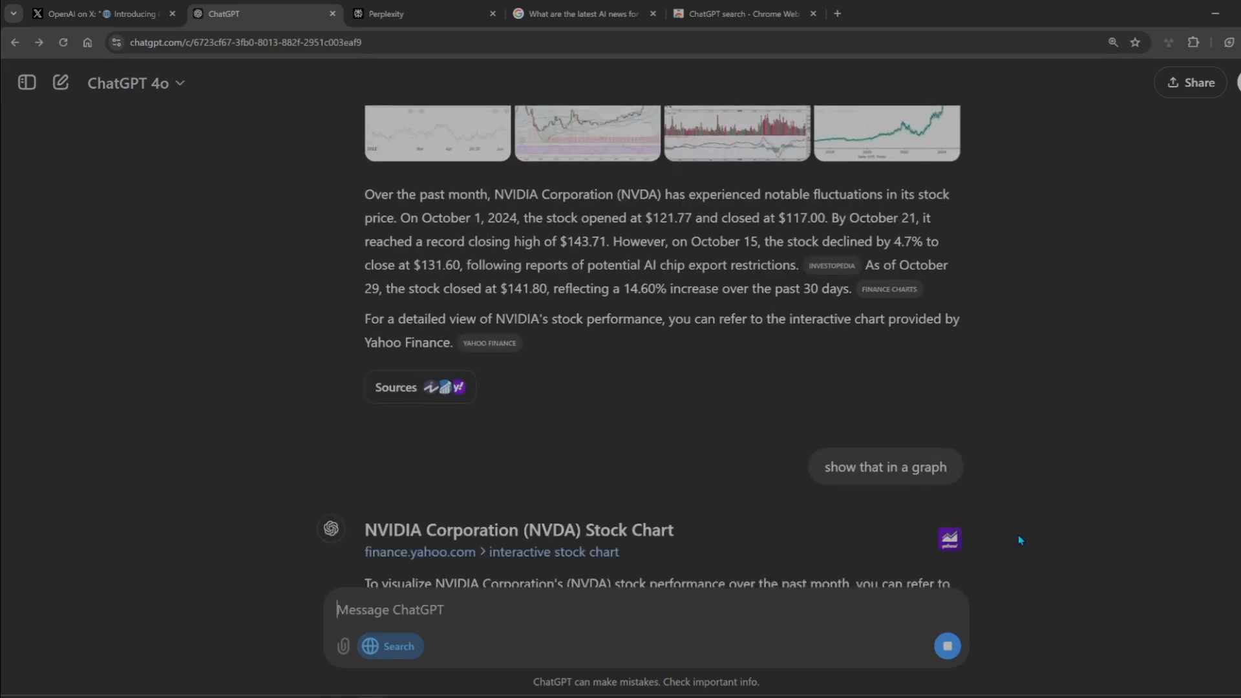
pyautogui.scroll(-3)
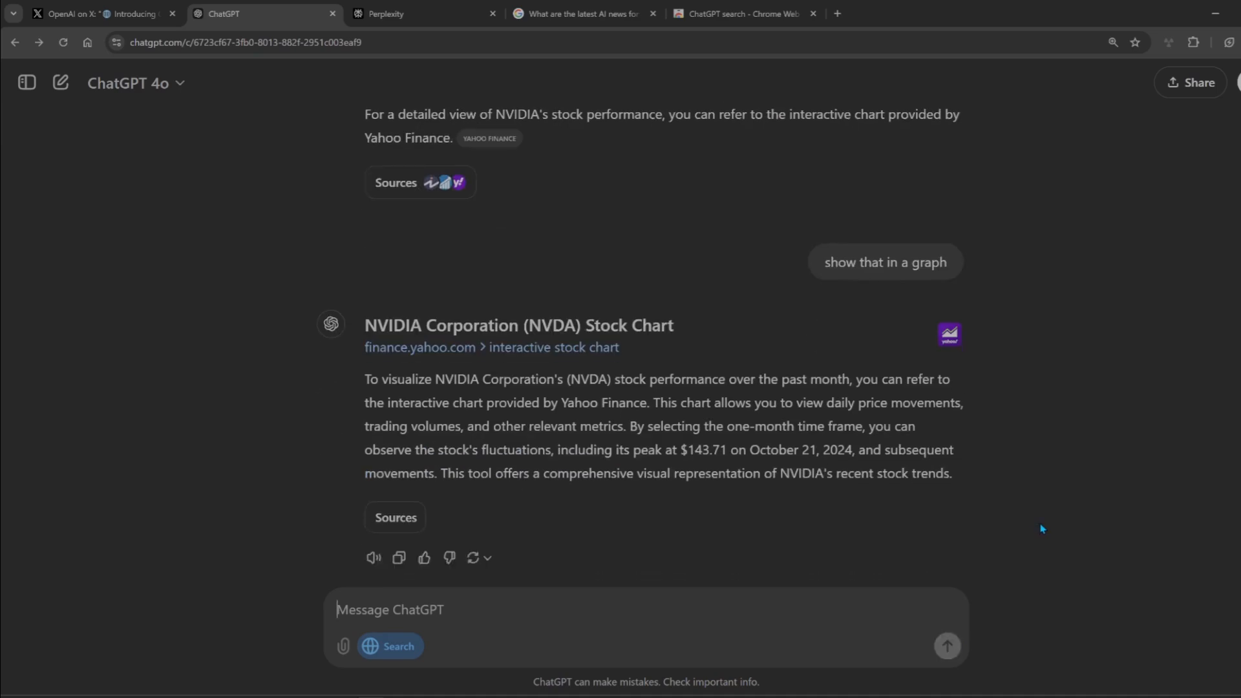
pyautogui.scroll(-3)
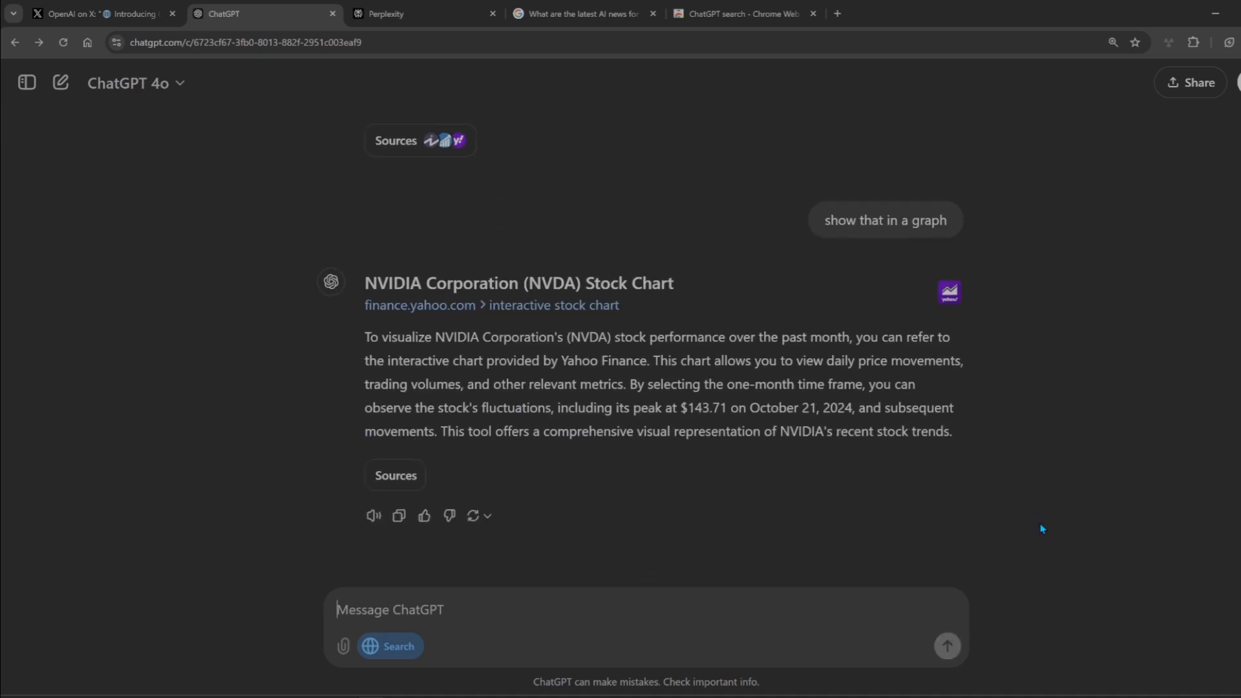
pyautogui.moveTo(586, 317)
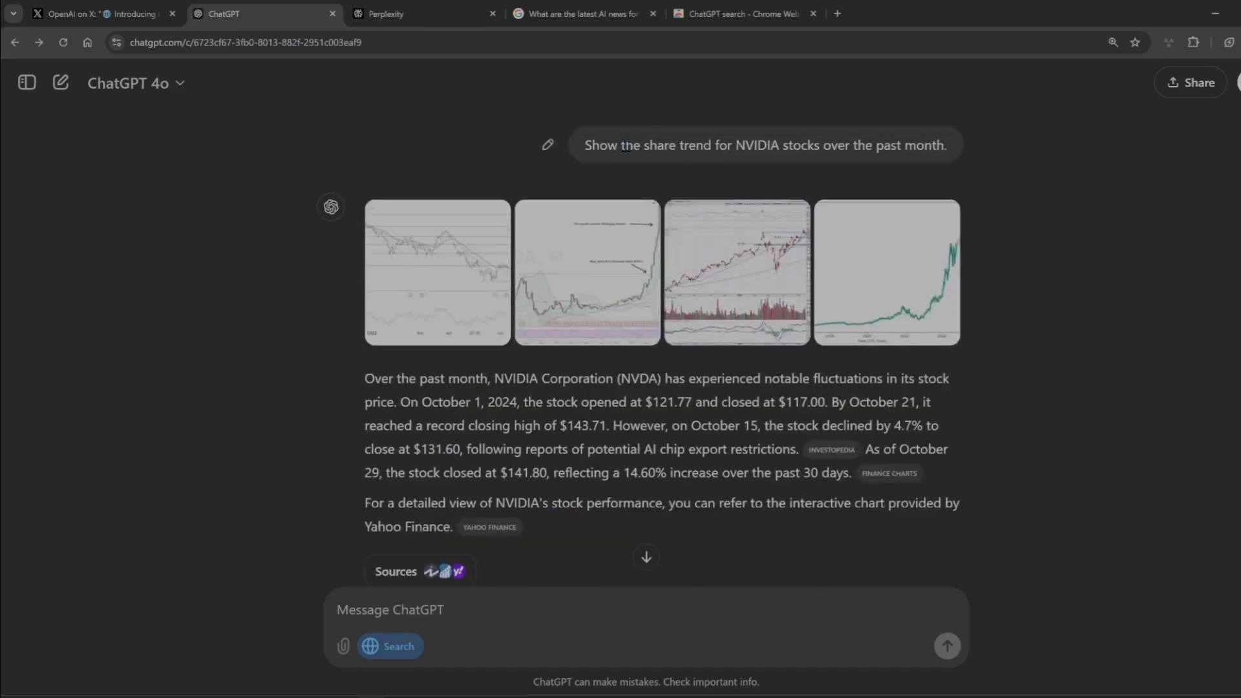
pyautogui.click(424, 14)
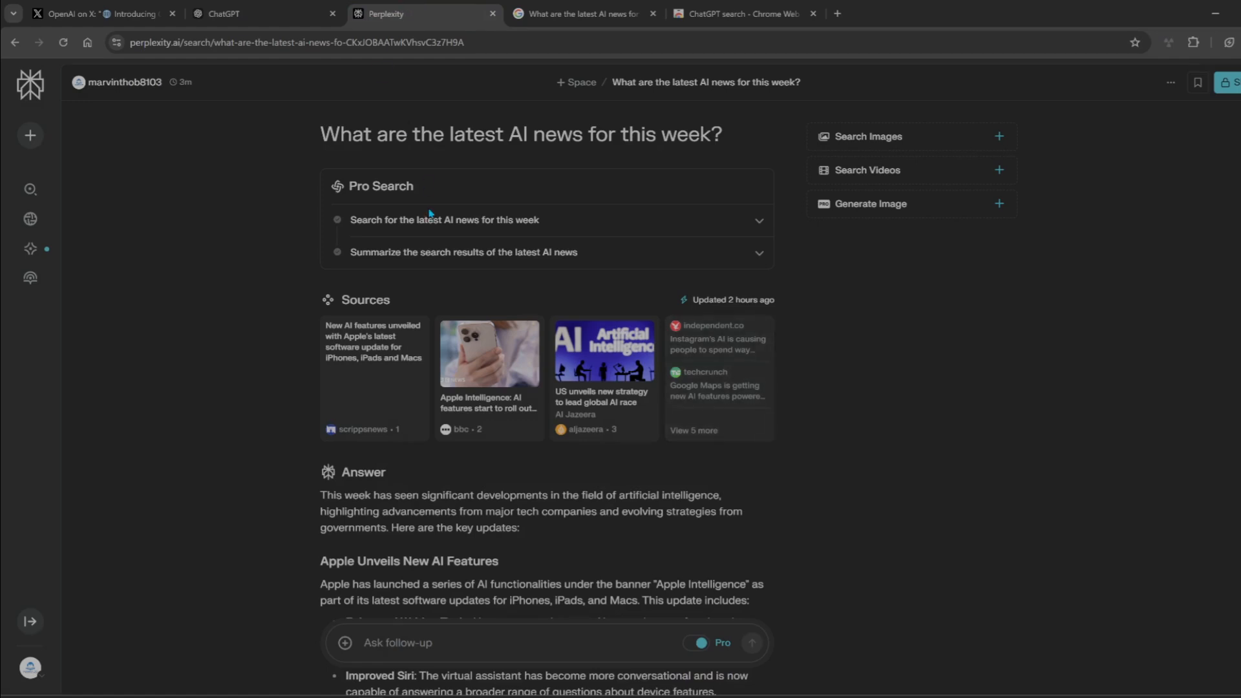
pyautogui.moveTo(138, 140)
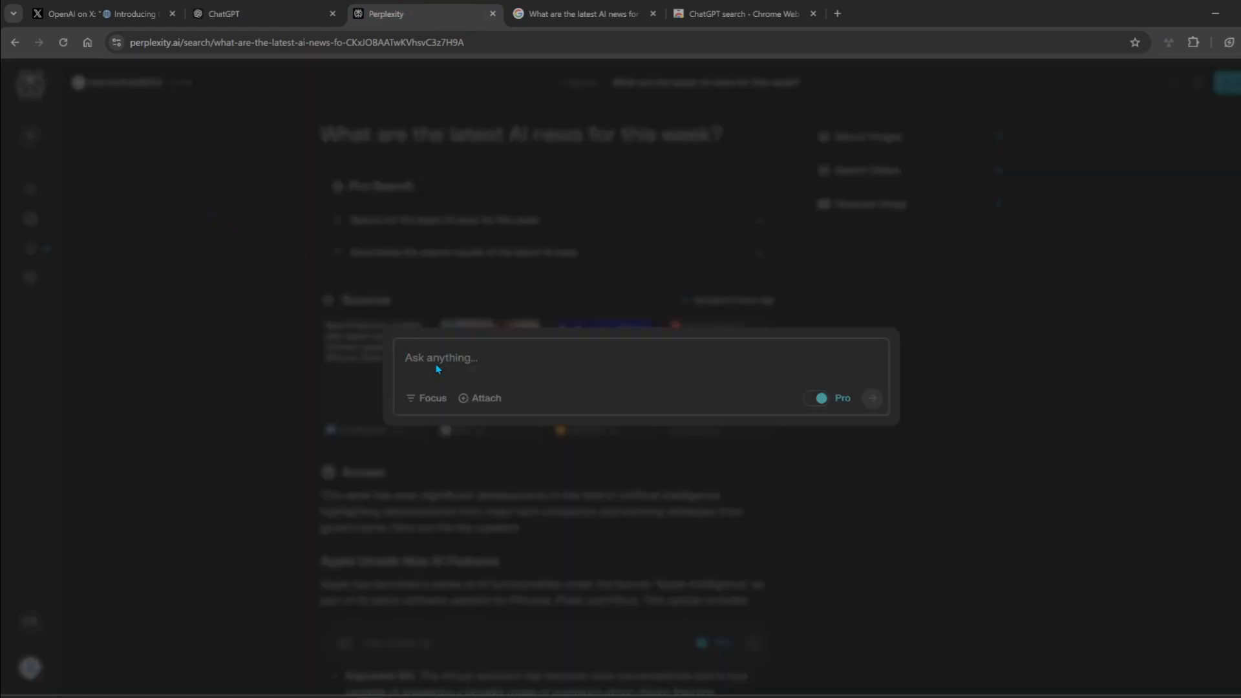
# Step: Ask Perplexity 'Show the share trend for NVIDIA stocks over the past month.' and review the chart
pyautogui.write('Show the share trend for NVIDIA stocks over the past month.')
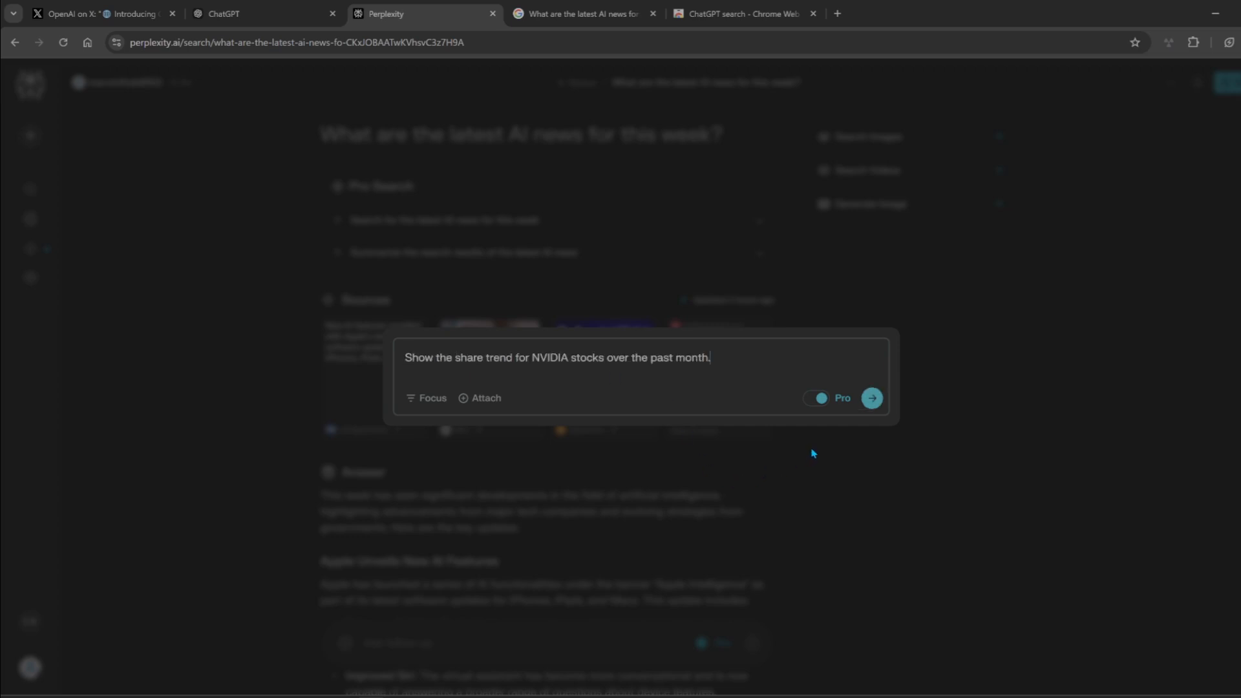
pyautogui.click(870, 397)
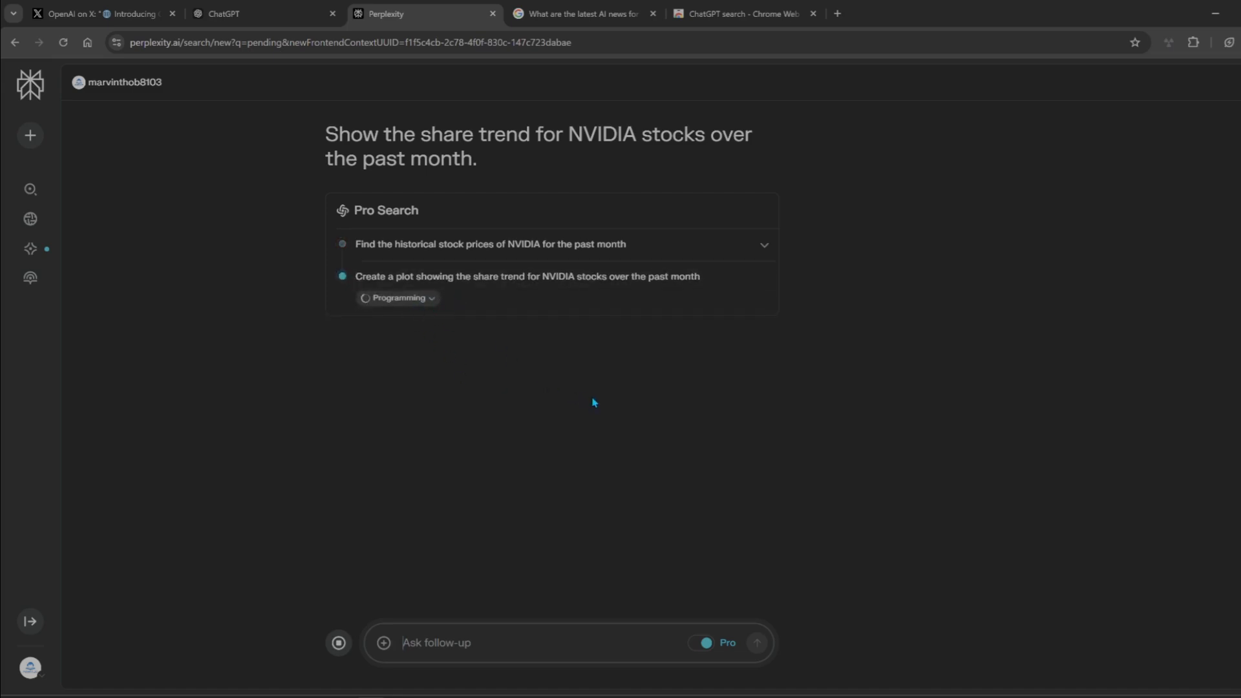
pyautogui.moveTo(721, 415)
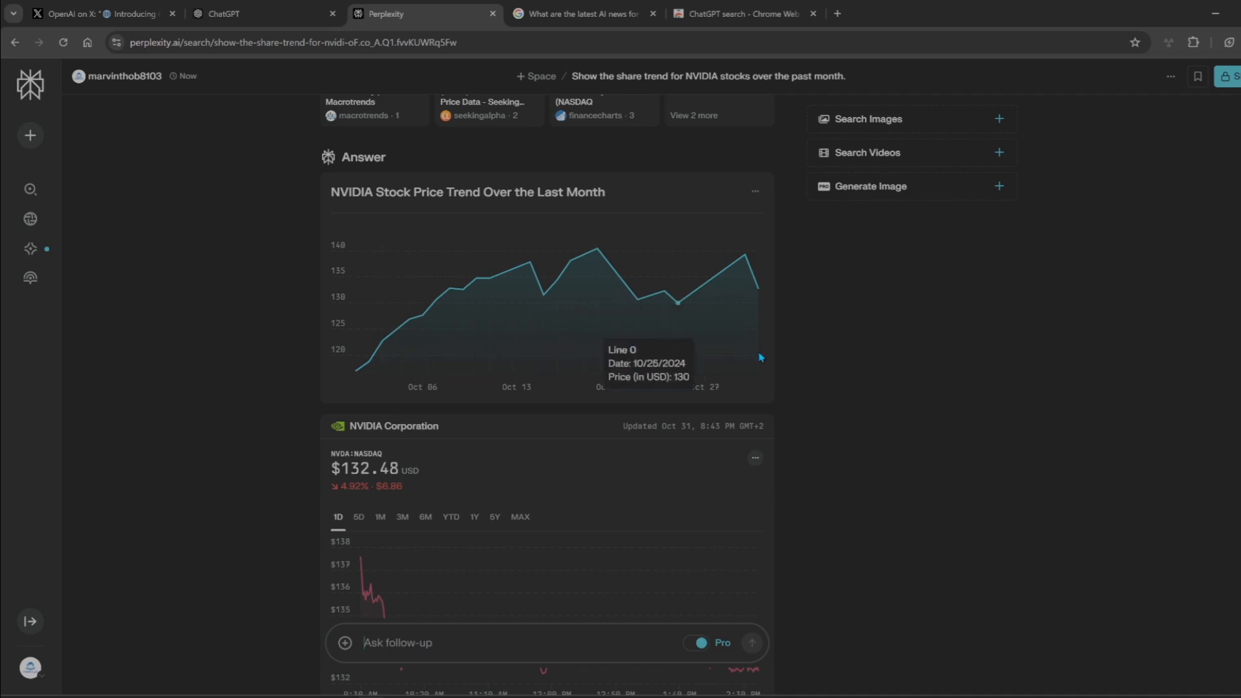
pyautogui.scroll(-3)
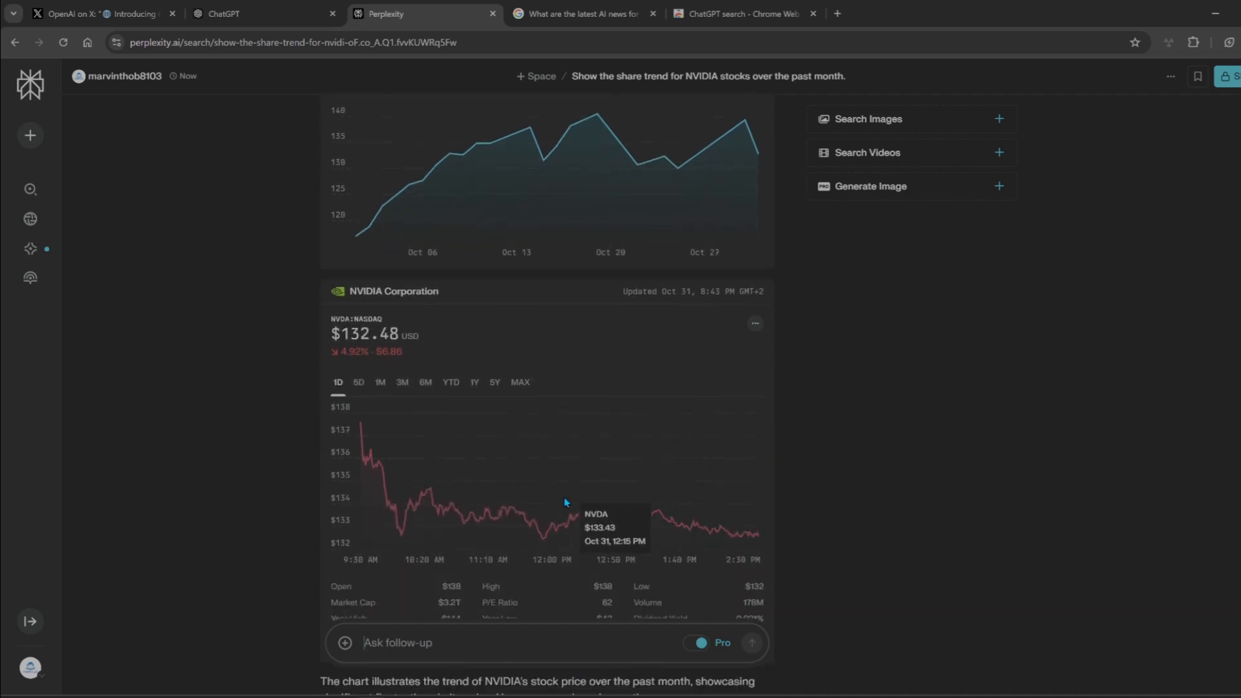
pyautogui.scroll(-3)
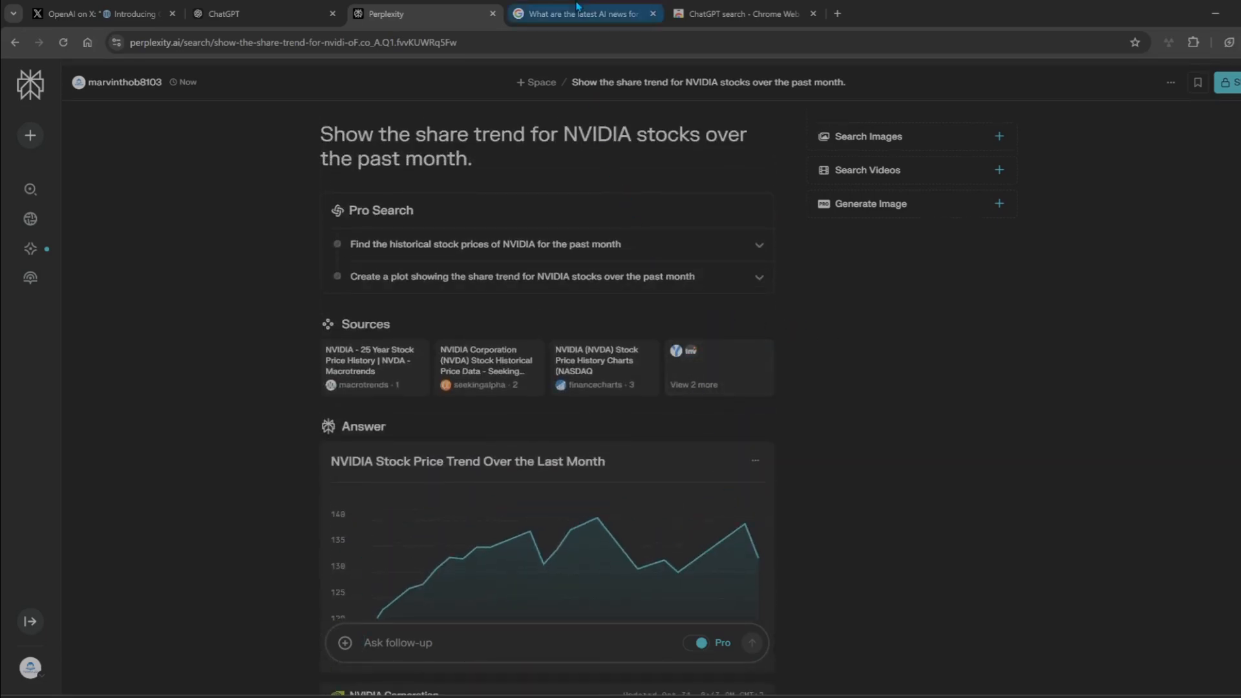
# Step: Compare Google's 132.51 USD NVIDIA summary with ChatGPT and Perplexity, then open the Web Store listing
pyautogui.click(581, 14)
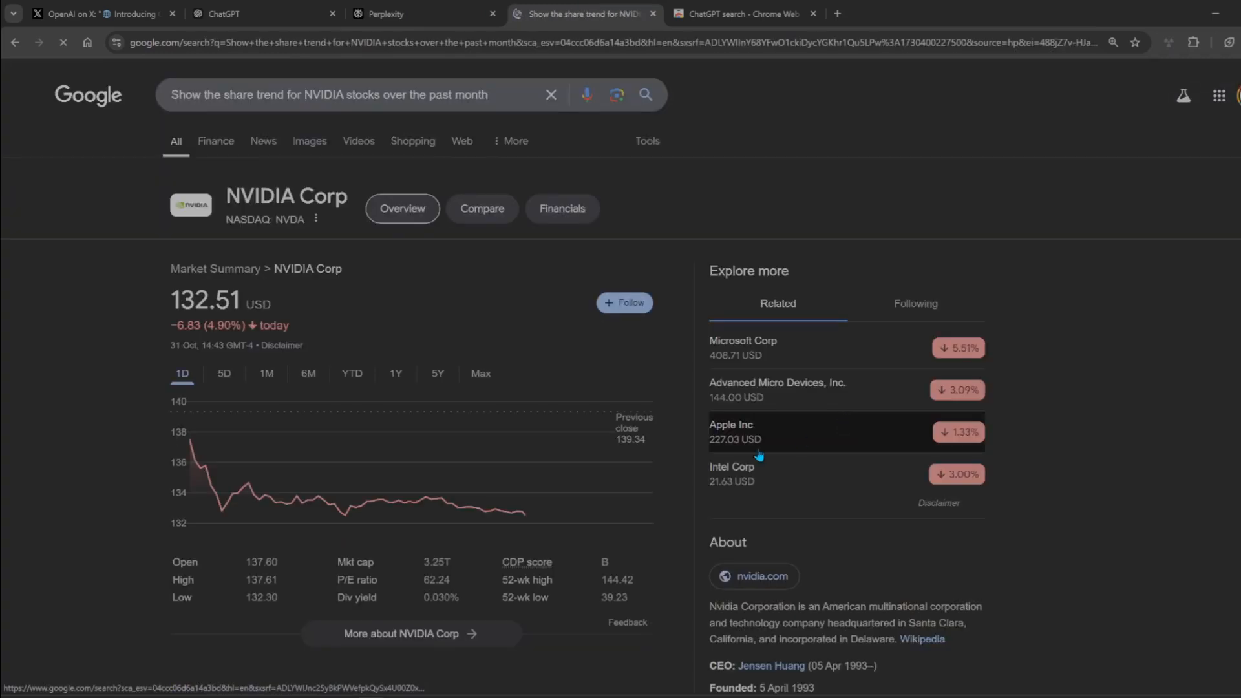
pyautogui.moveTo(239, 494)
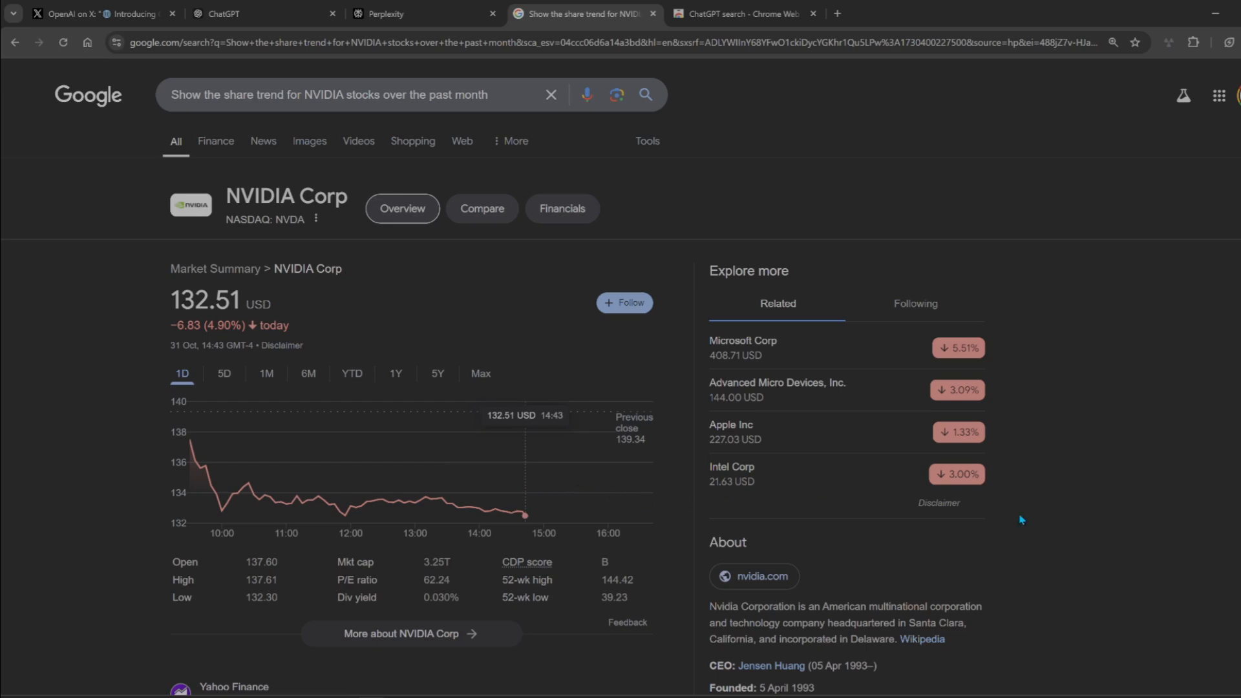
pyautogui.scroll(-3)
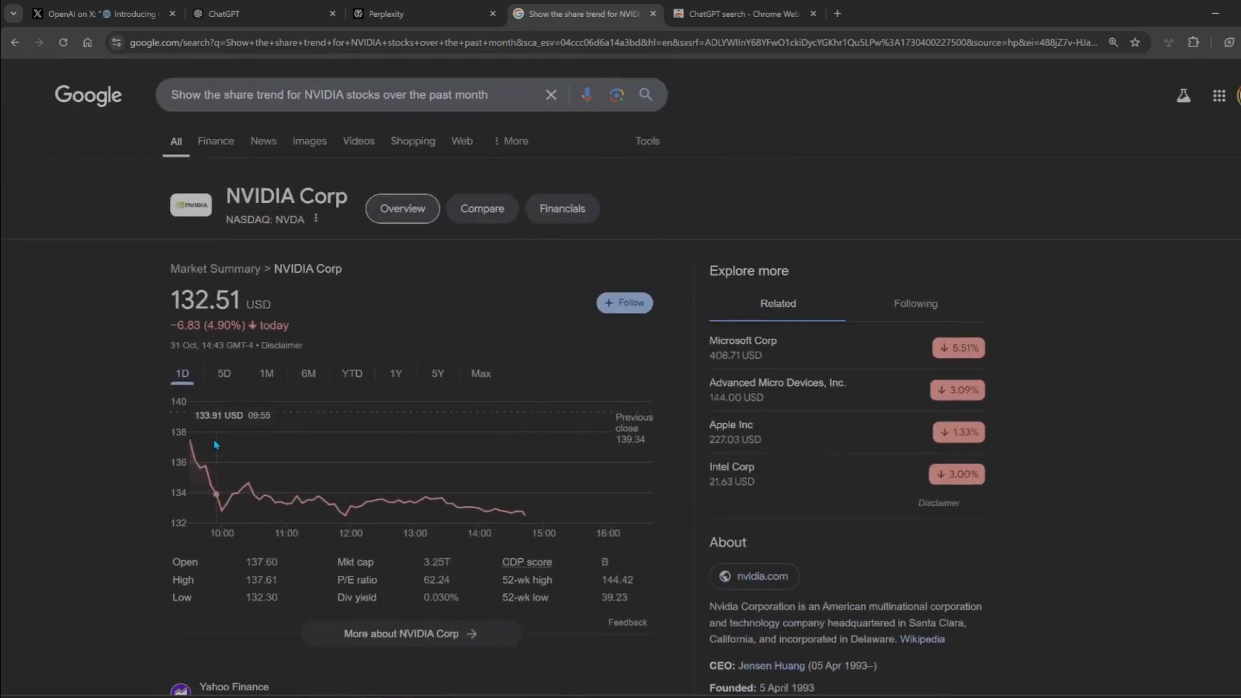
pyautogui.click(261, 14)
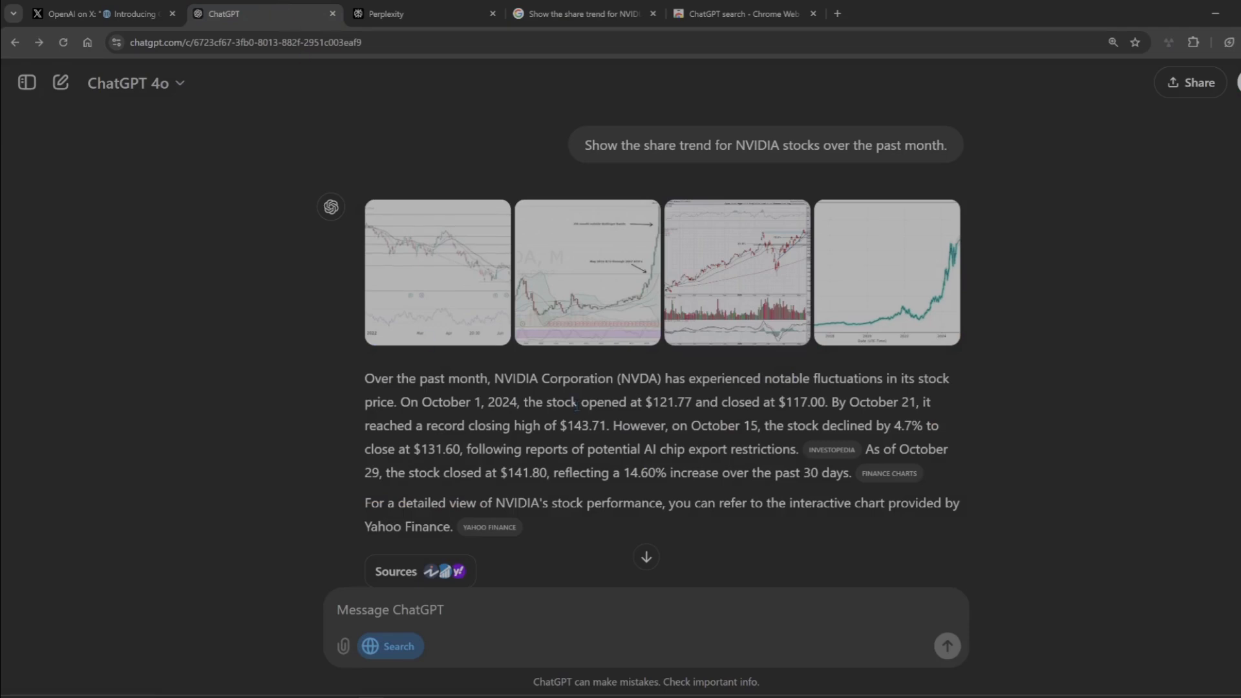
pyautogui.scroll(-3)
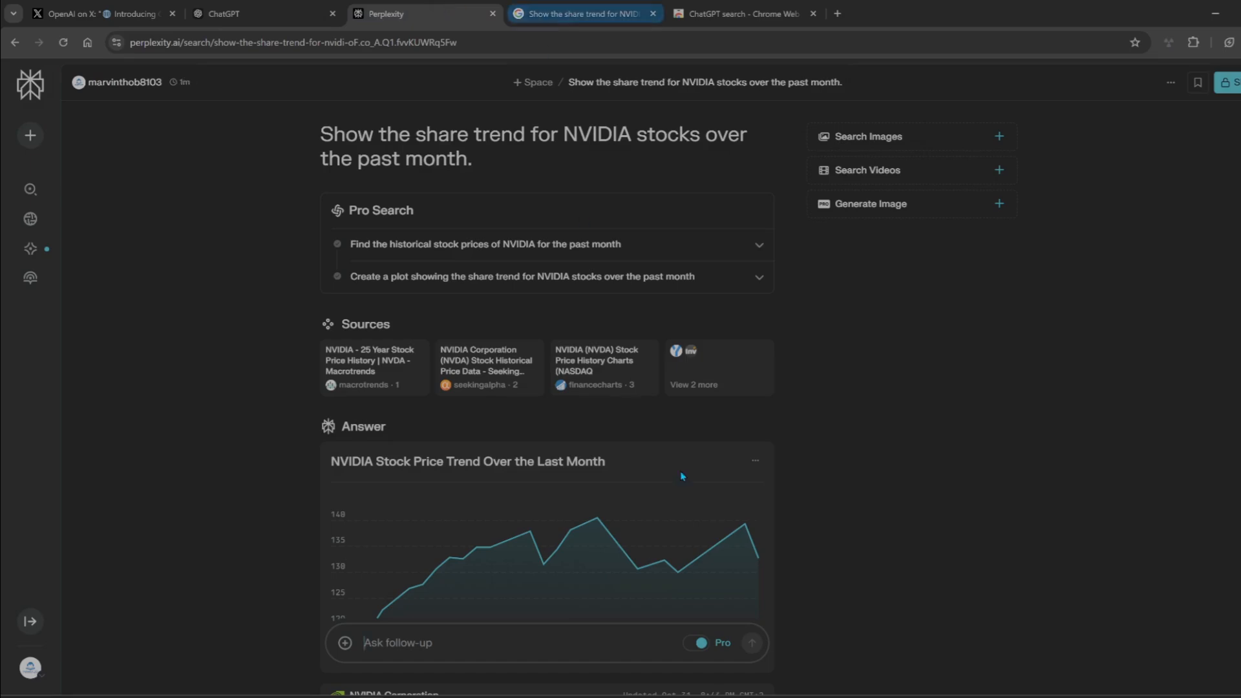
pyautogui.scroll(-3)
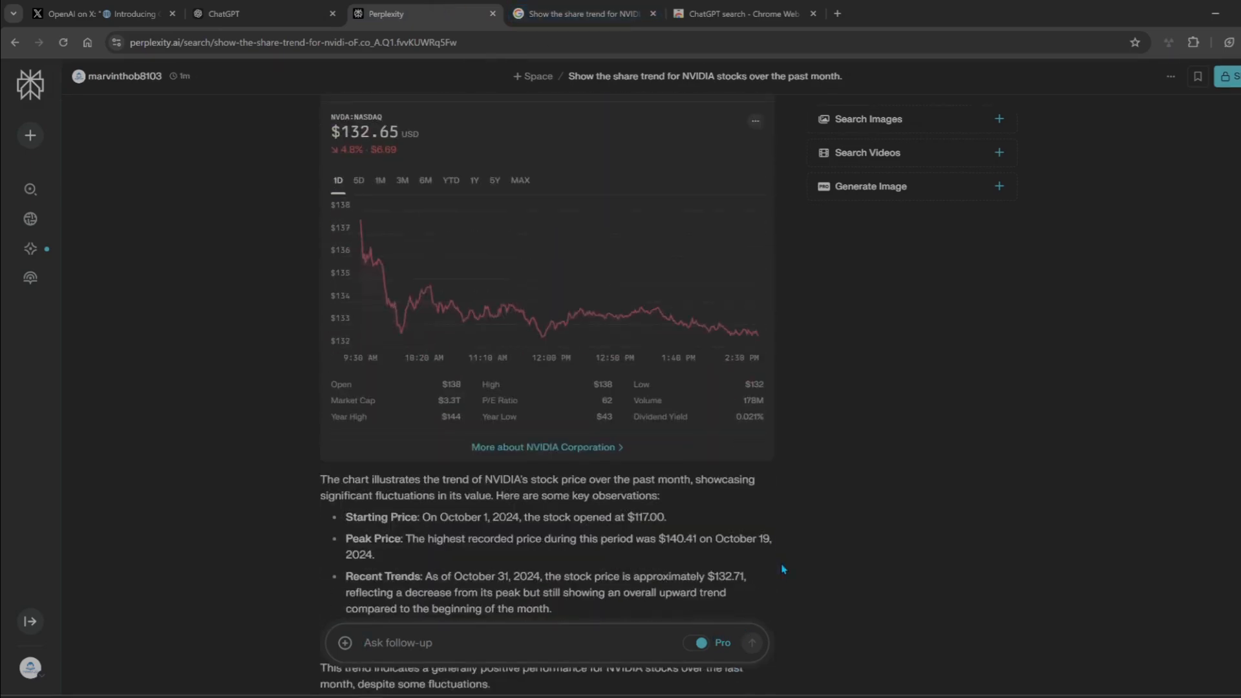
pyautogui.click(582, 14)
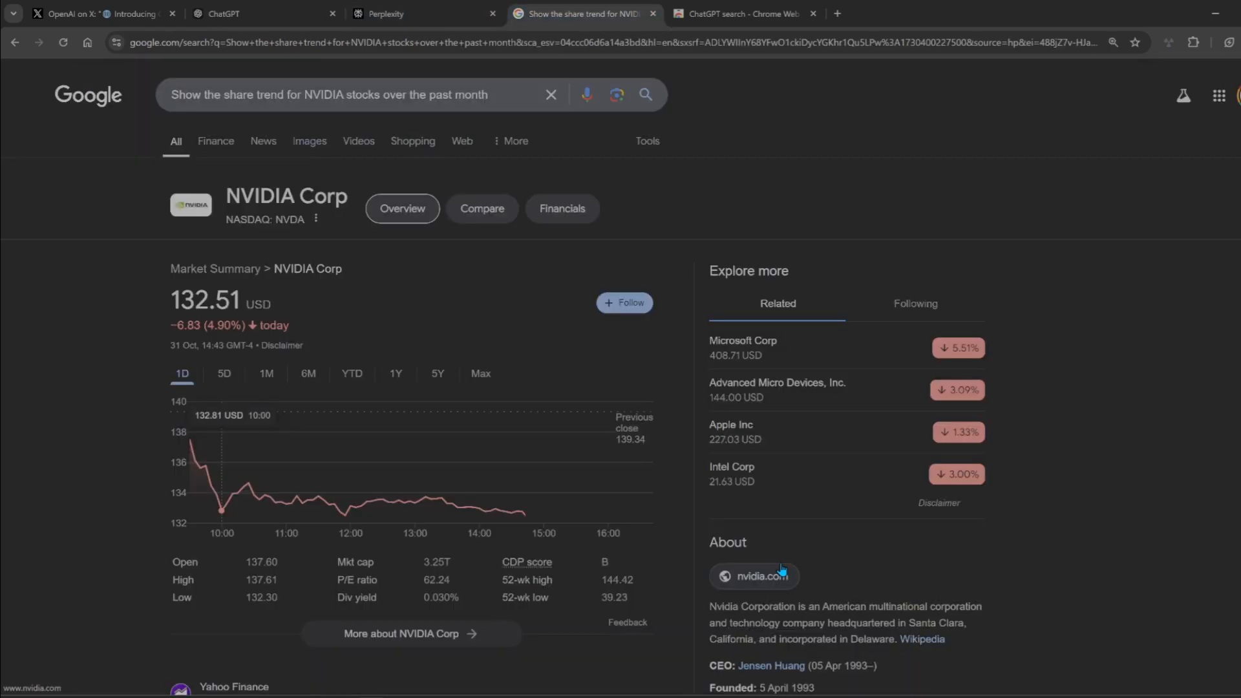
pyautogui.click(422, 14)
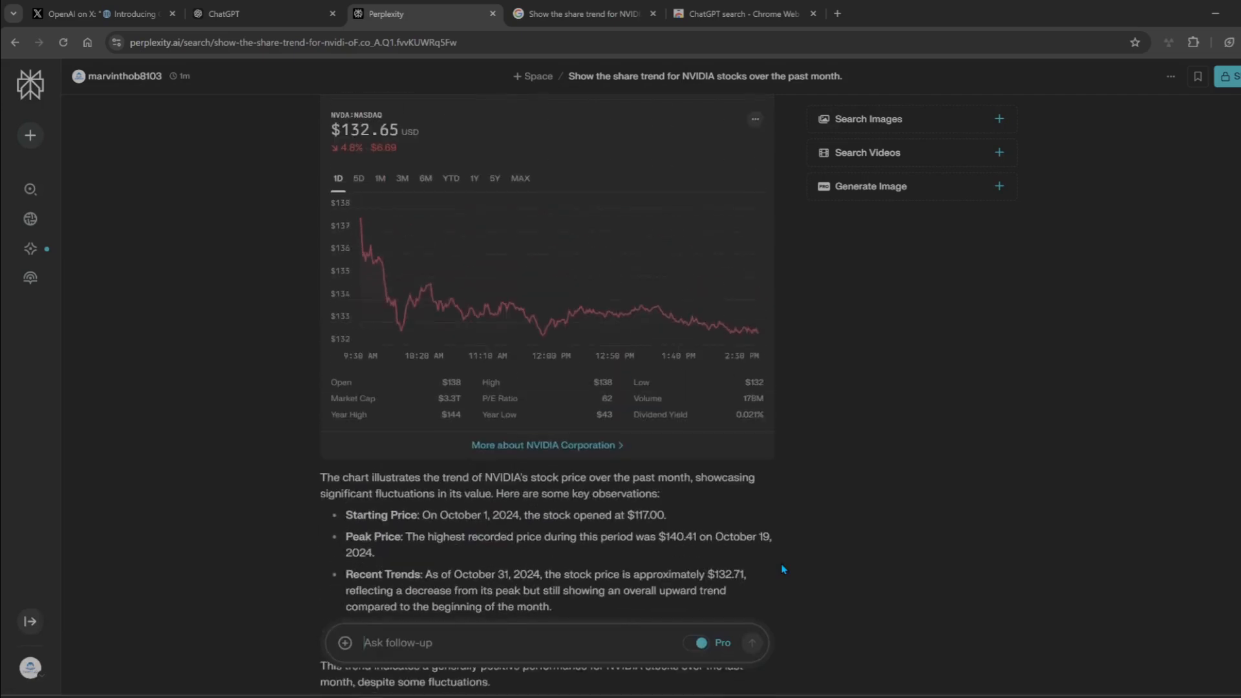
pyautogui.scroll(3)
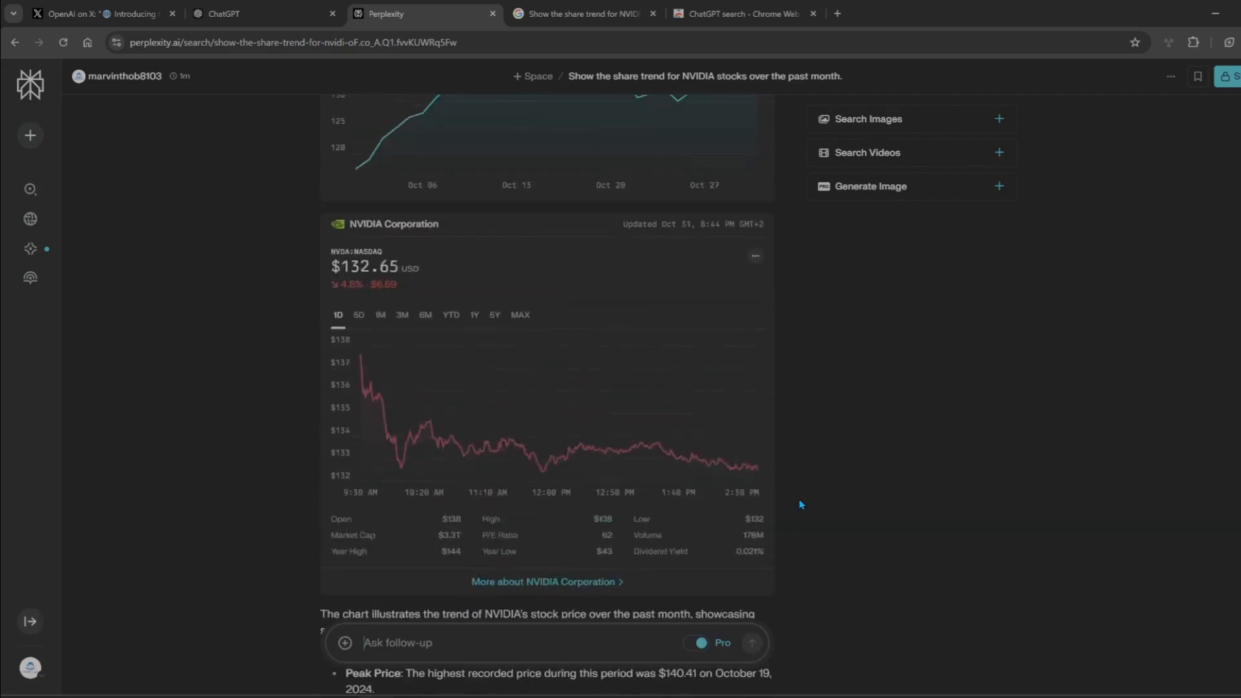
pyautogui.click(739, 13)
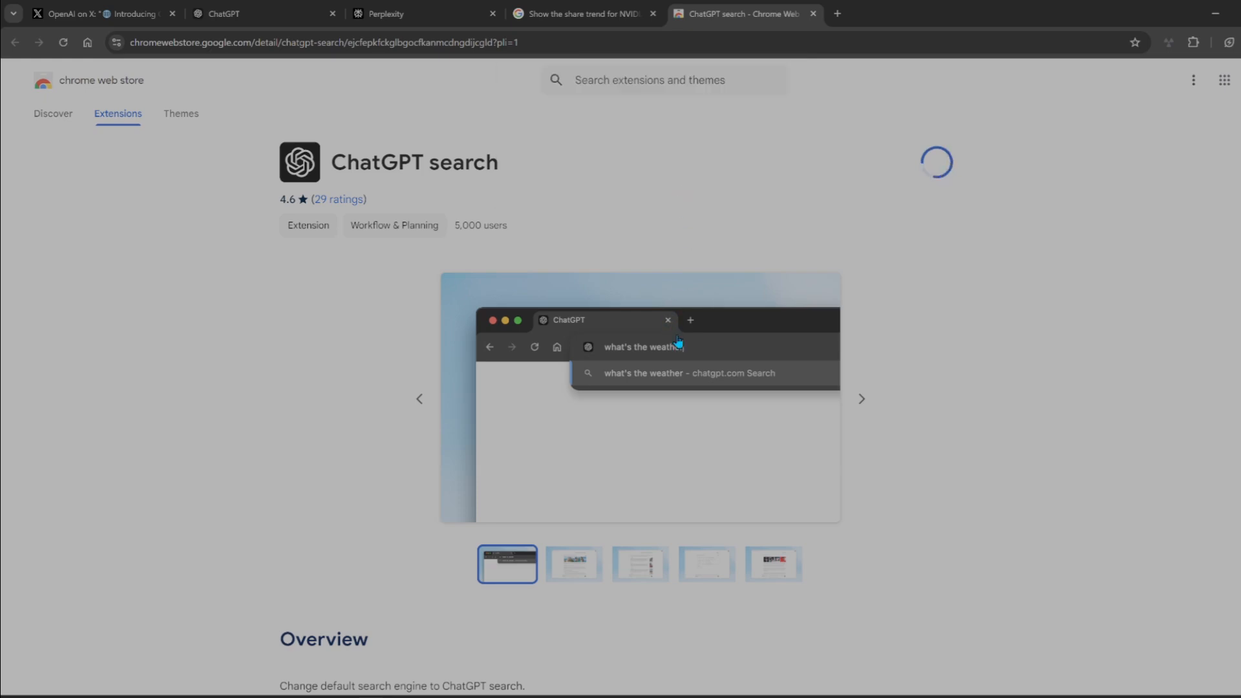
# Step: Add the ChatGPT search extension, dismiss its notice, and keep ChatGPT as search provider
pyautogui.click(937, 161)
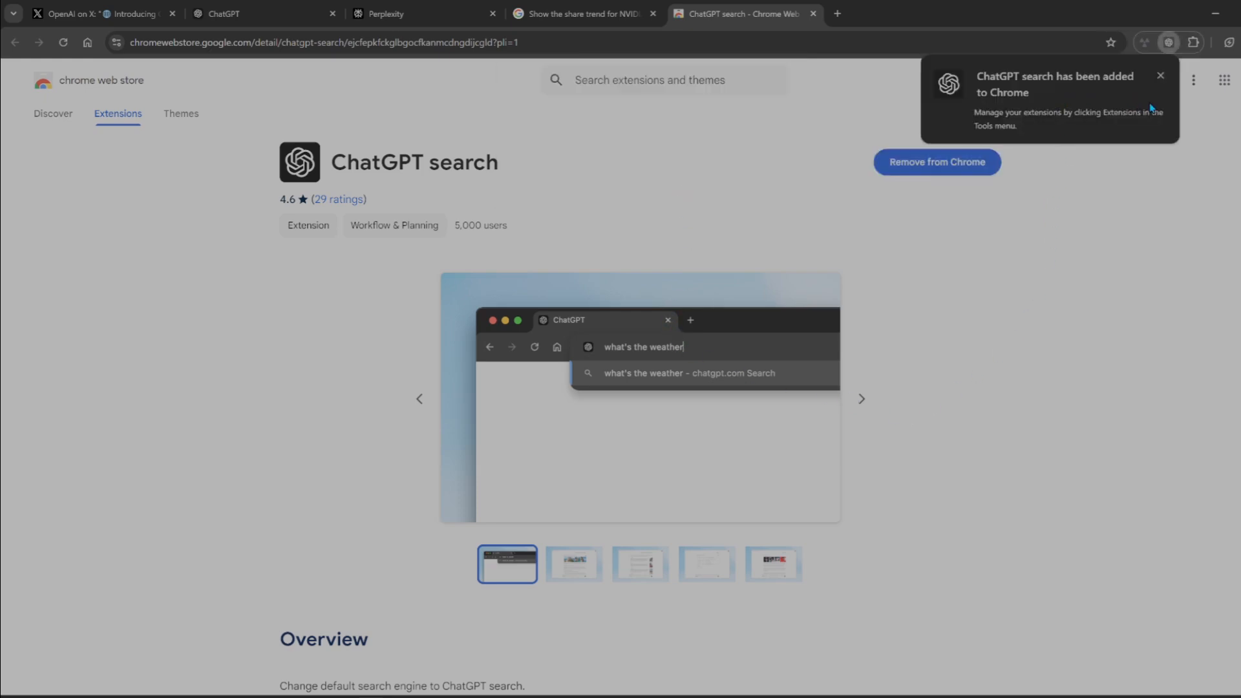
pyautogui.click(1160, 75)
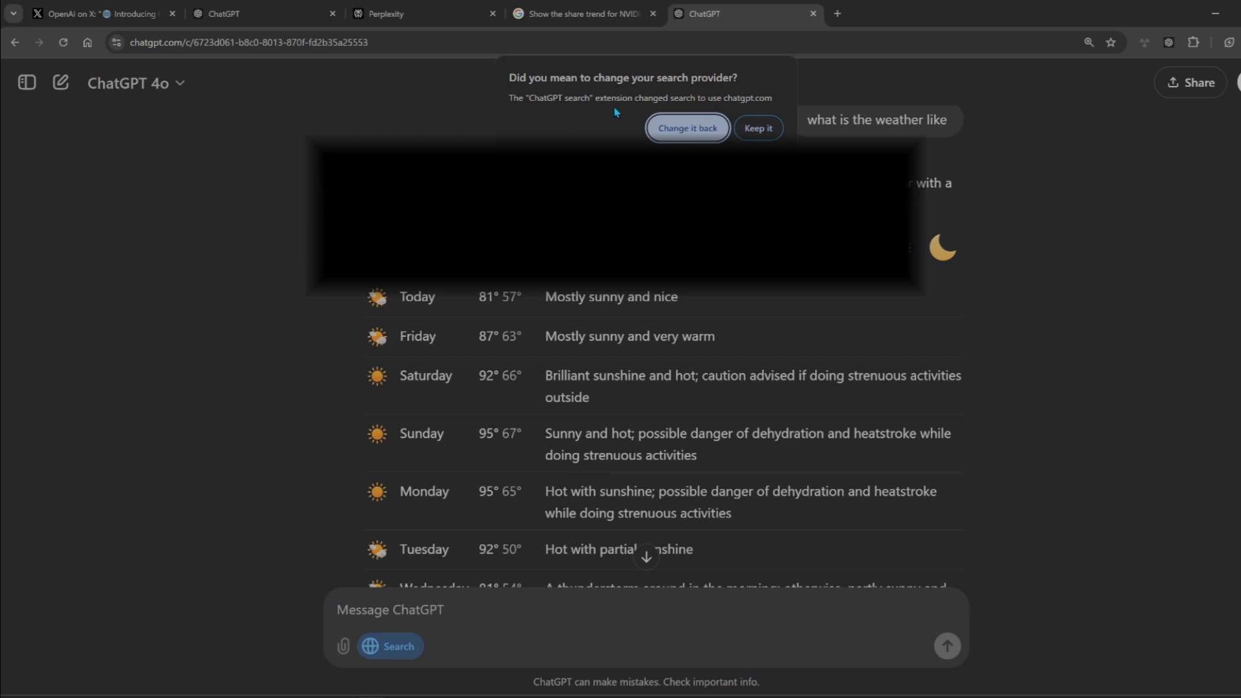
pyautogui.click(757, 128)
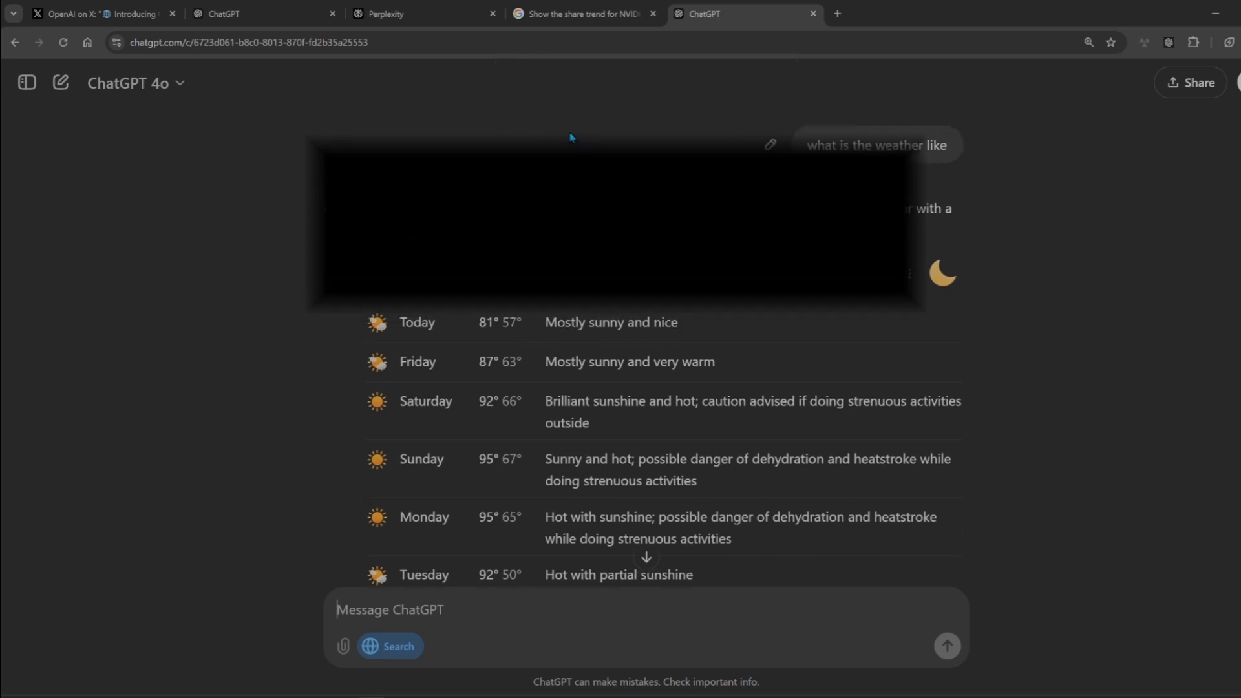
pyautogui.moveTo(254, 246)
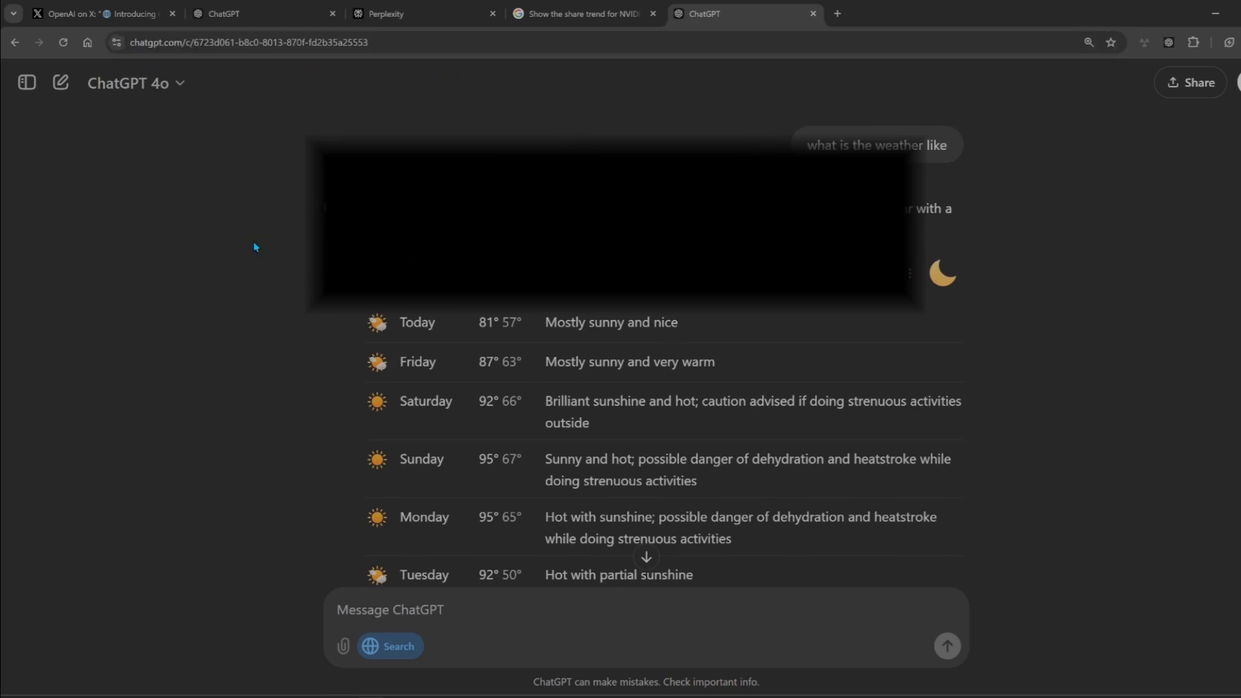
pyautogui.moveTo(246, 240)
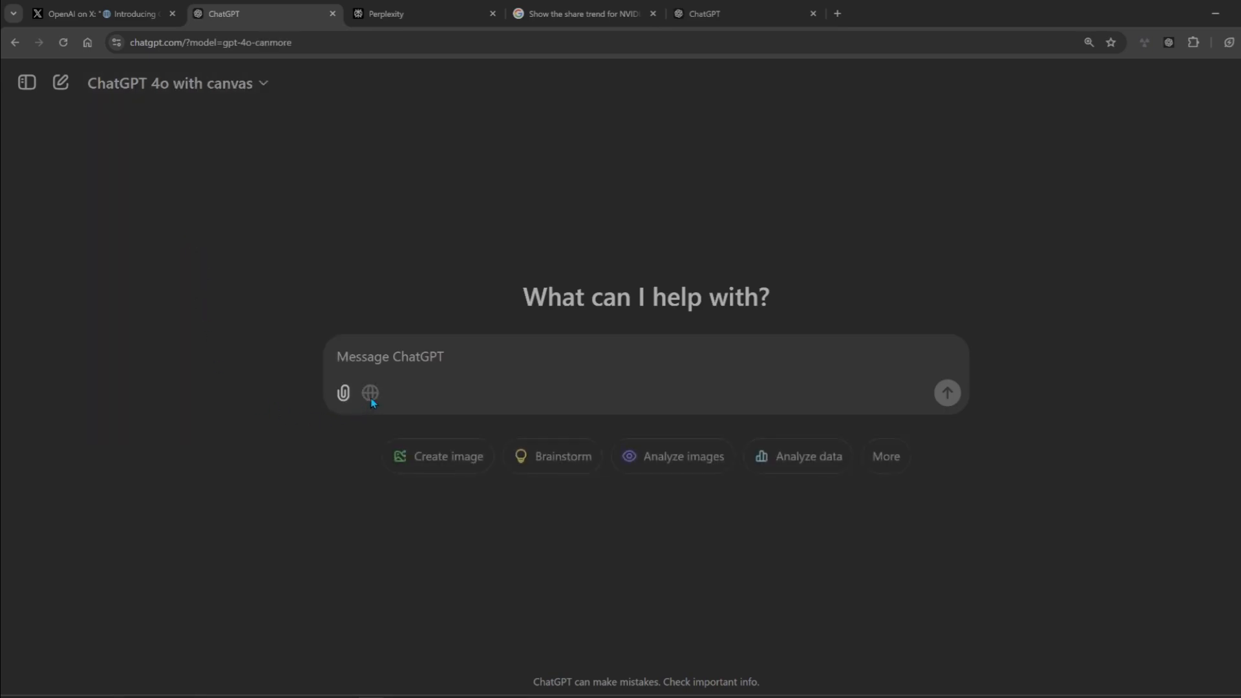
# Step: Turn on the globe web-search toggle for the new chat
pyautogui.click(168, 82)
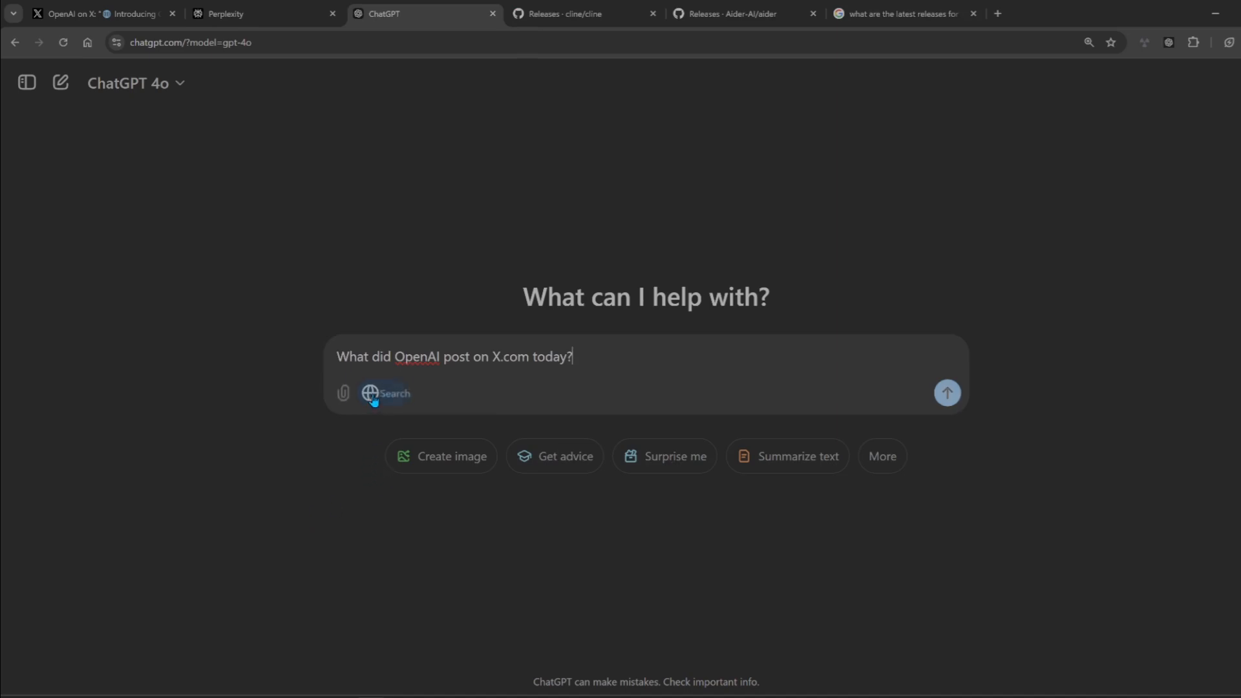
# Step: Send the question asking what OpenAI posted on X.com today
pyautogui.click(946, 392)
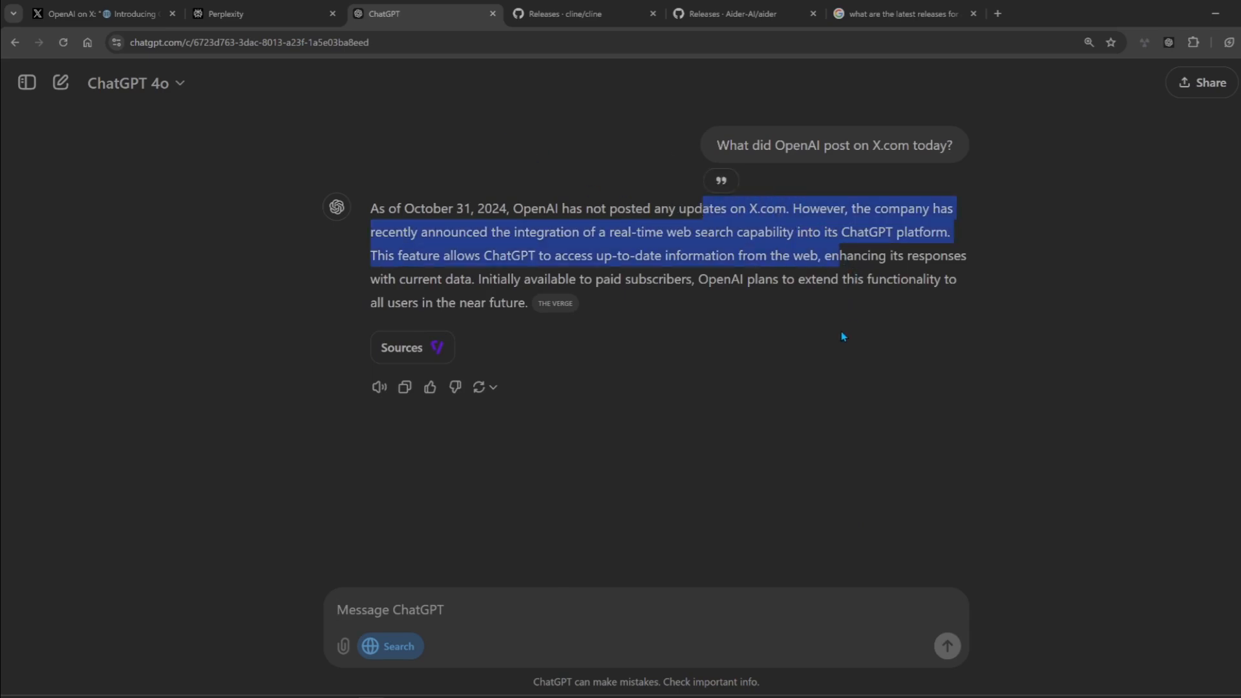
pyautogui.moveTo(554, 303)
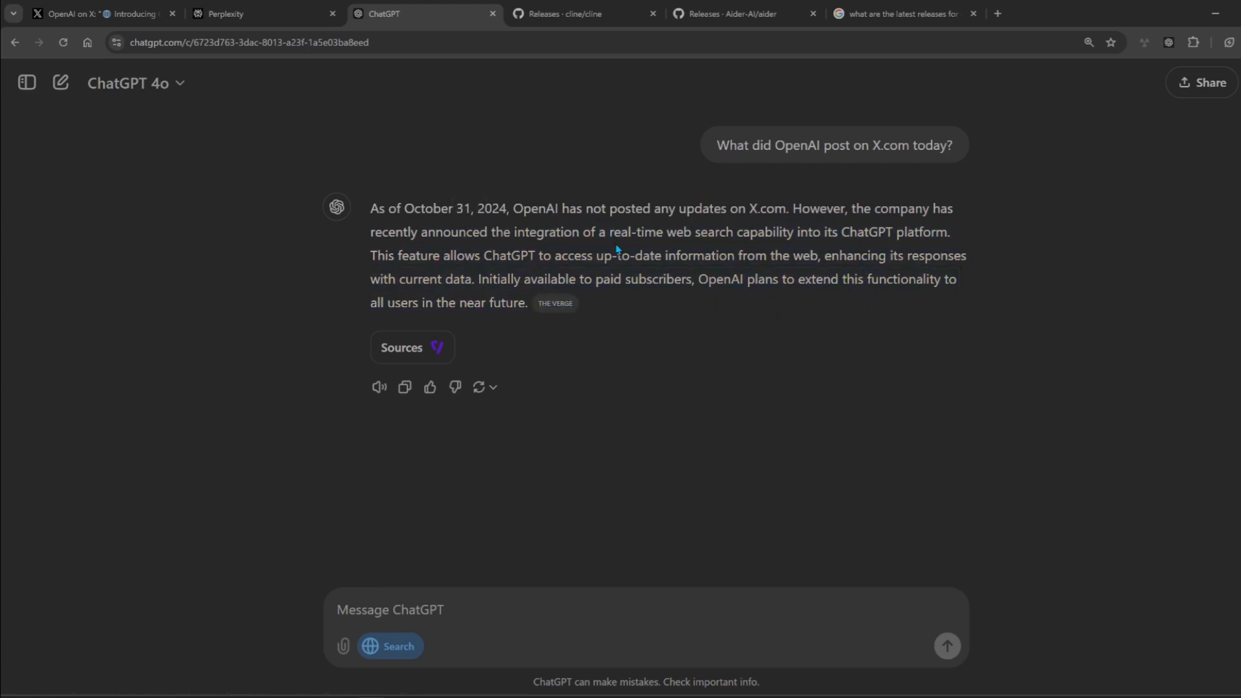
pyautogui.moveTo(454, 582)
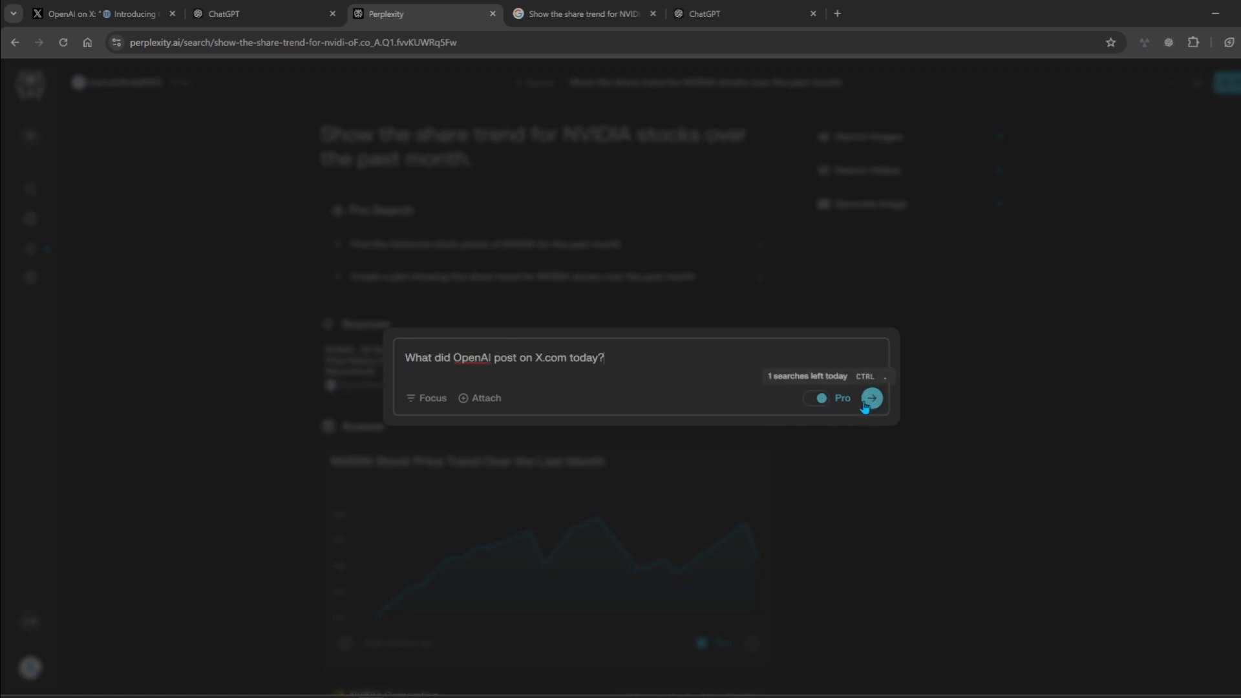
# Step: Submit the OpenAI X.com question to Perplexity, read its hacked-account answer, then switch to Google
pyautogui.click(870, 397)
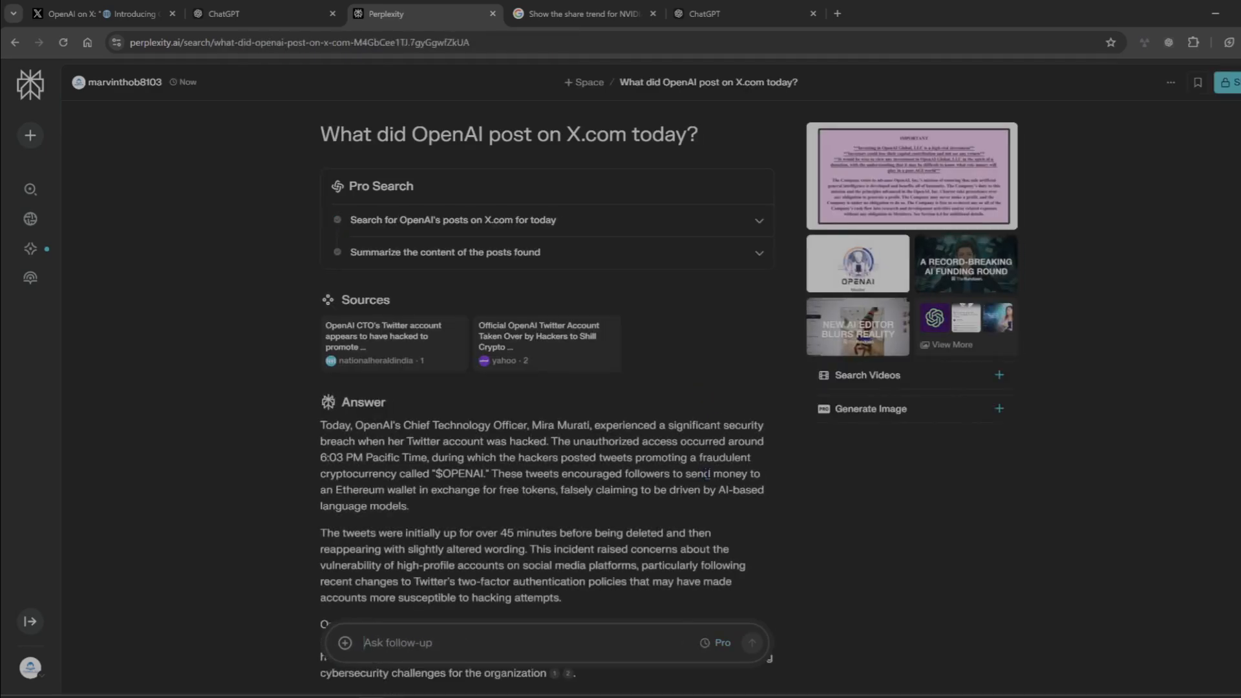
pyautogui.scroll(-3)
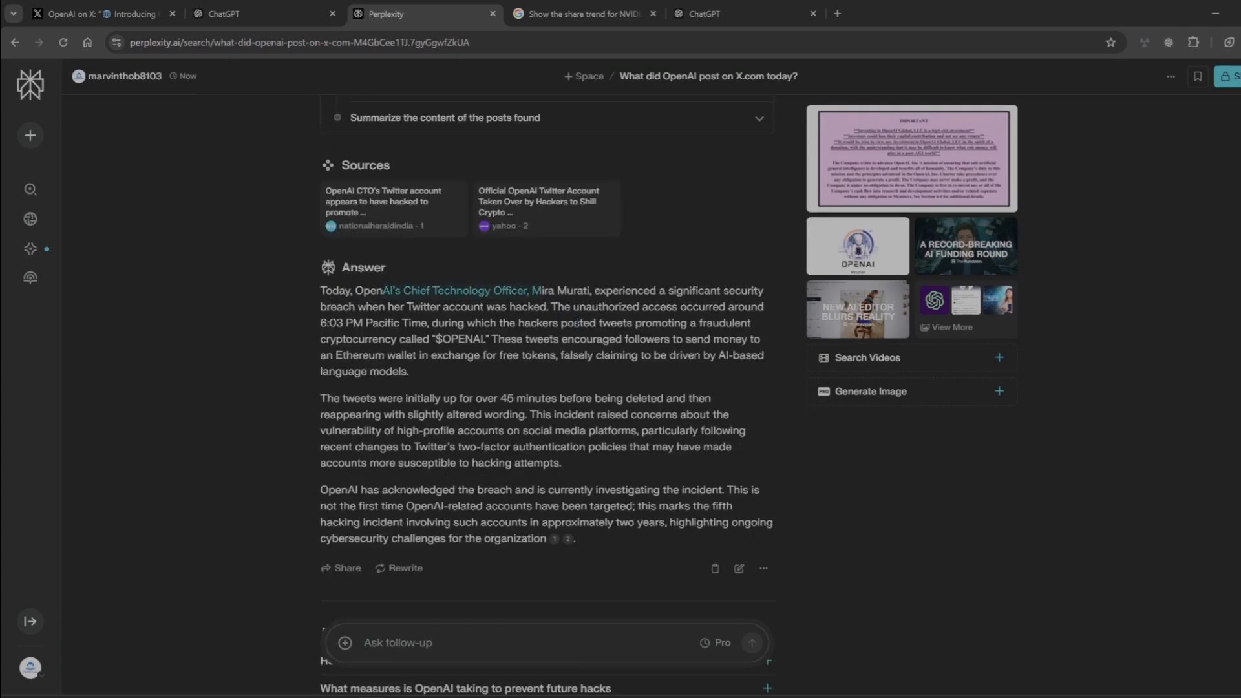
pyautogui.scroll(-3)
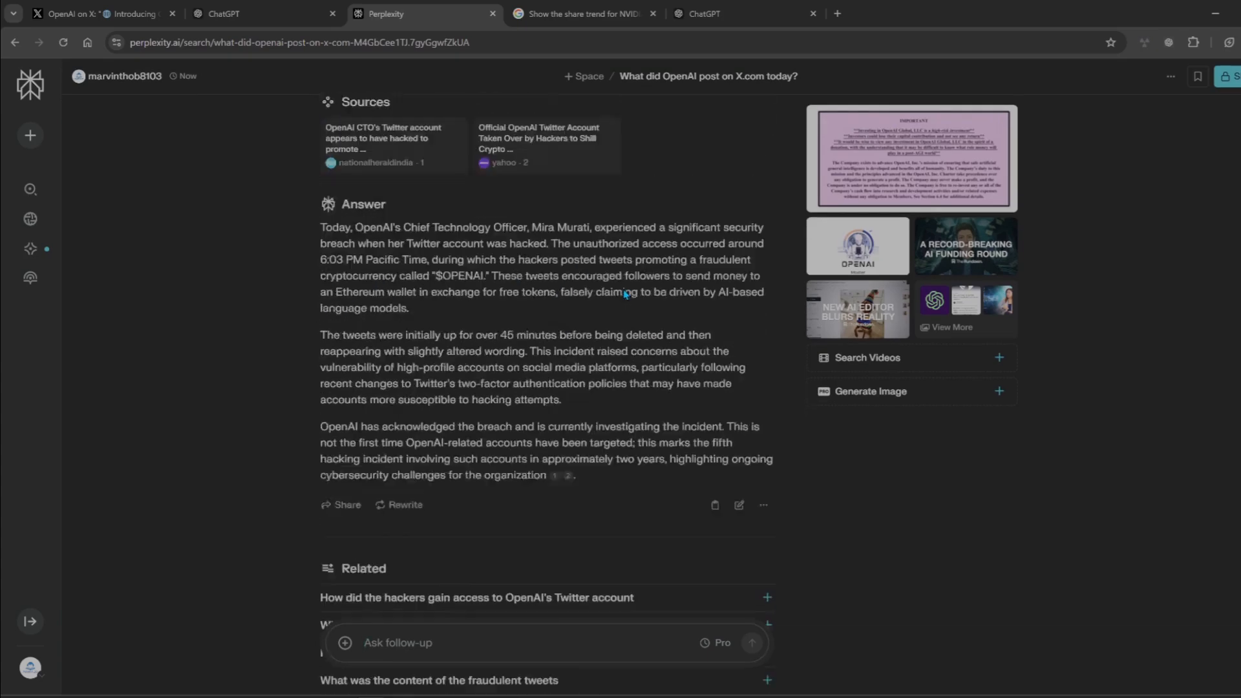
pyautogui.click(582, 14)
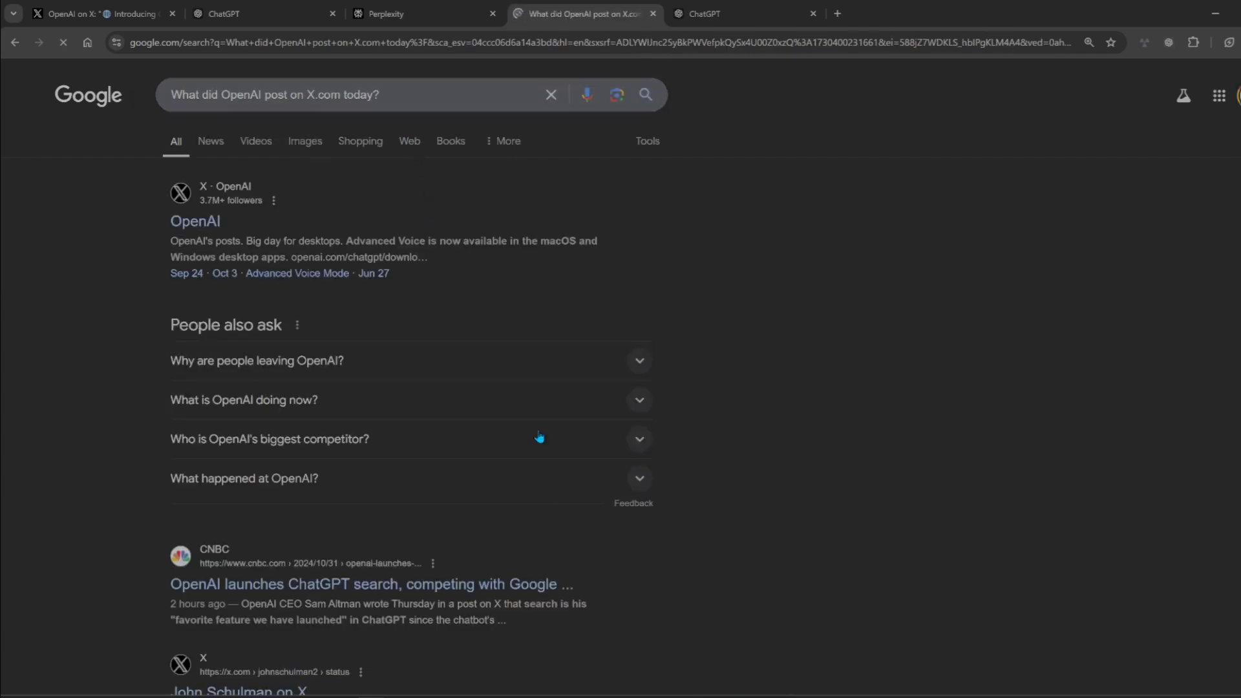
# Step: Review Google's results, then filter to News showing the Verge and Forbes stories
pyautogui.scroll(-3)
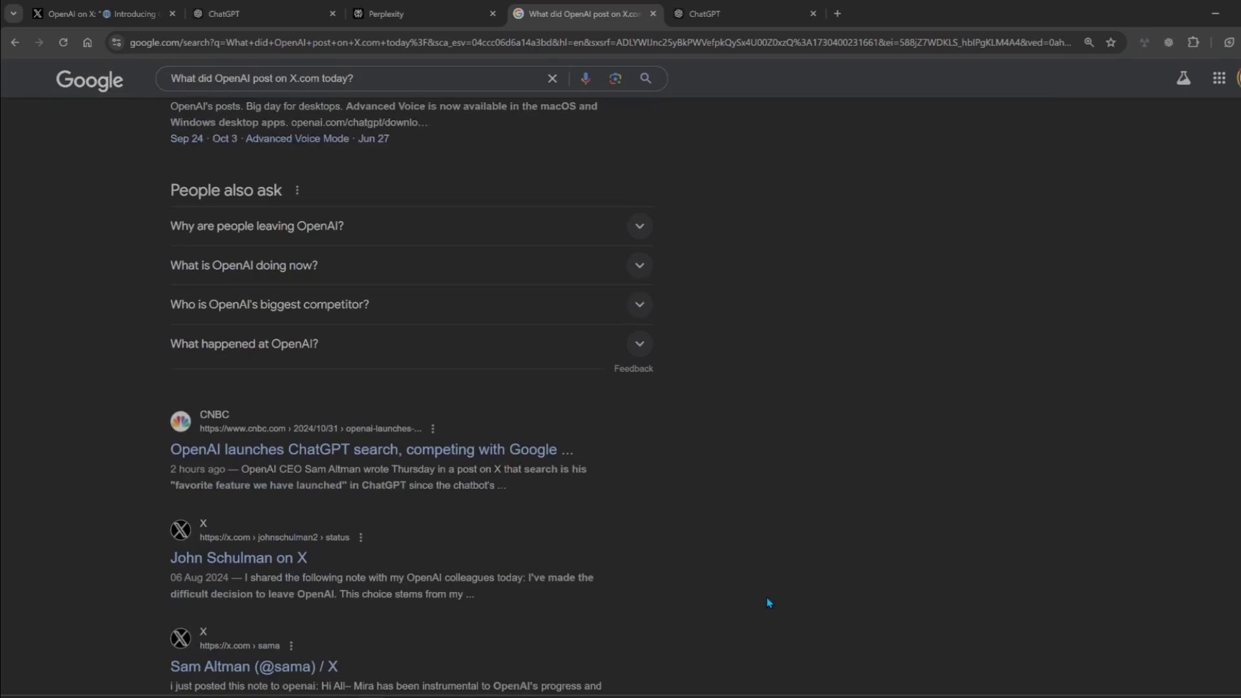
pyautogui.scroll(-3)
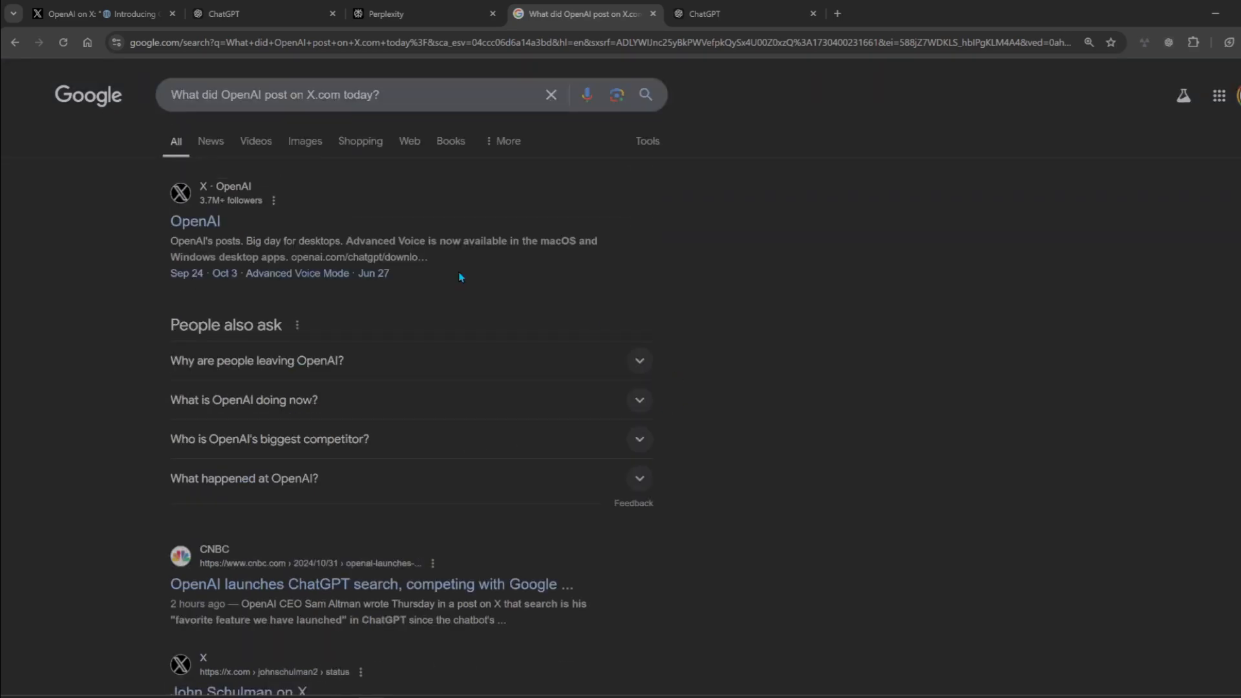
pyautogui.click(210, 141)
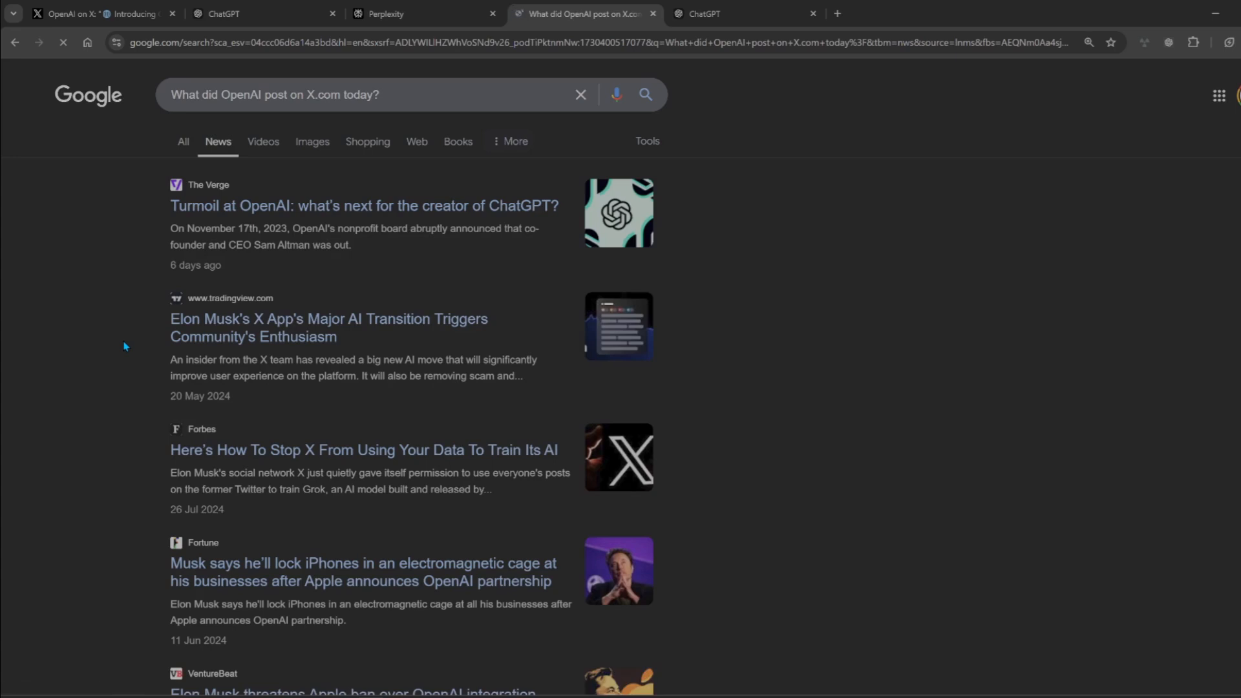
pyautogui.moveTo(272, 263)
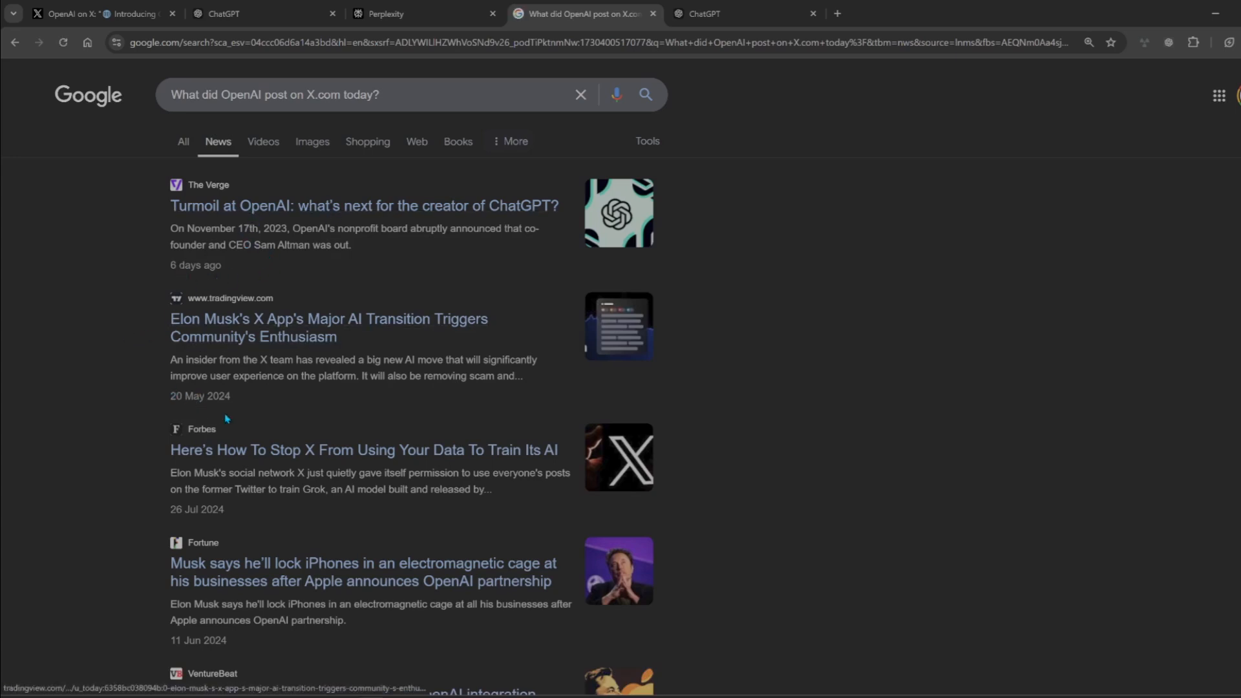
pyautogui.moveTo(259, 422)
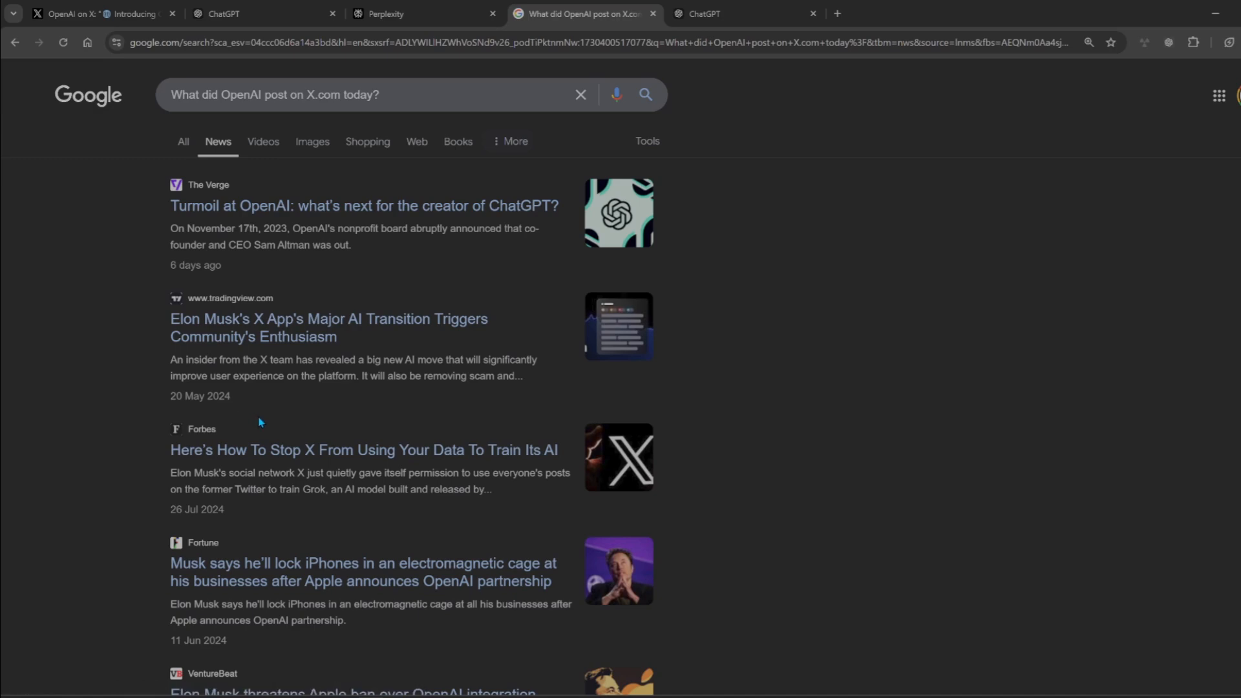
pyautogui.scroll(-3)
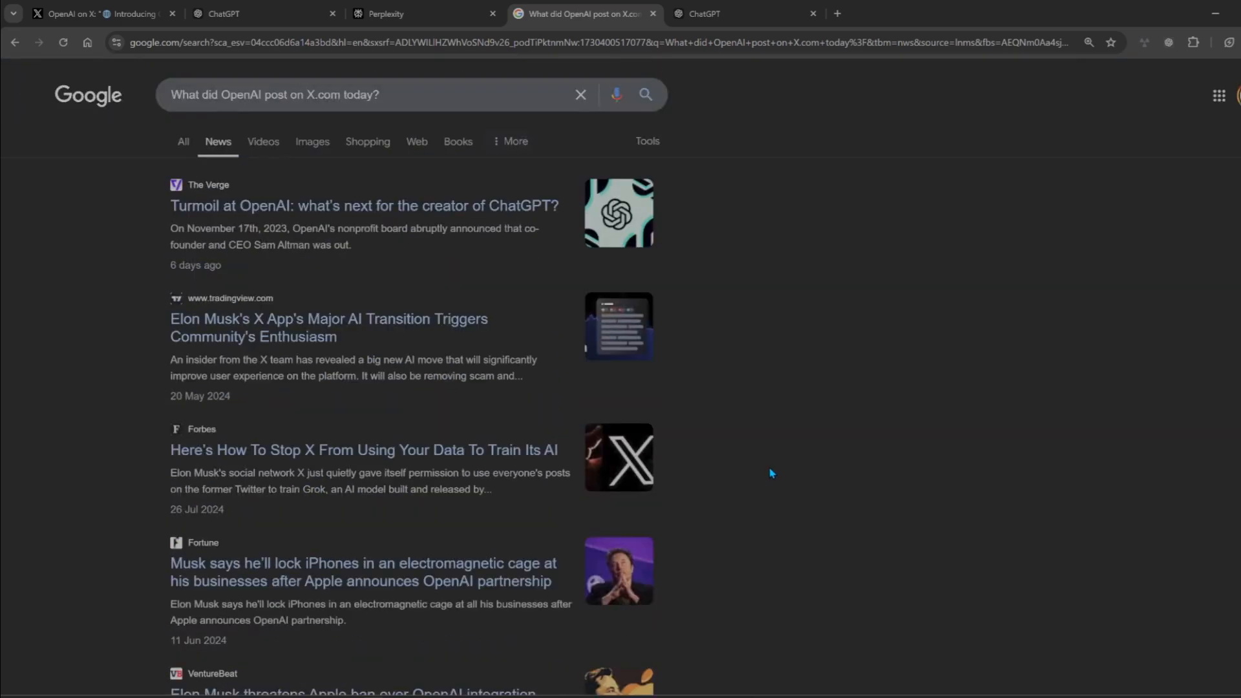
pyautogui.moveTo(699, 454)
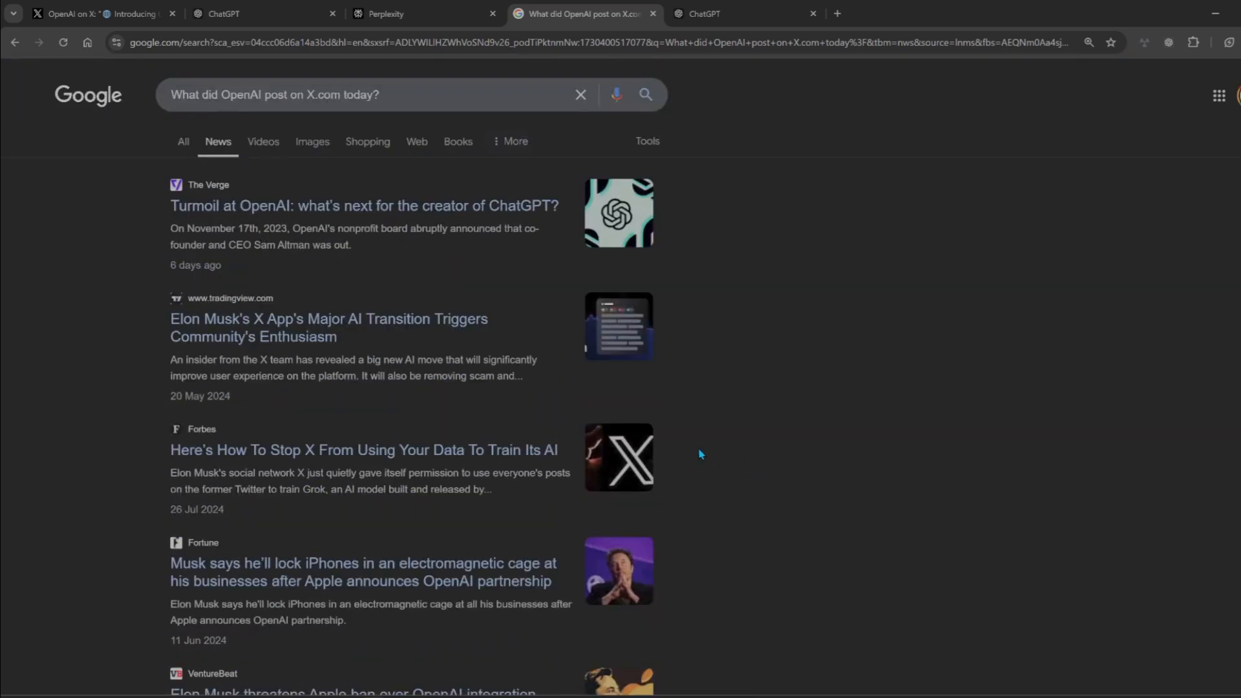
pyautogui.click(261, 14)
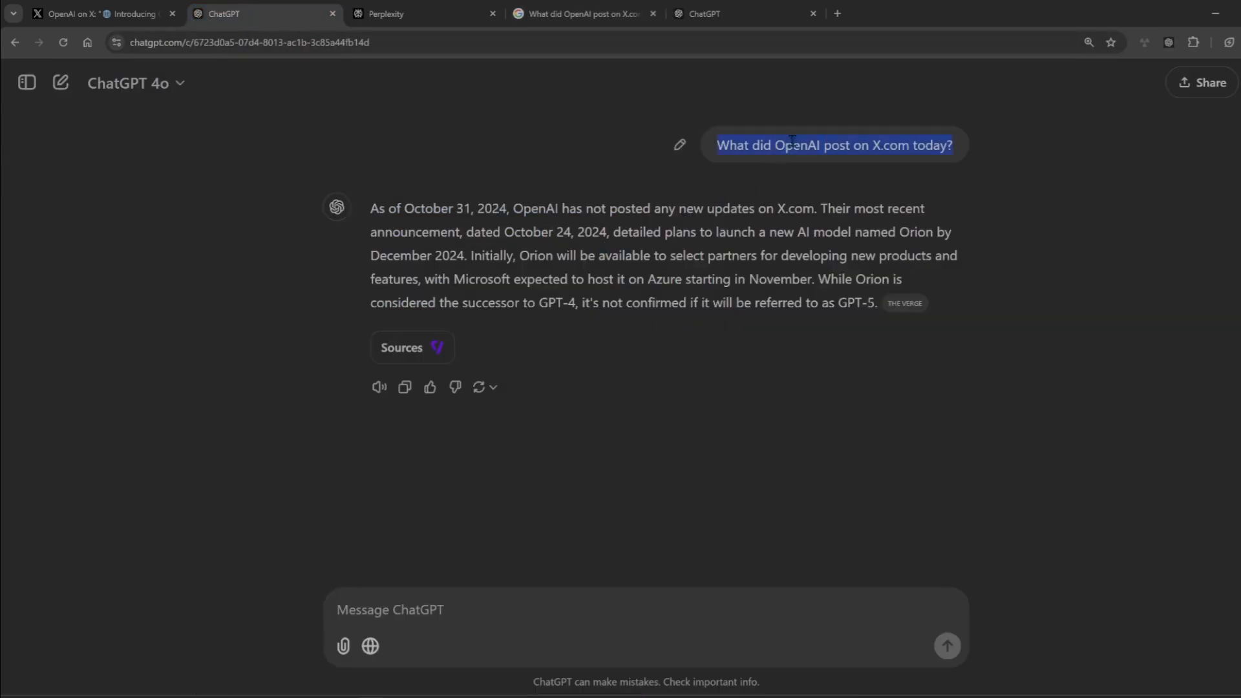
# Step: Ask ChatGPT search about aider-chat and Cline releases, highlighting Cline's rebranding update and opening aider's releases
pyautogui.click(95, 14)
pyautogui.write('what are the latest releases for aider-chat and cli')
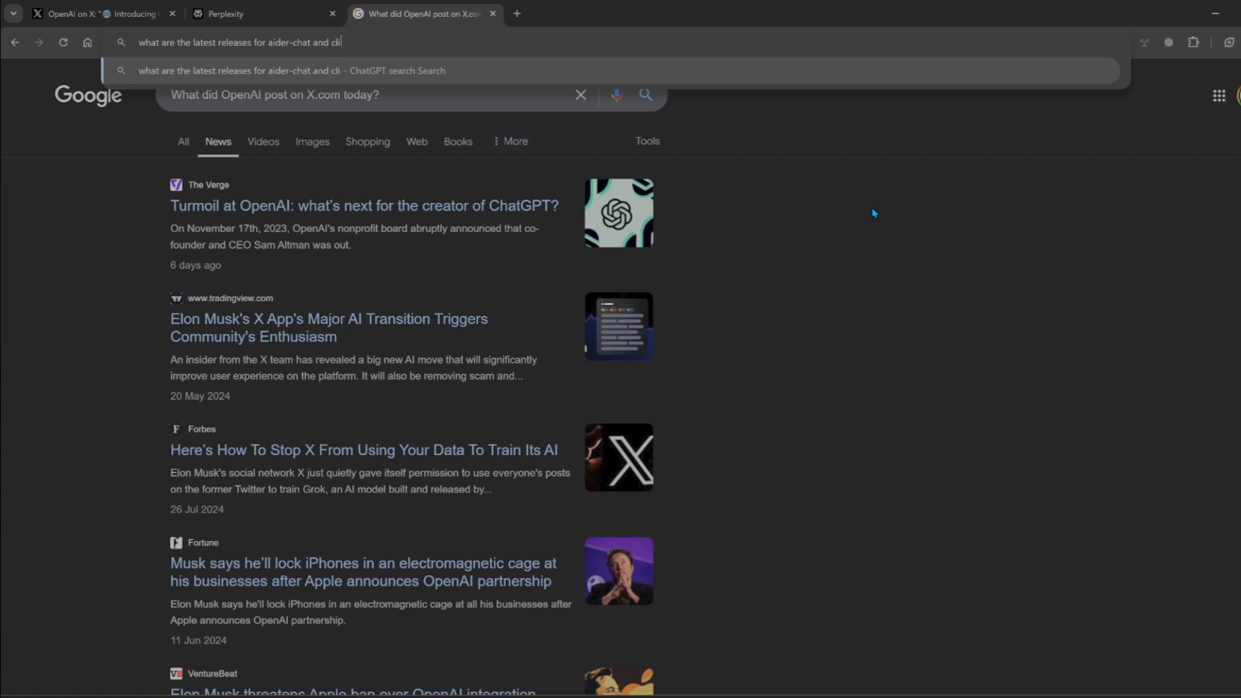
pyautogui.write('ne')
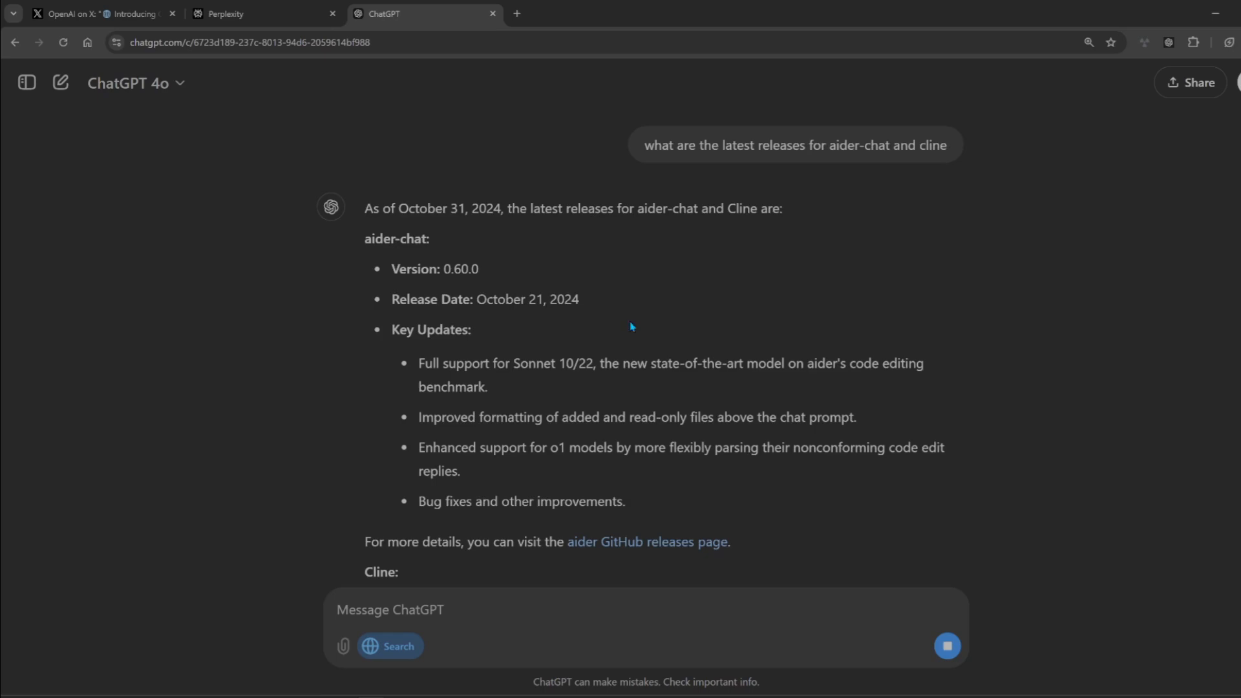
pyautogui.scroll(-3)
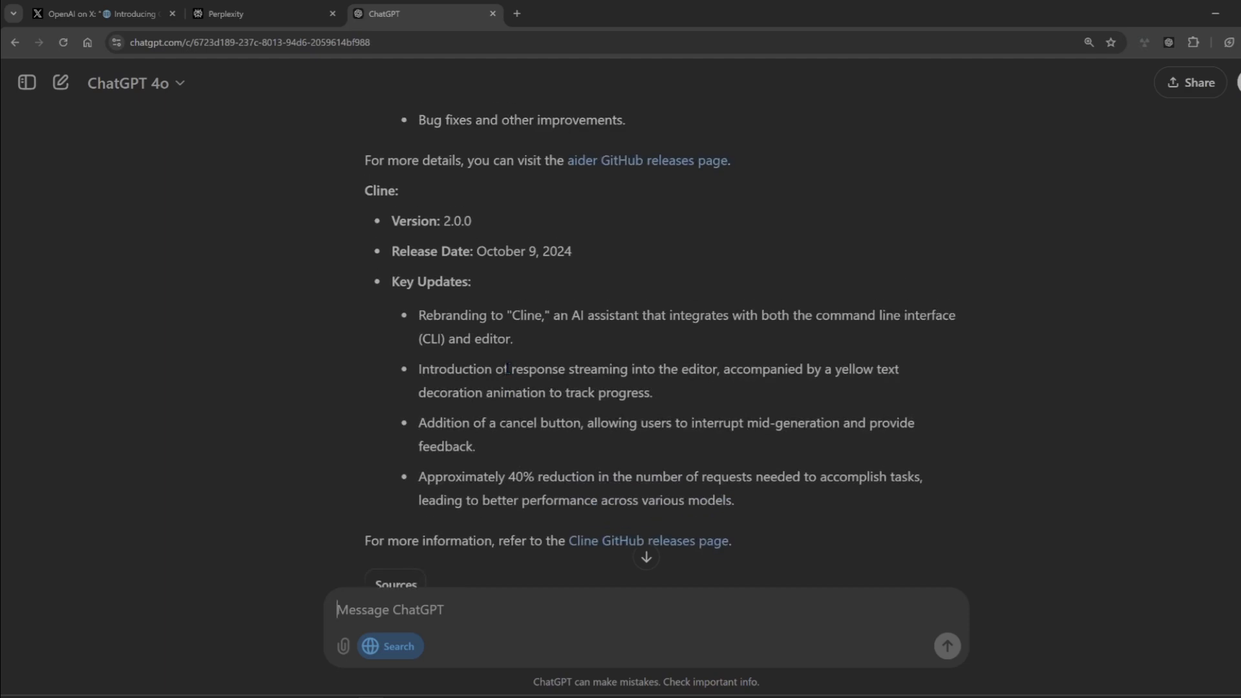
pyautogui.moveTo(469, 314); pyautogui.dragTo(732, 314)
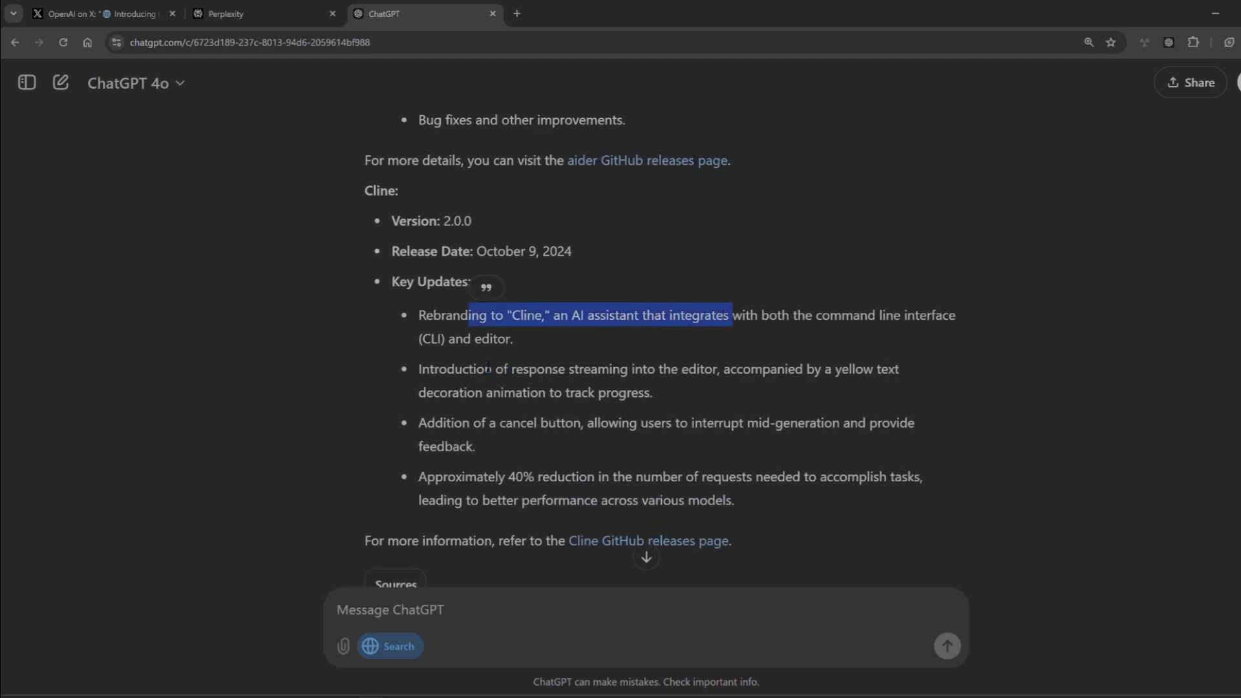
pyautogui.scroll(-3)
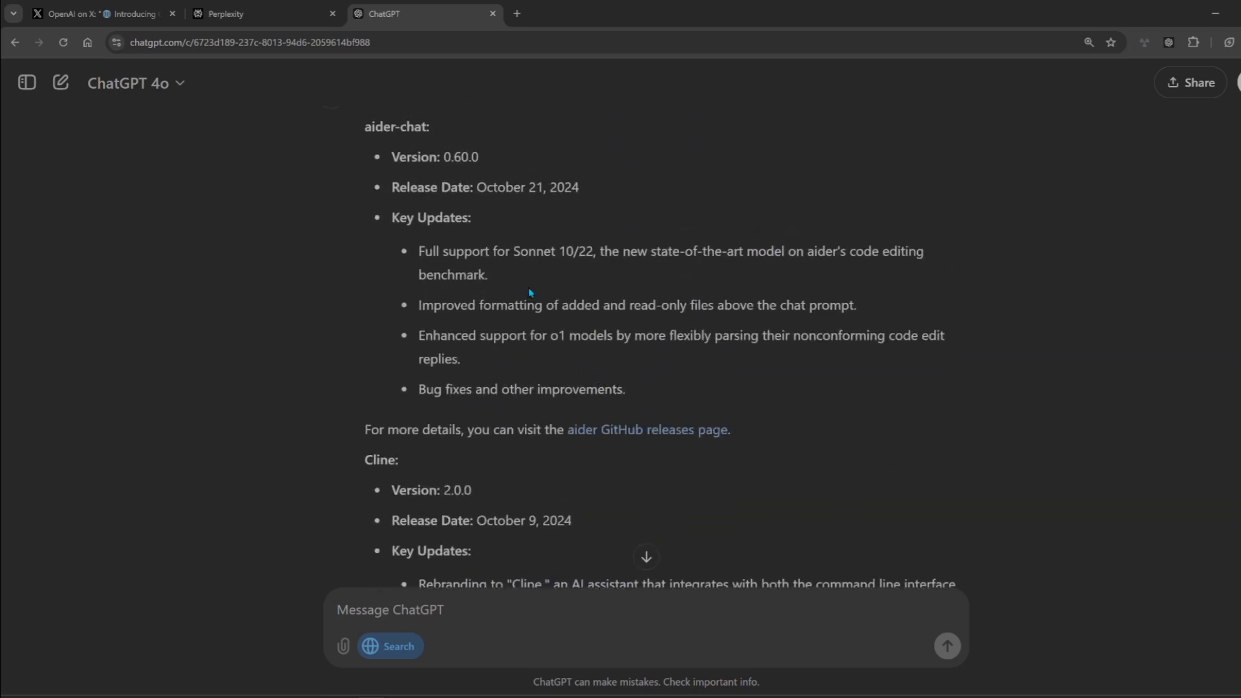
pyautogui.moveTo(729, 329)
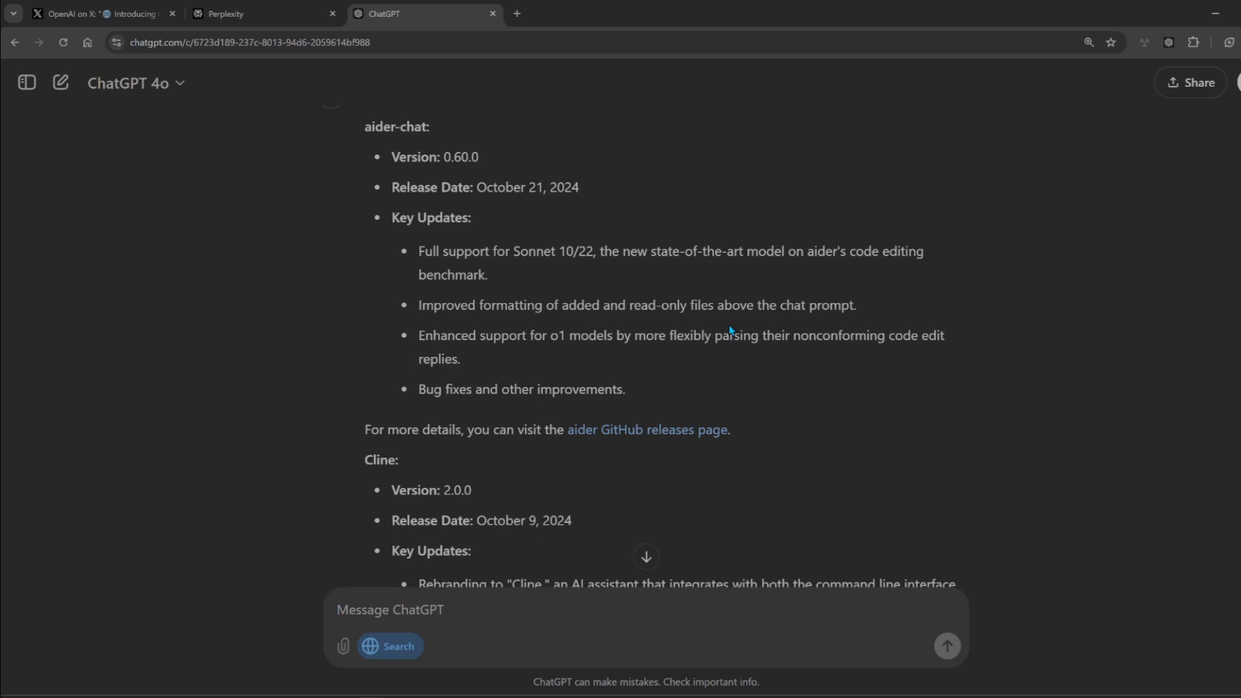
pyautogui.click(647, 429)
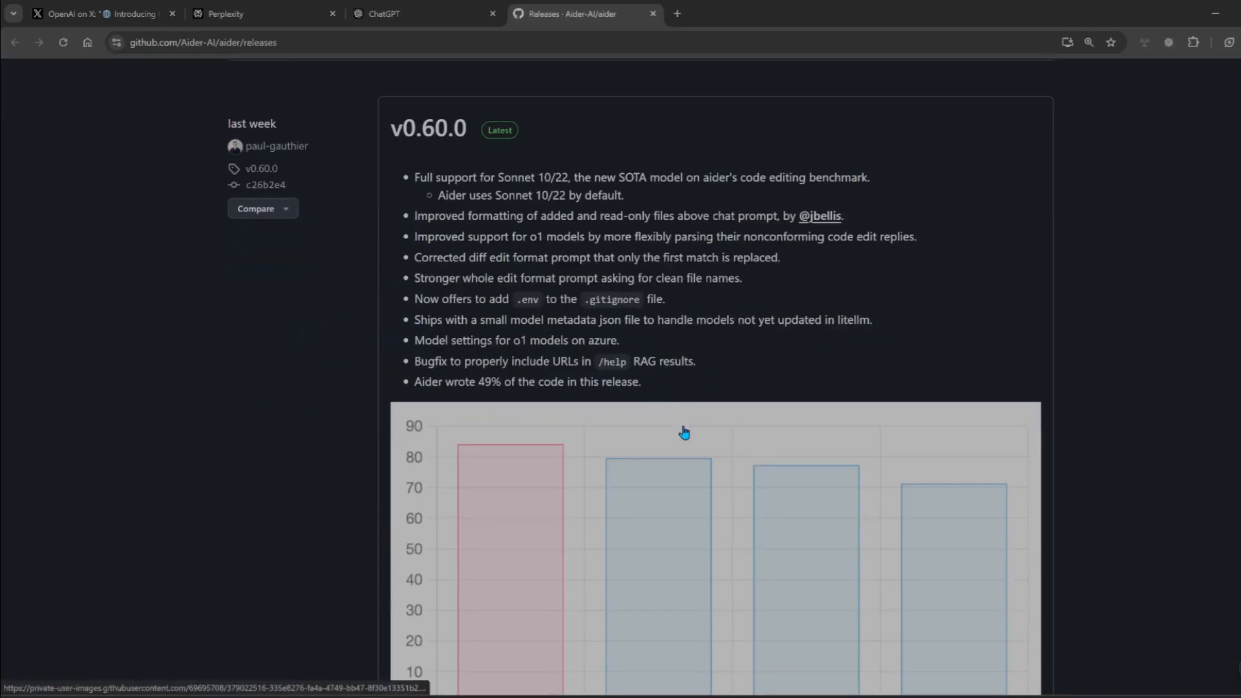
# Step: View the Cline GitHub releases page (v2.1.0), return to ChatGPT, and start a web search
pyautogui.click(423, 13)
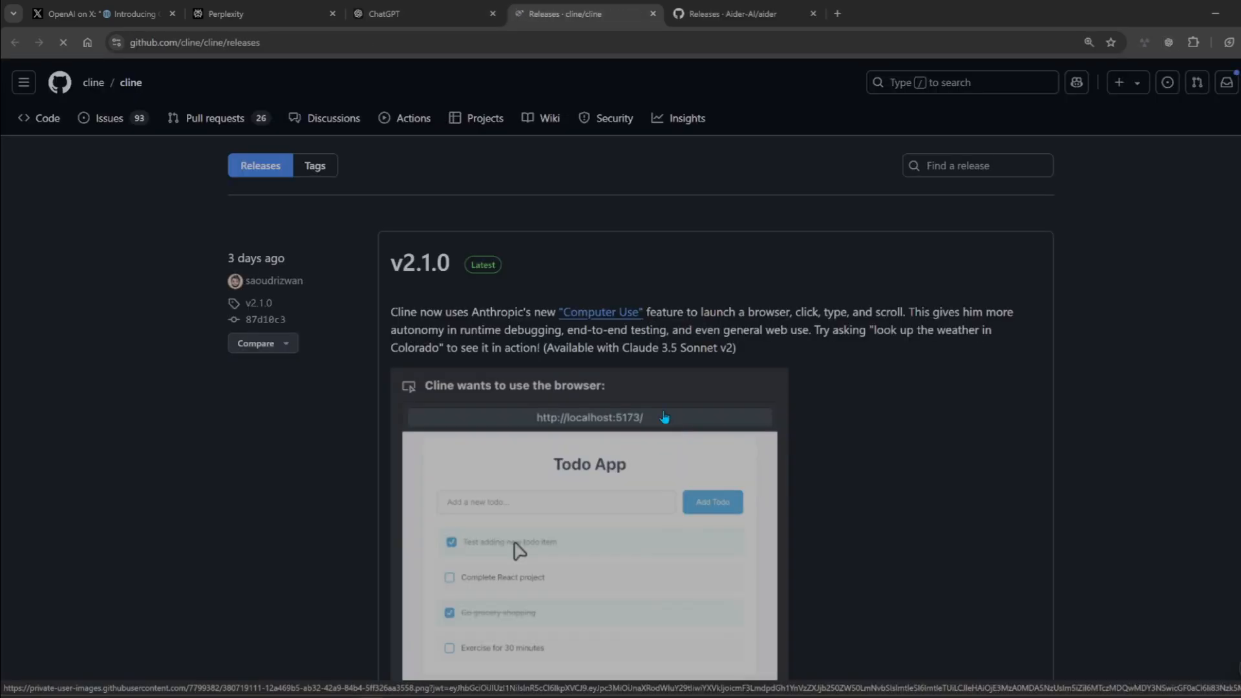
pyautogui.click(424, 13)
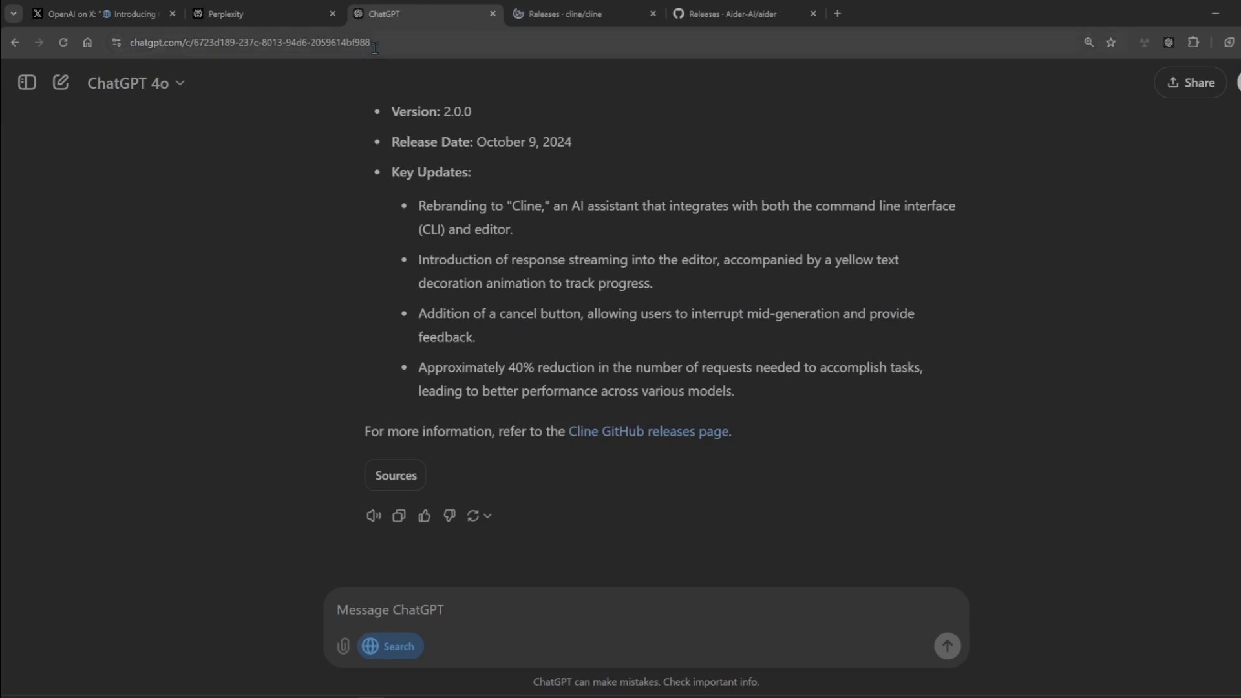
pyautogui.click(247, 42)
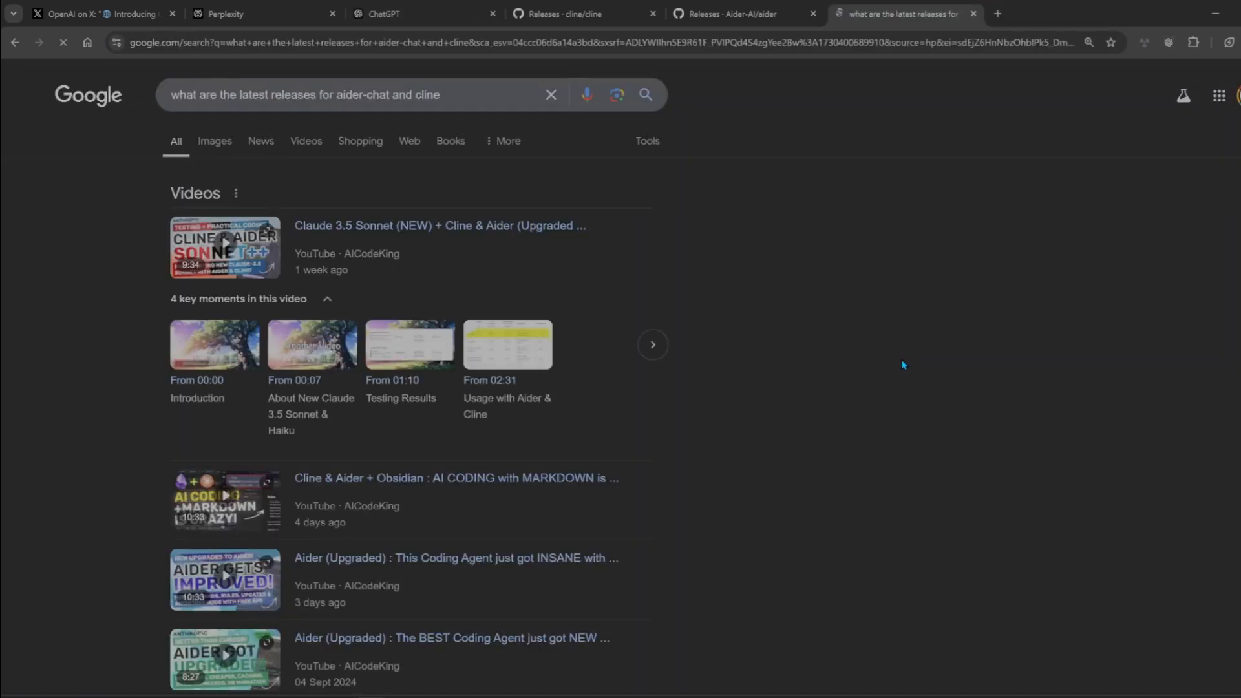
# Step: Scroll Google's aider-chat and Cline results, including aider.chat and a Reddit comparison
pyautogui.scroll(-3)
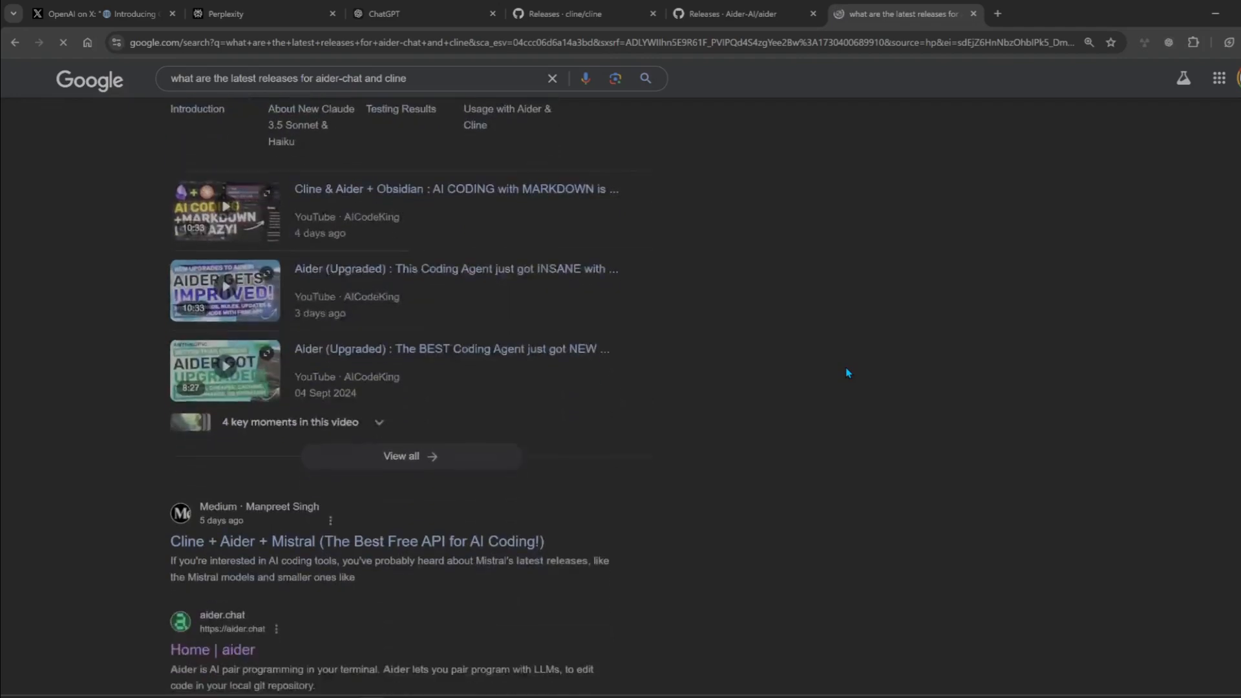
pyautogui.scroll(-3)
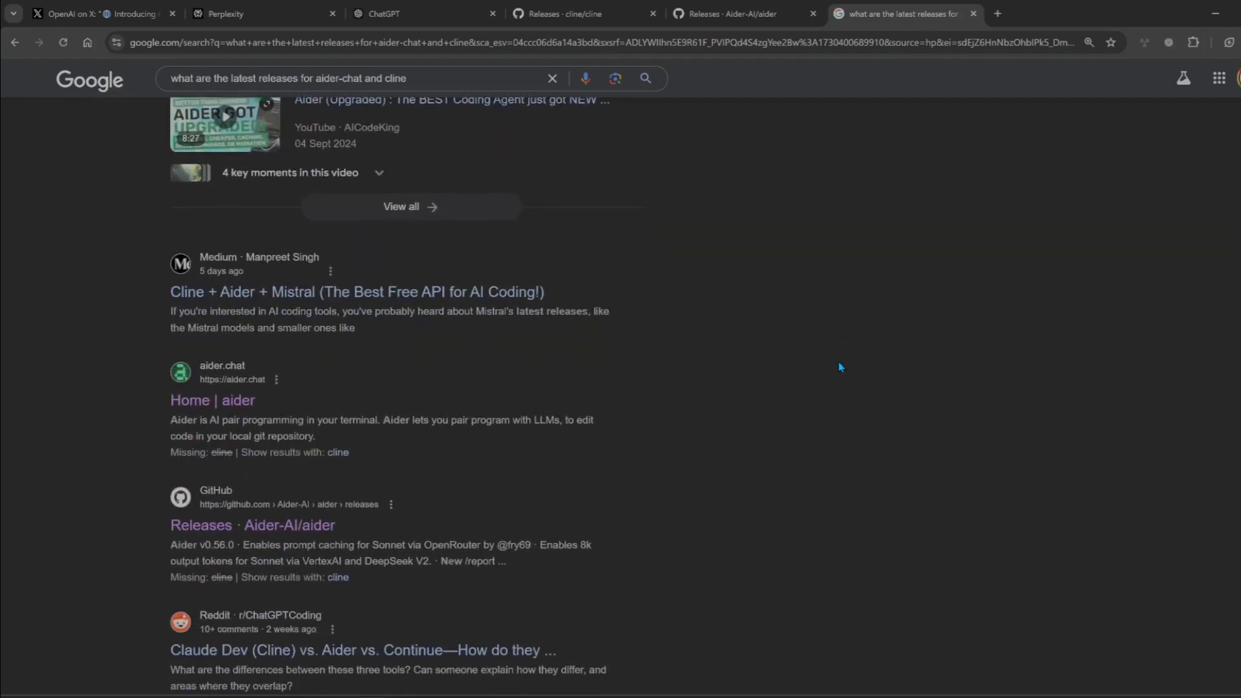
pyautogui.click(261, 13)
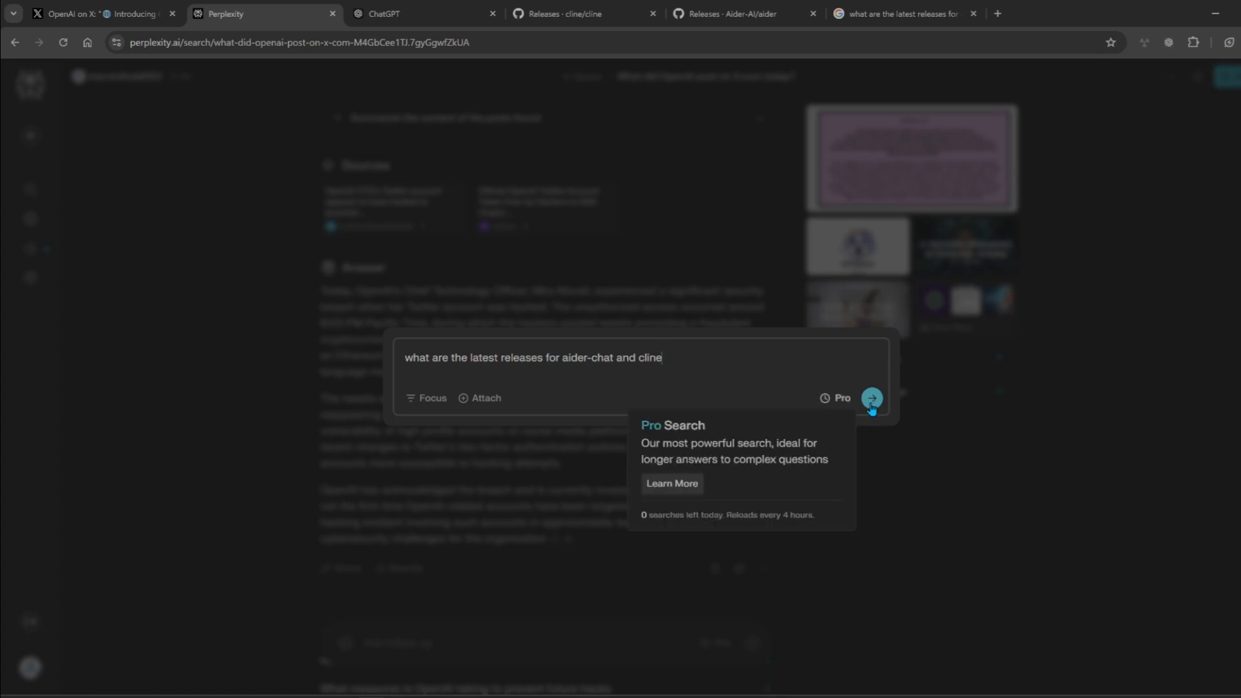
# Step: Submit the aider-chat and Cline question to Perplexity and read its Cline 2.1.0 answer
pyautogui.click(871, 398)
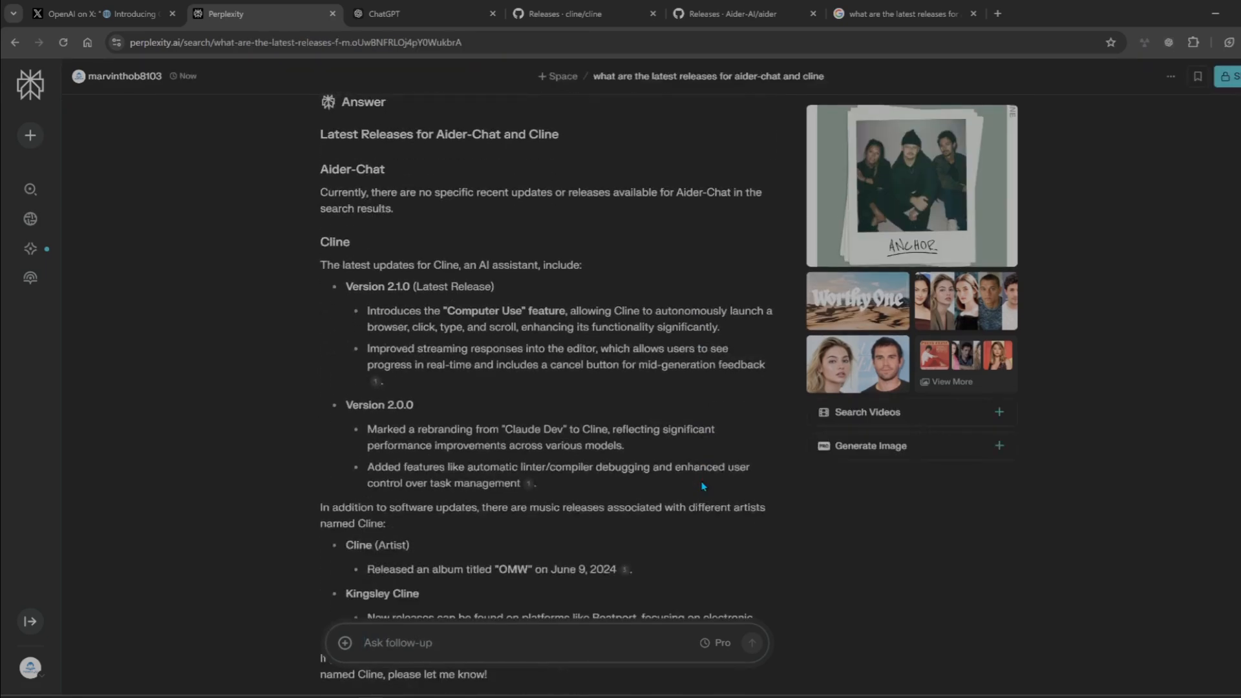
pyautogui.scroll(-3)
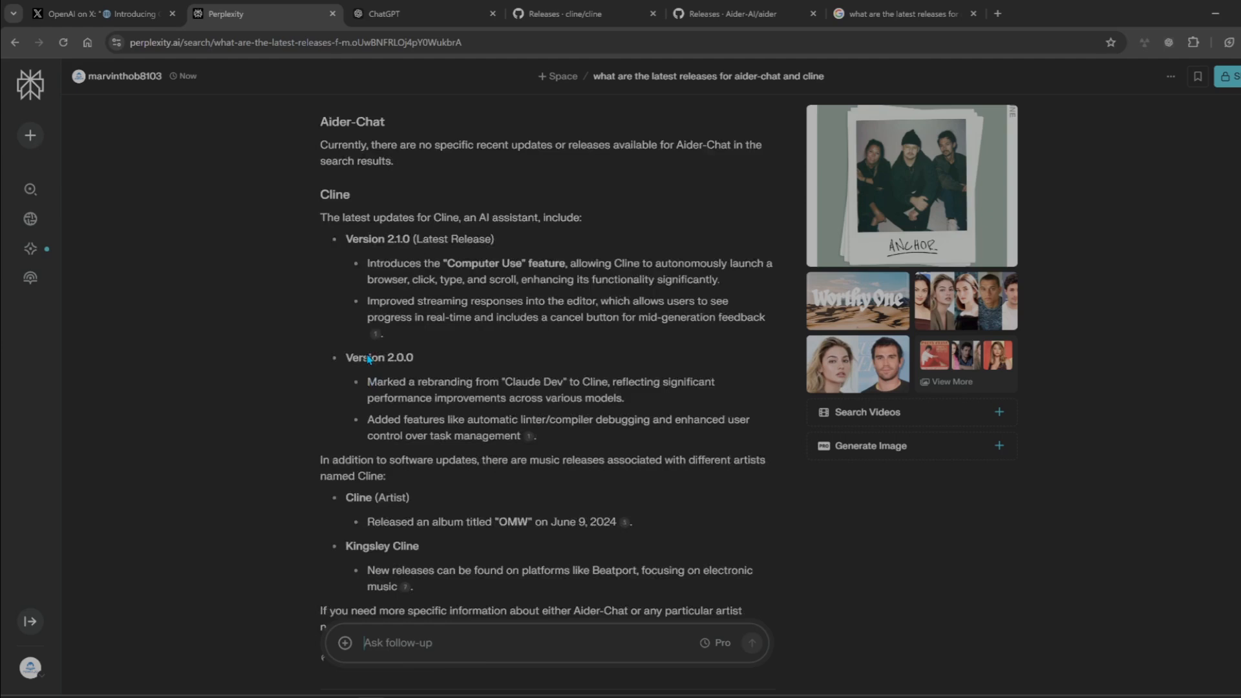
pyautogui.scroll(-3)
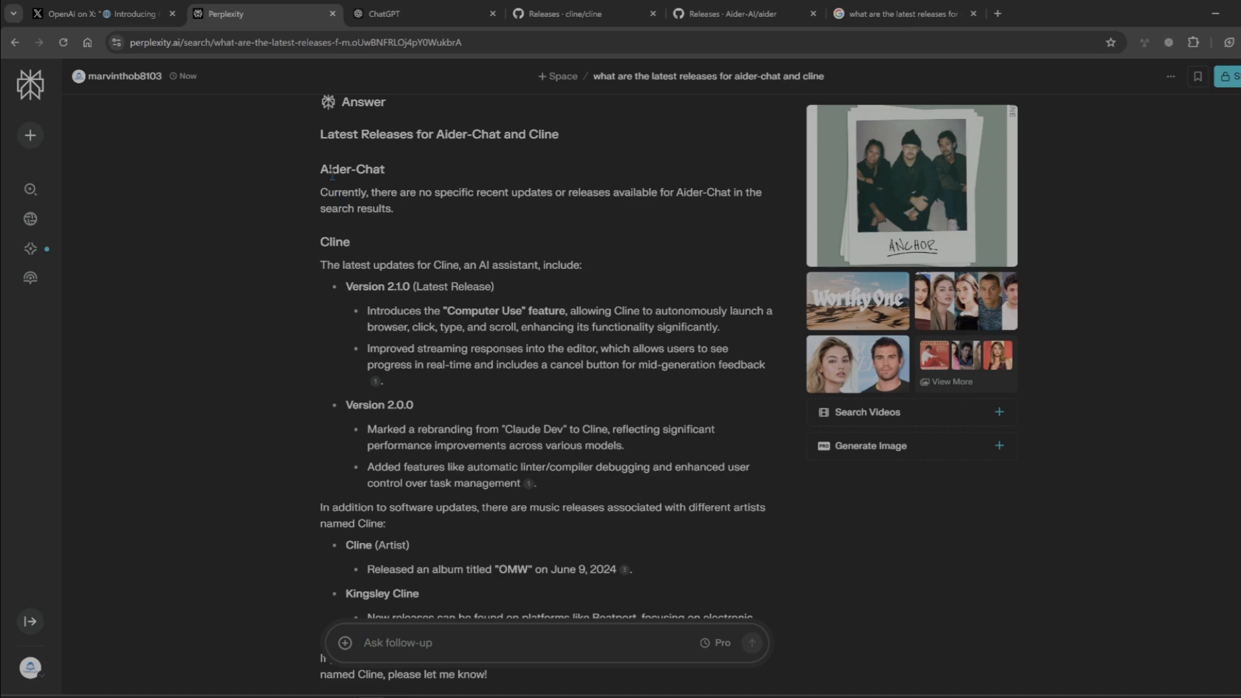
pyautogui.click(423, 14)
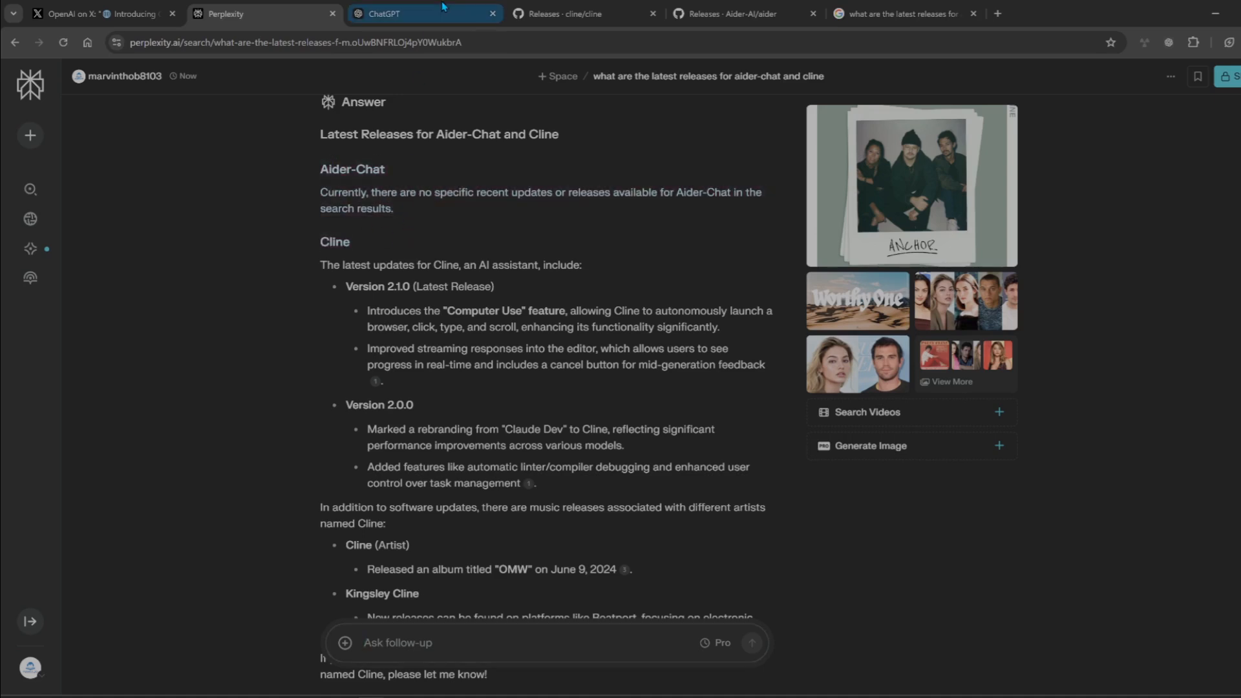
pyautogui.click(426, 13)
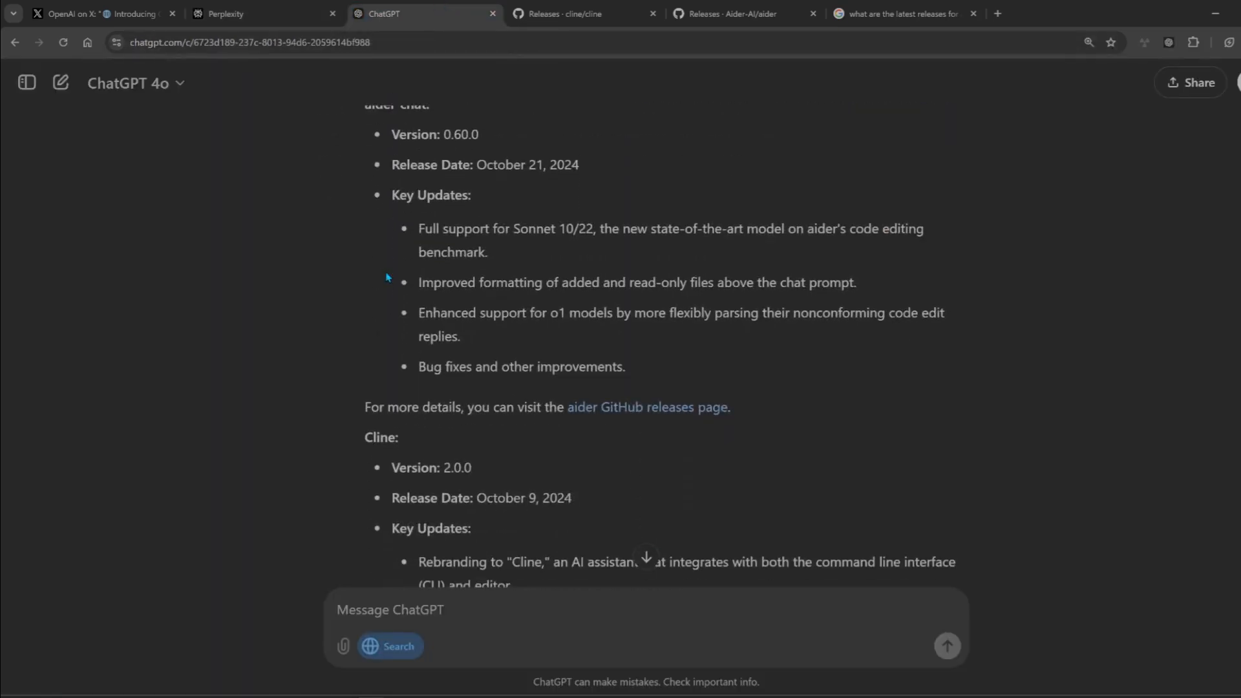
pyautogui.scroll(-3)
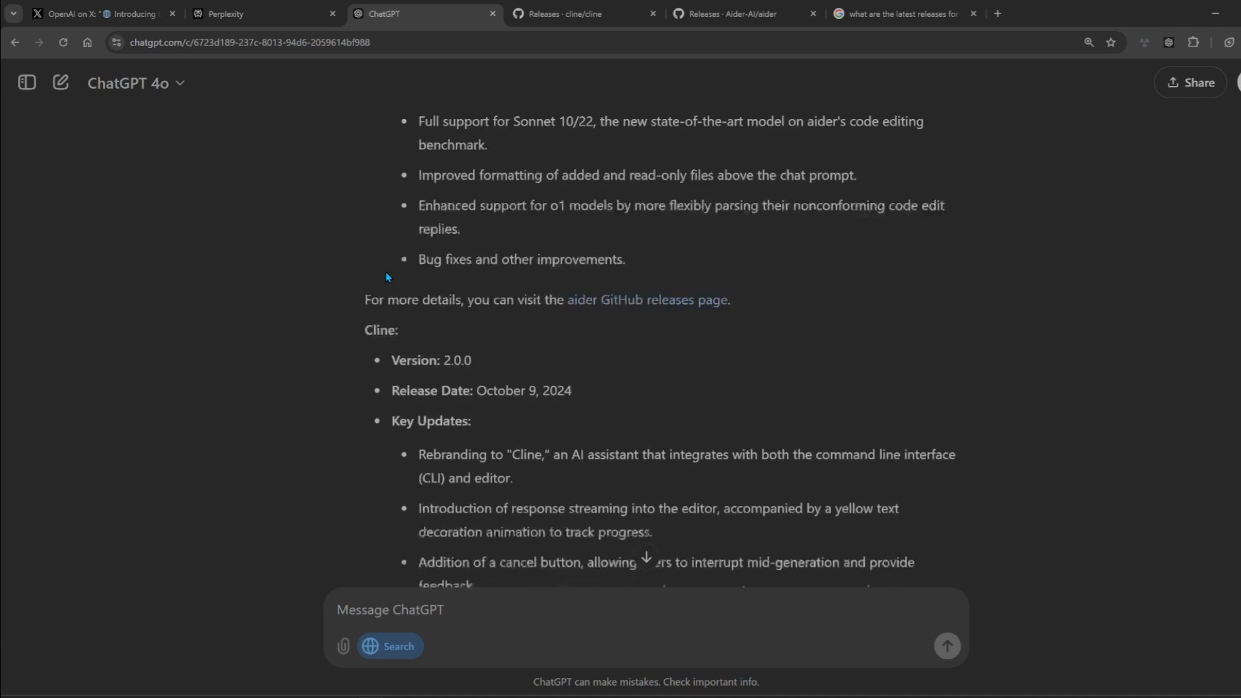
pyautogui.scroll(-3)
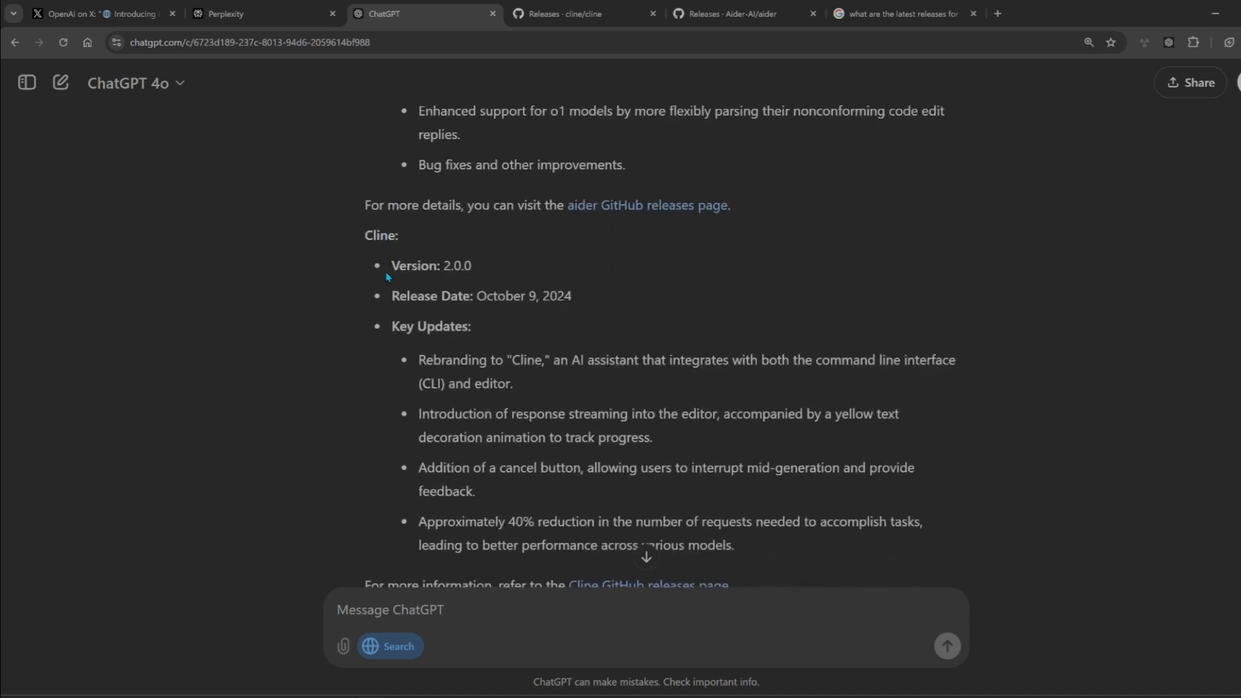
pyautogui.scroll(-3)
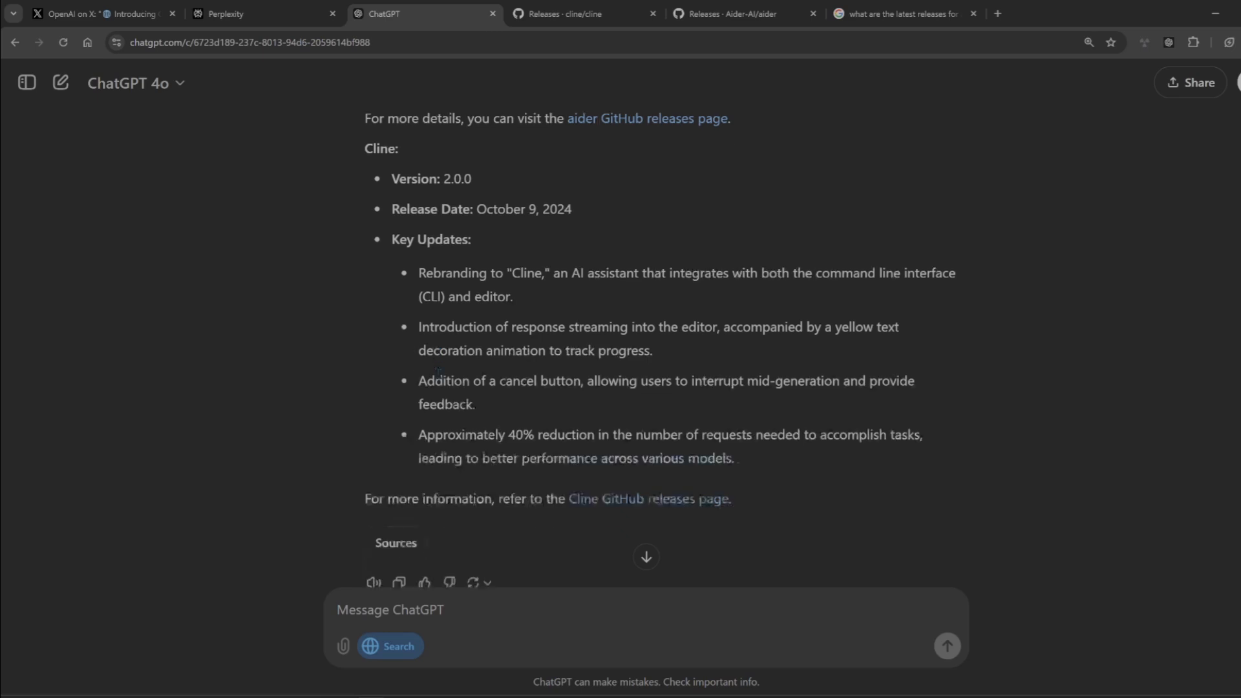
pyautogui.scroll(-3)
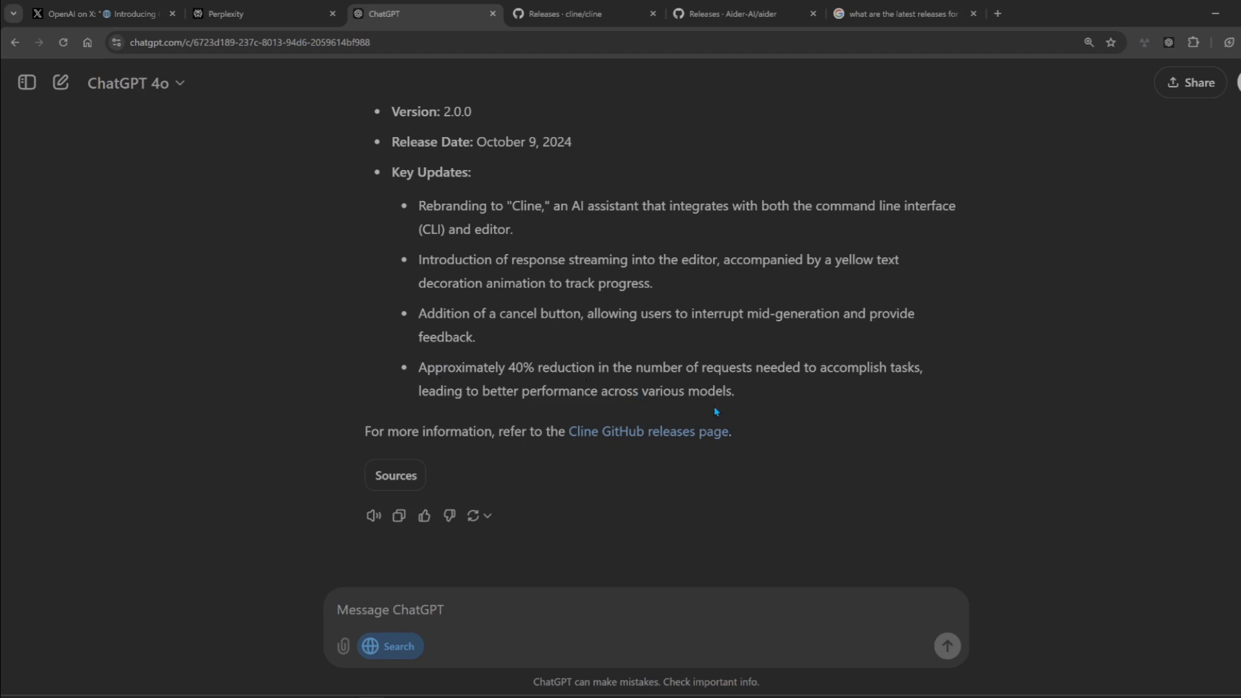
pyautogui.moveTo(881, 482)
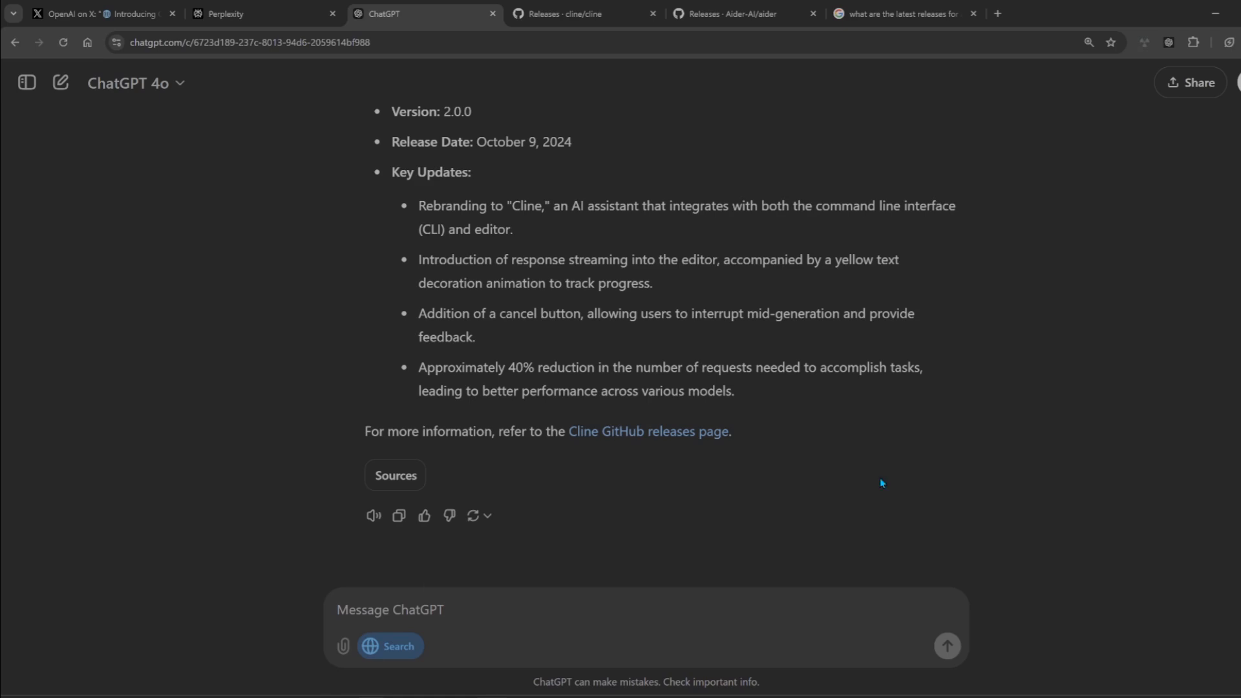
pyautogui.moveTo(510, 616)
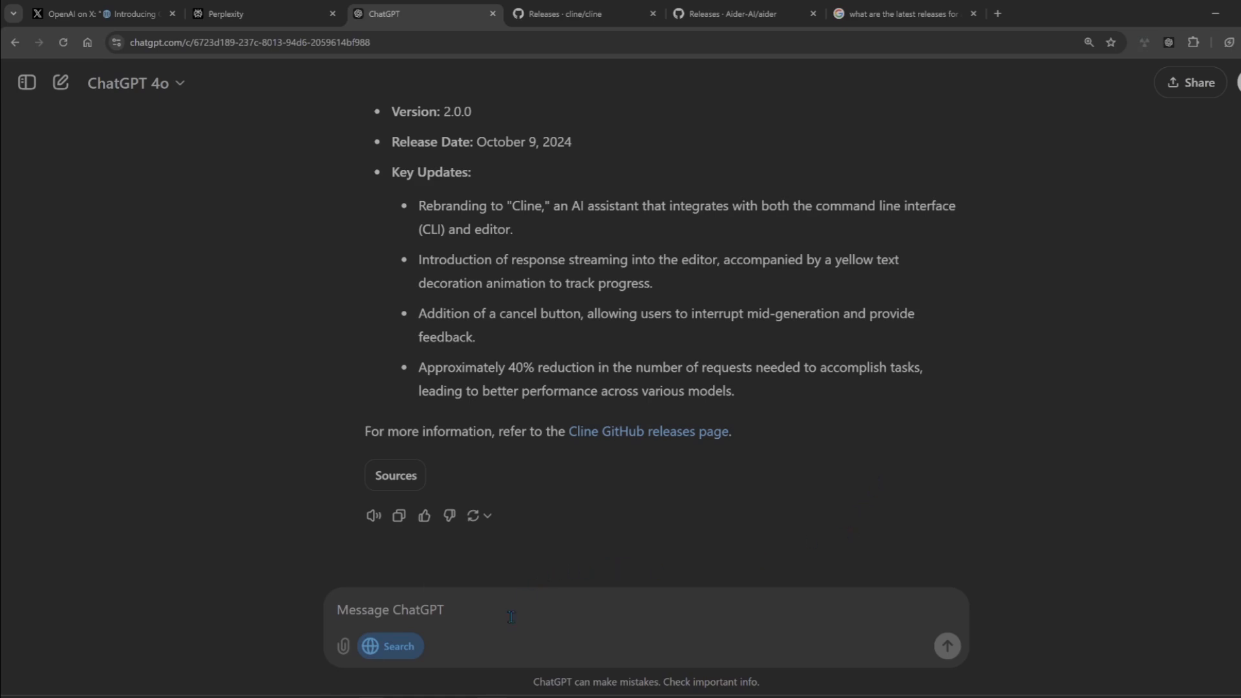